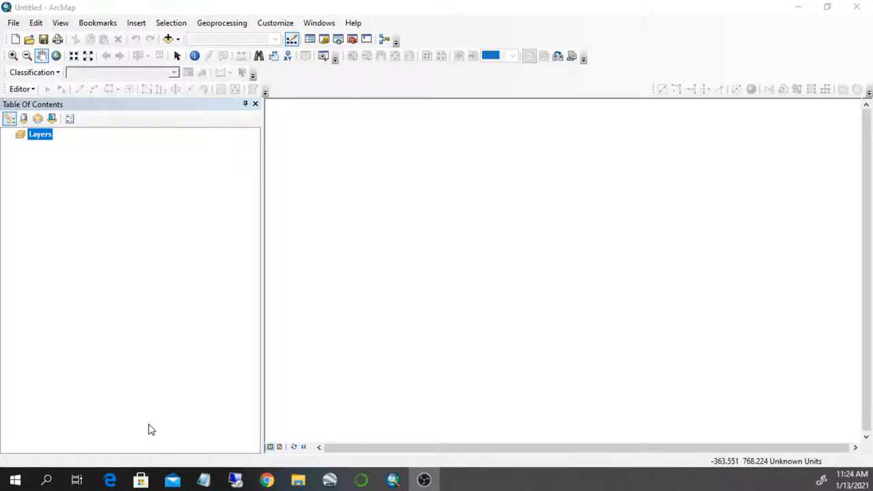
mouse_move(163, 344)
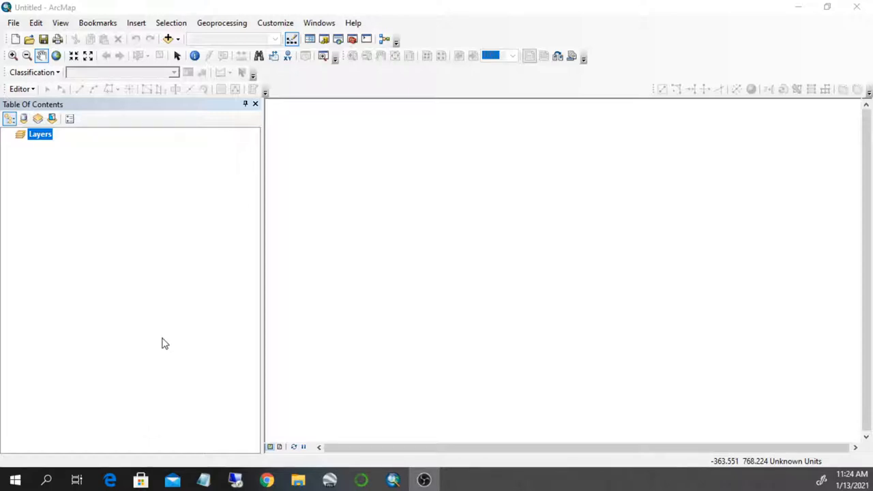
mouse_move(194, 147)
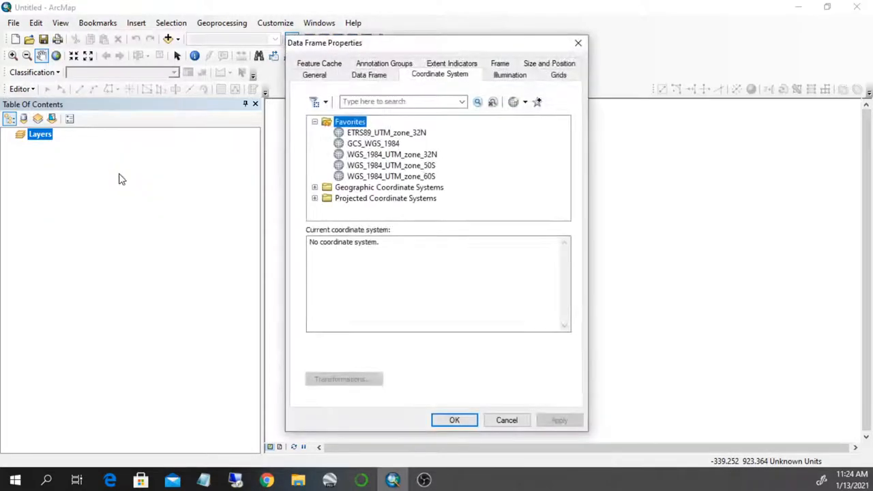
Choose GCS_WGS_1984 from Favorites and apply it to the empty data frame.
click(374, 143)
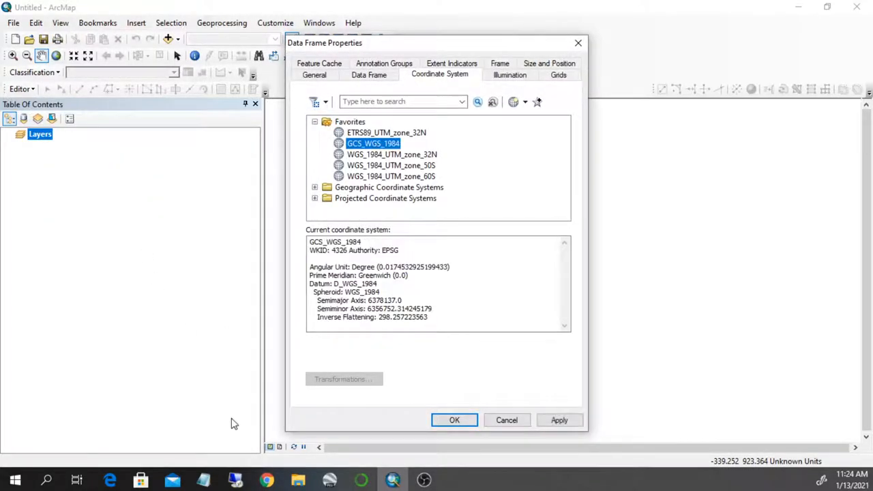
mouse_move(265, 161)
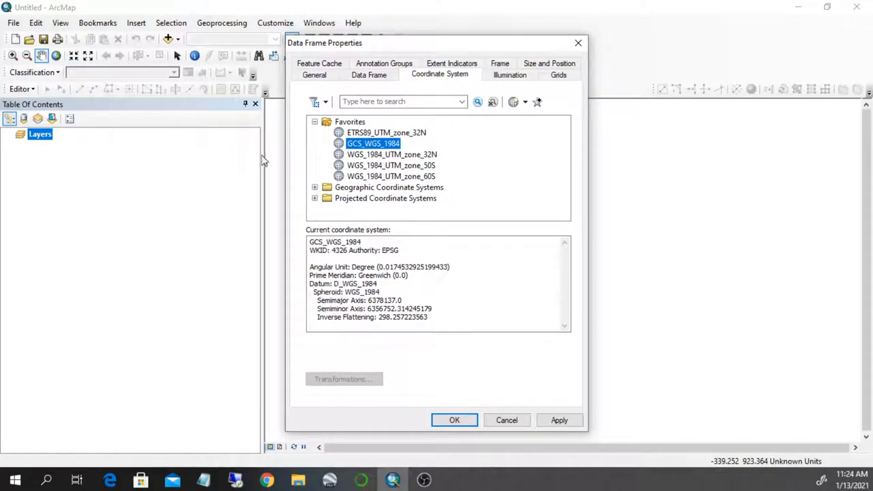
mouse_move(455, 420)
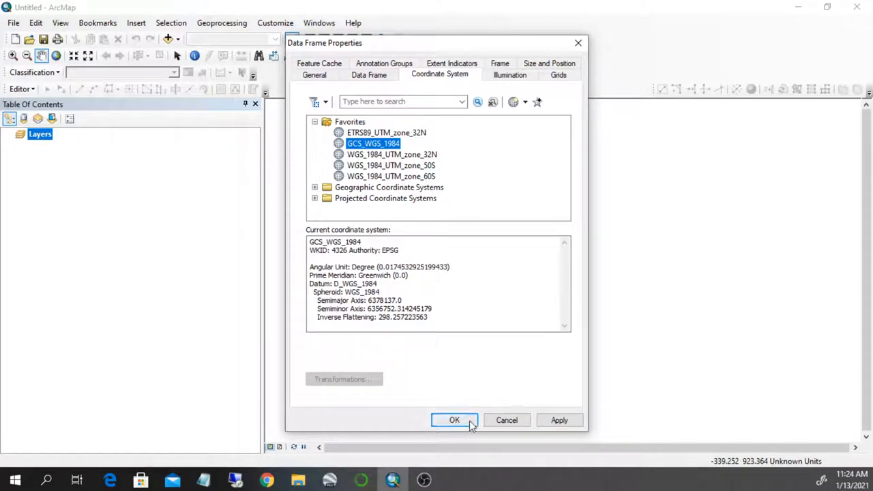
click(455, 420)
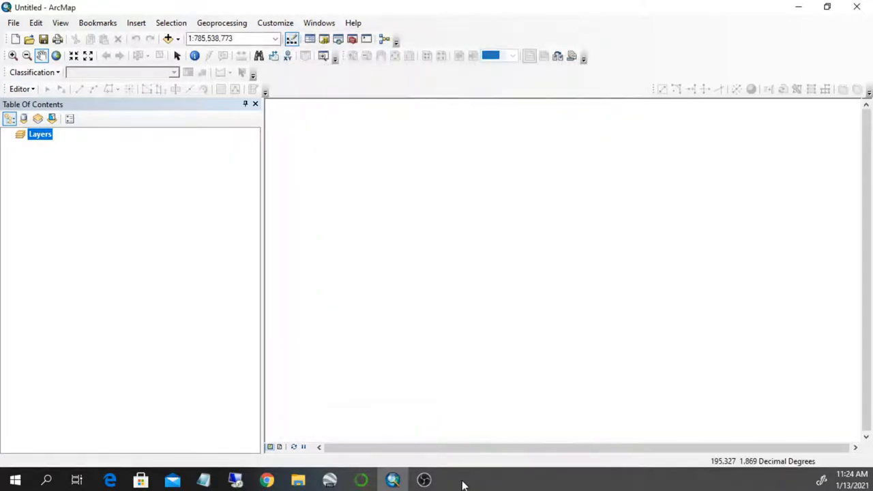
mouse_move(240, 248)
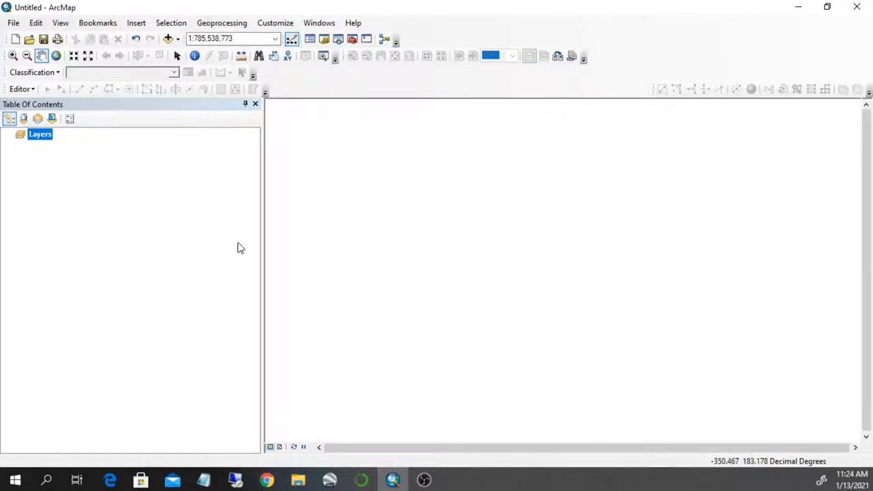
mouse_move(315, 99)
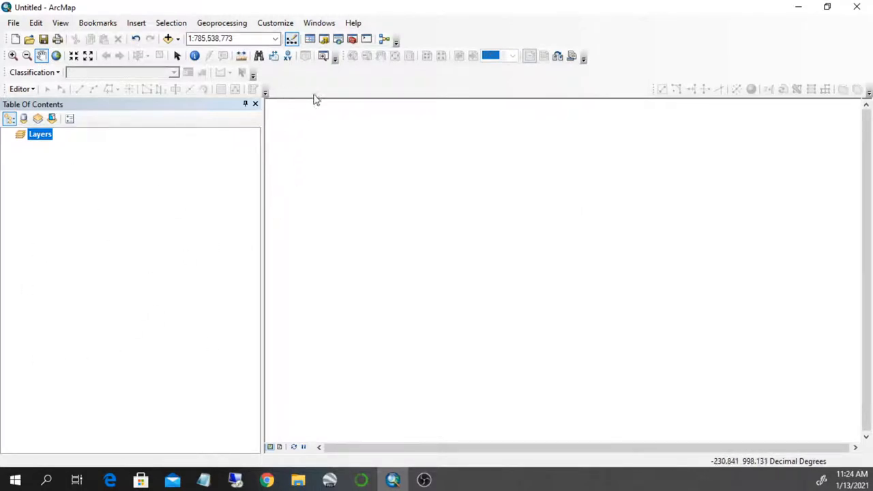
mouse_move(289, 96)
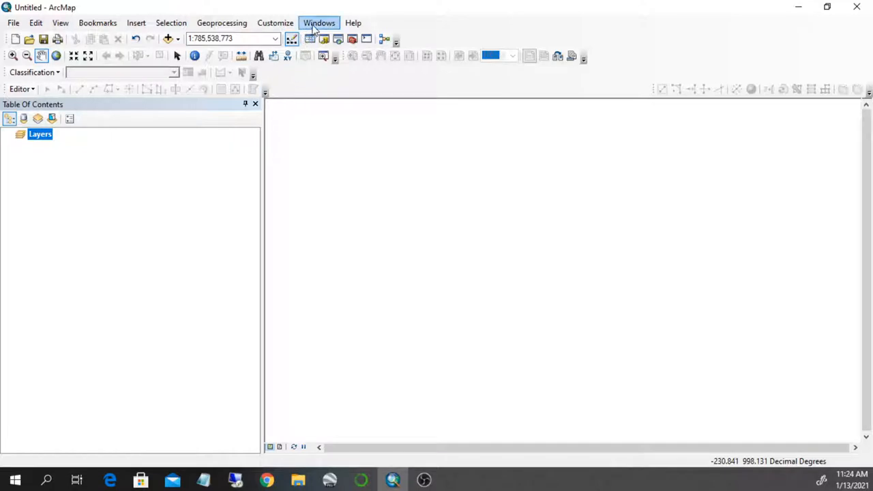
Enable the Georeferencing toolbar from Customize > Toolbars.
click(319, 22)
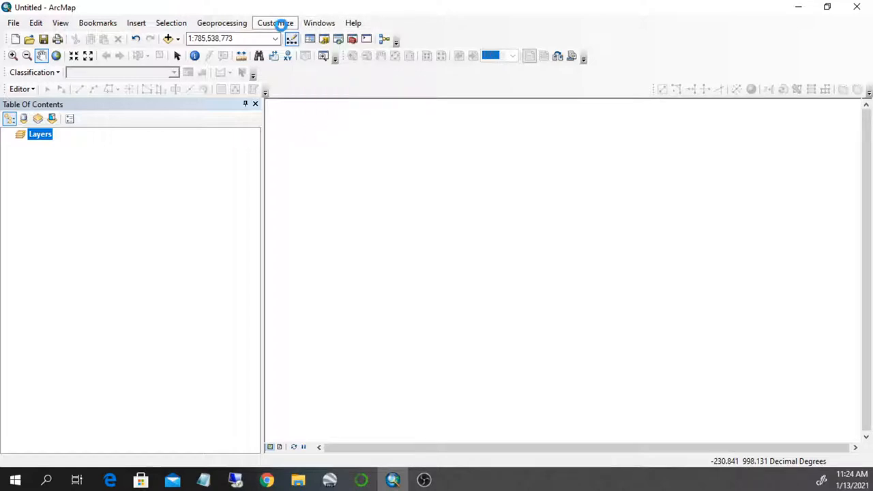
click(275, 22)
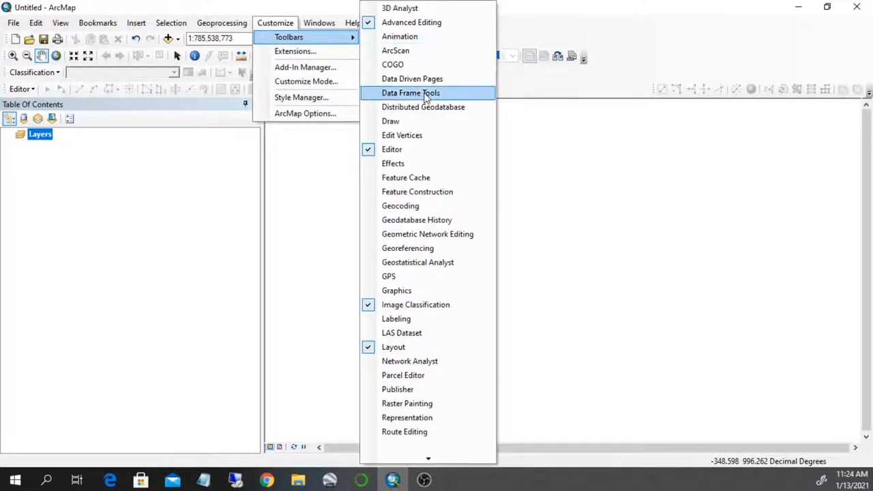
mouse_move(407, 248)
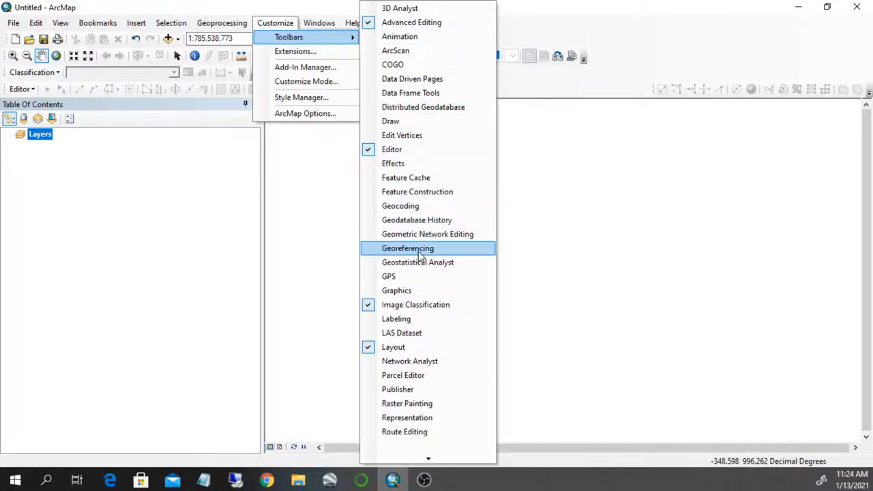
click(408, 248)
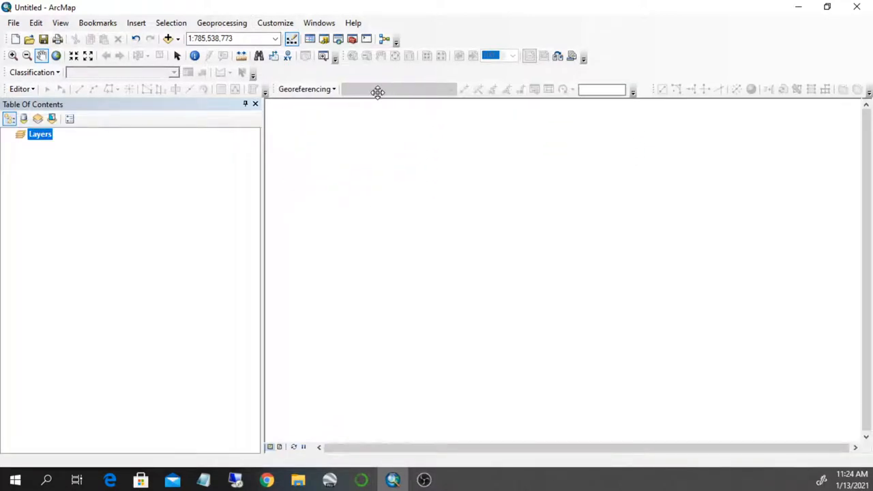
mouse_move(191, 362)
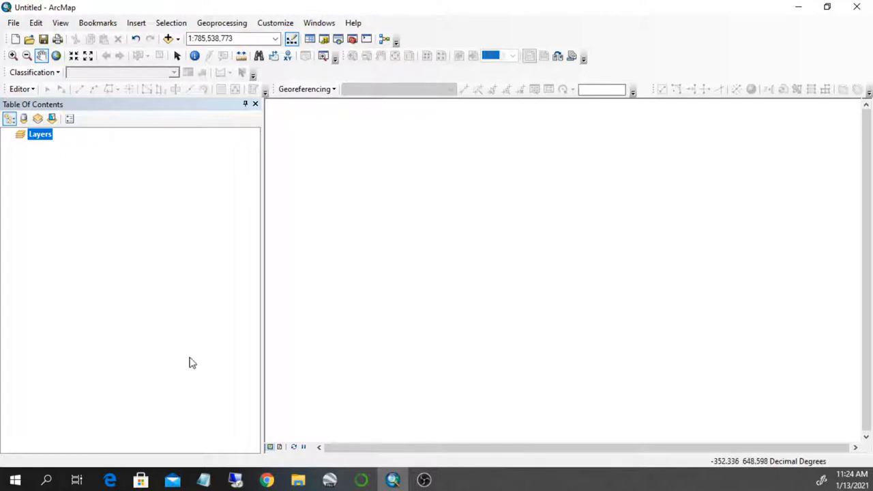
mouse_move(286, 461)
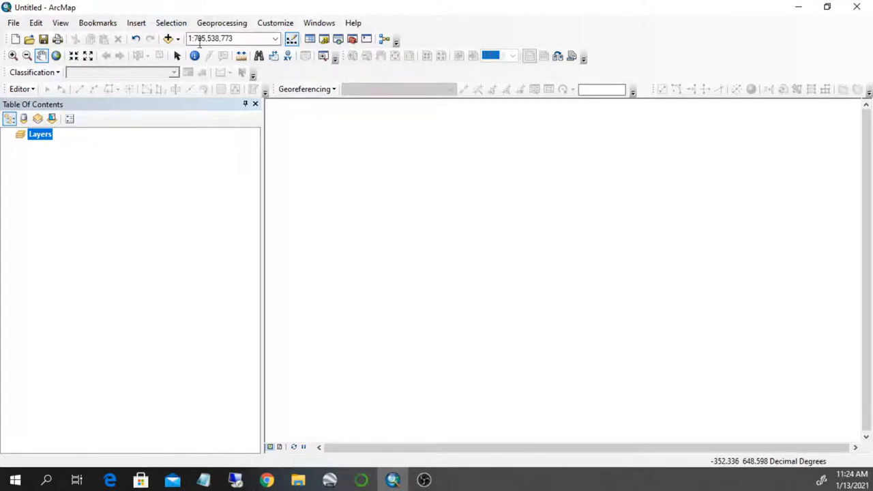
Add Georef.JPG from the GIS DataBase folder, accepting the Unknown Spatial Reference warning.
click(168, 39)
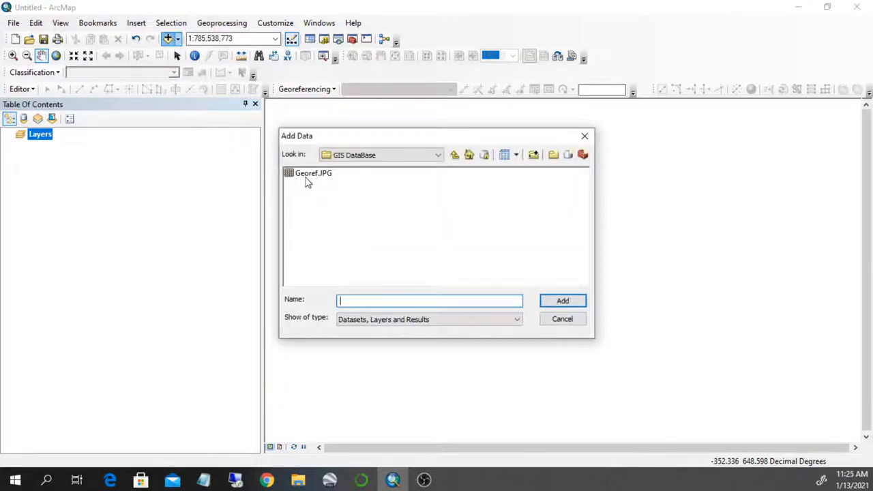
click(314, 172)
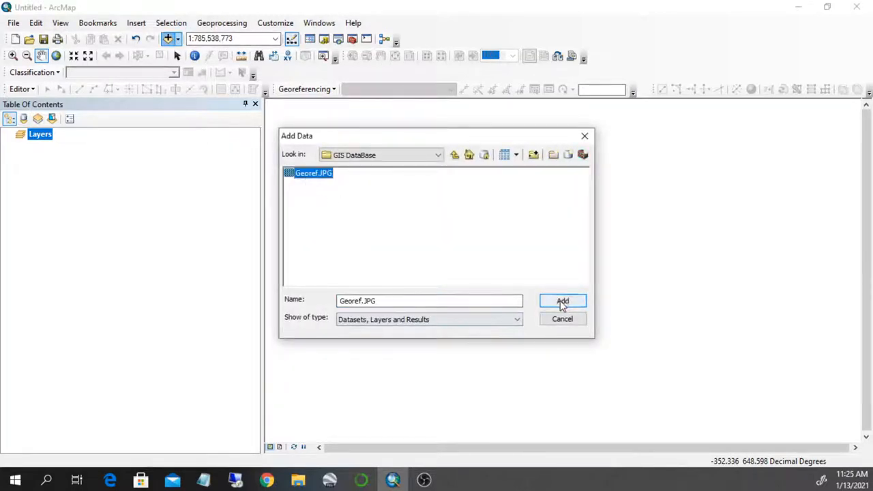
click(562, 301)
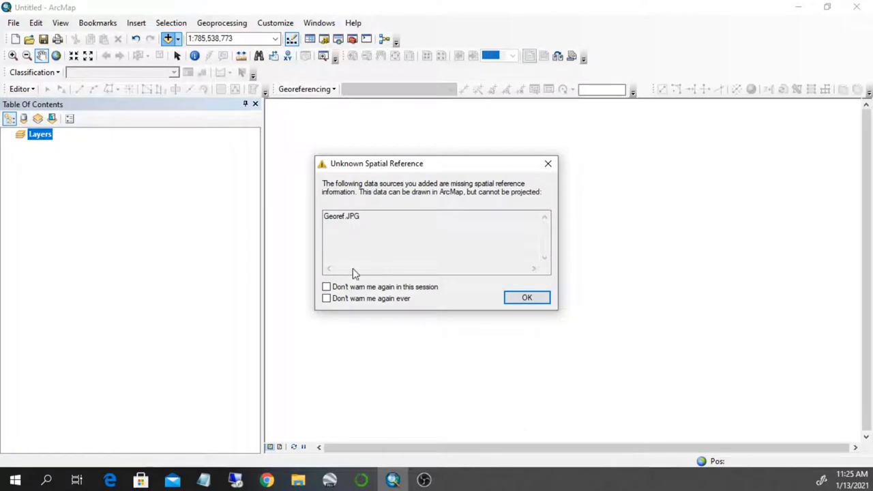
mouse_move(418, 170)
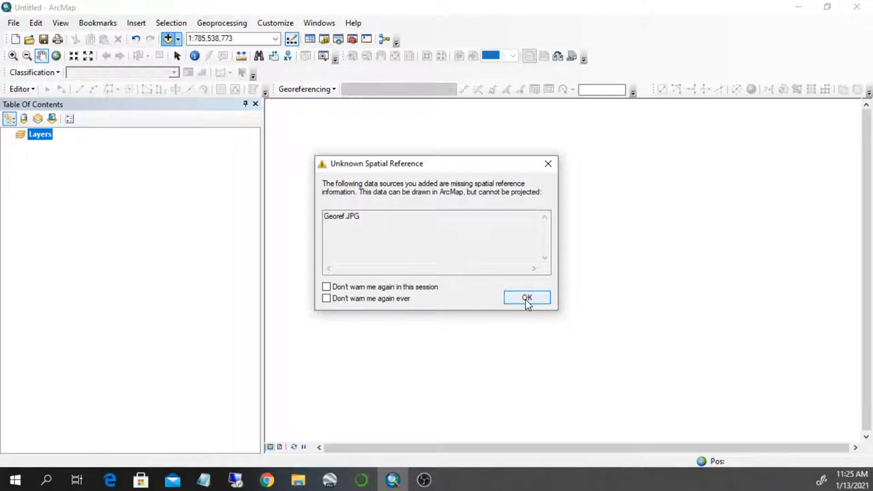
click(527, 297)
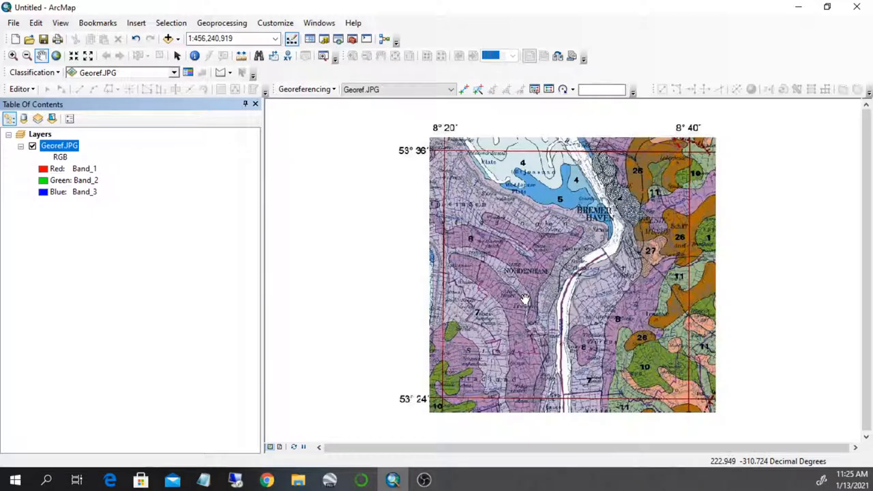
mouse_move(483, 131)
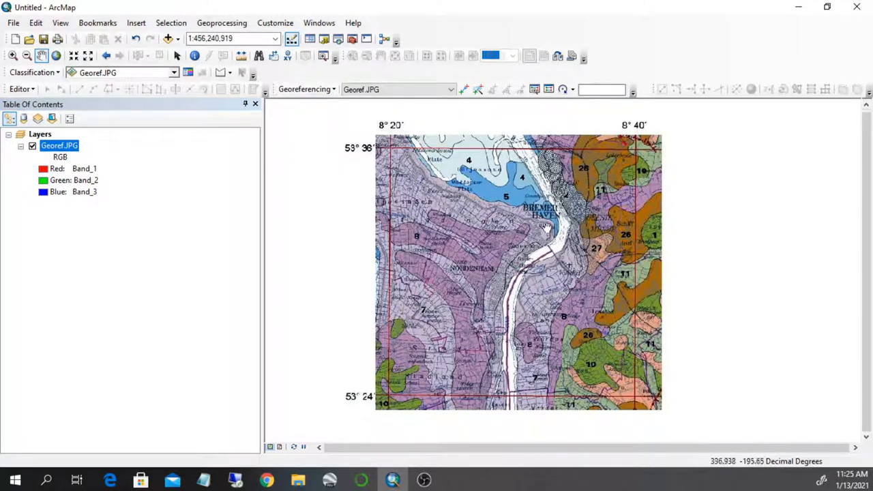
mouse_move(548, 164)
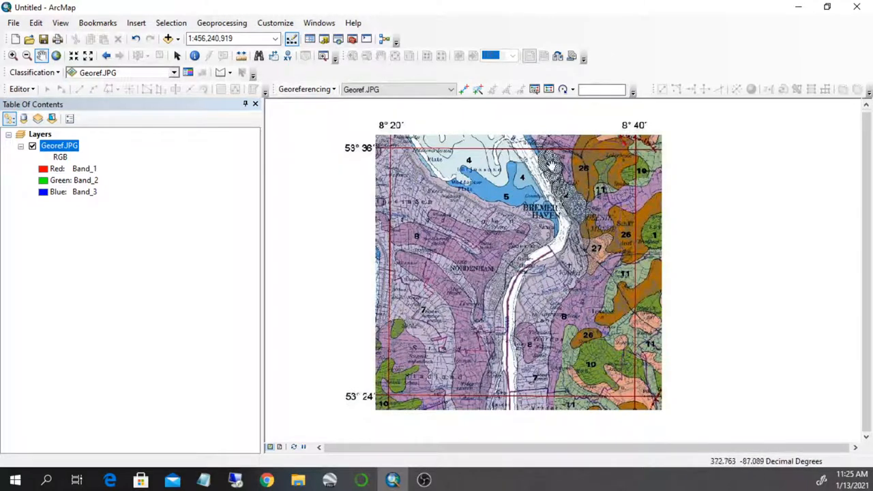
mouse_move(549, 276)
text(1:500,000,000)
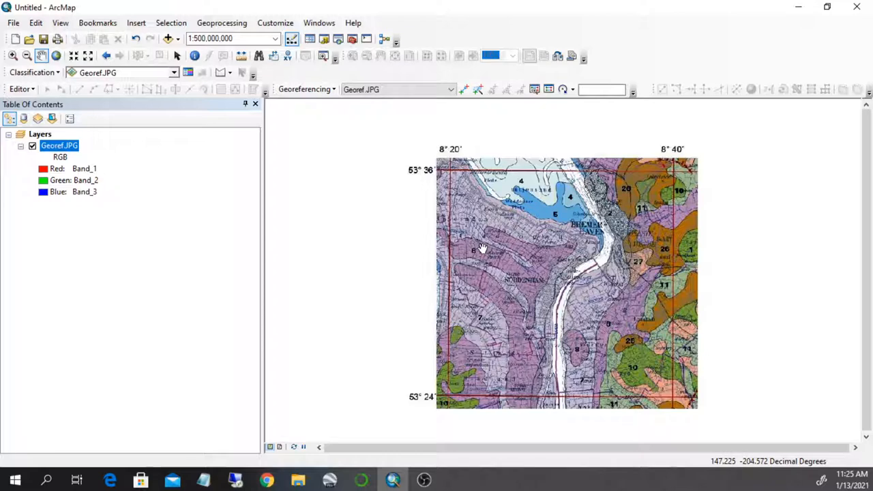
mouse_move(169, 38)
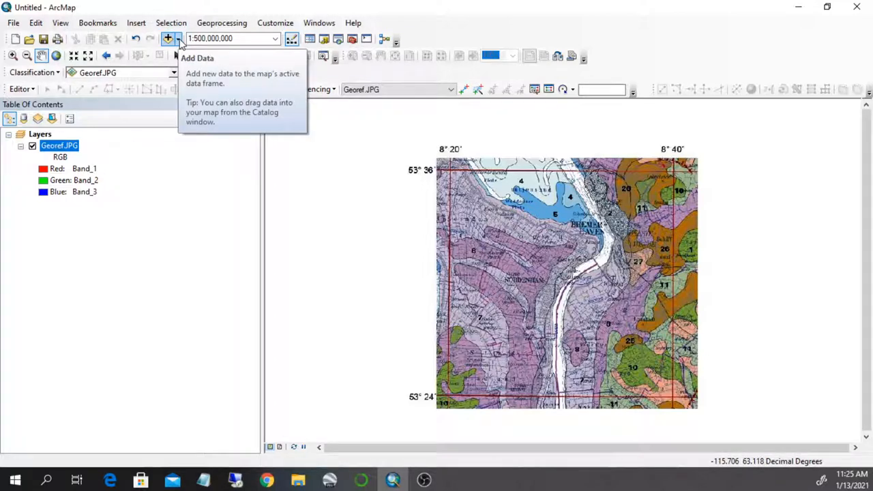
click(177, 38)
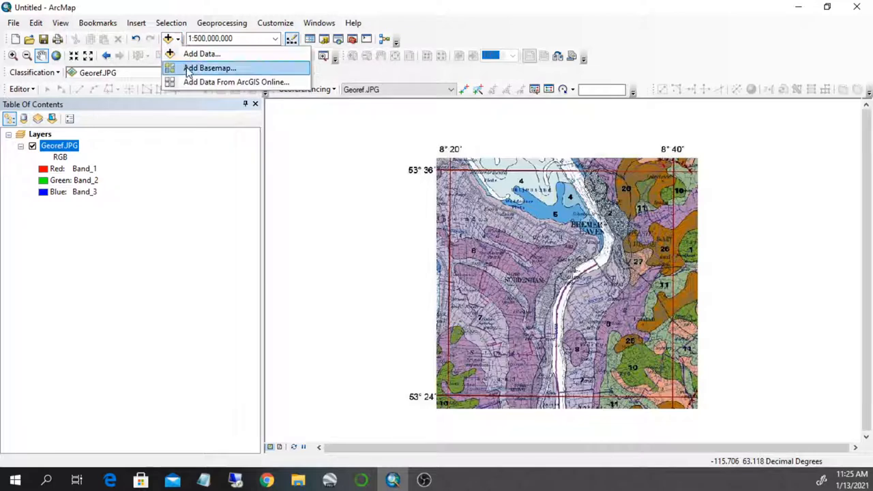
mouse_move(210, 68)
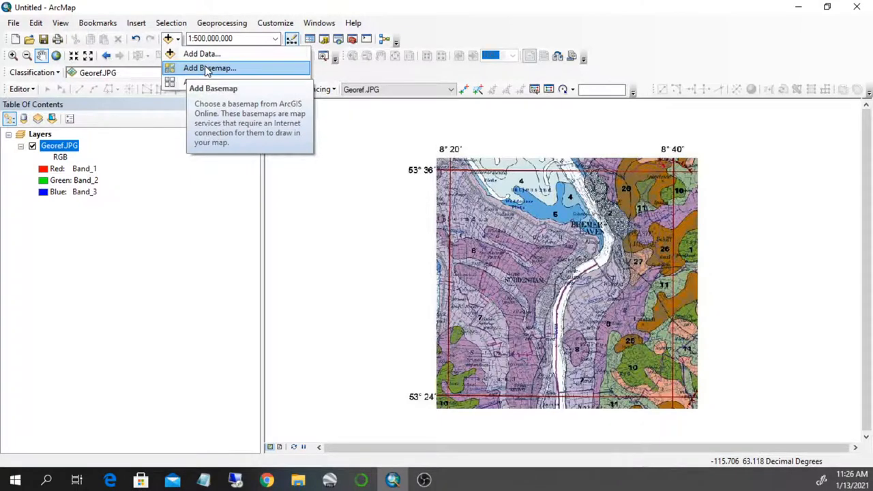
click(210, 68)
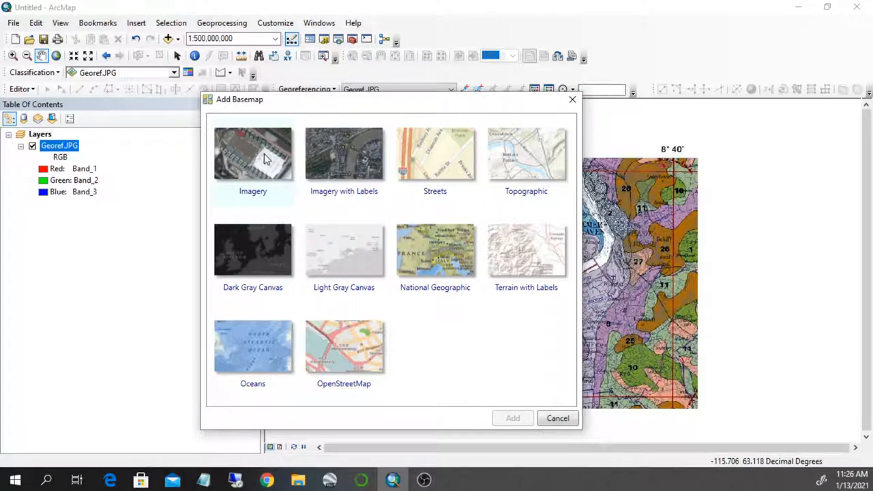
click(252, 161)
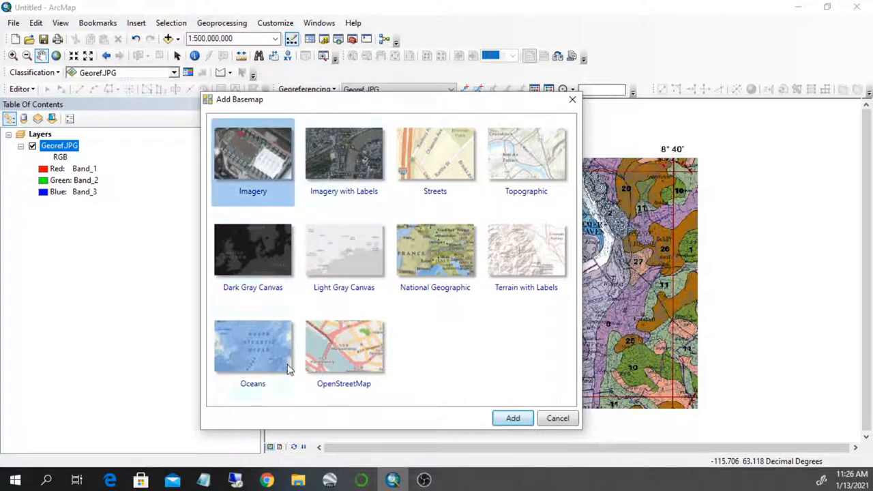
click(557, 417)
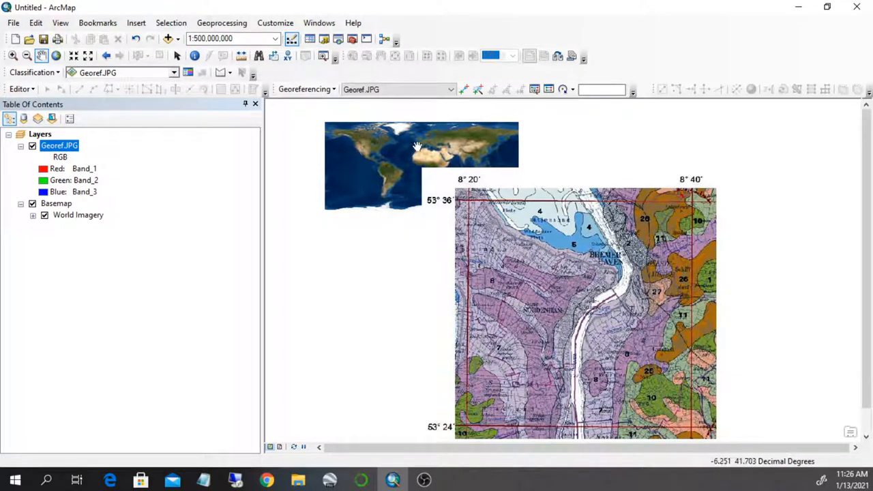
mouse_move(508, 252)
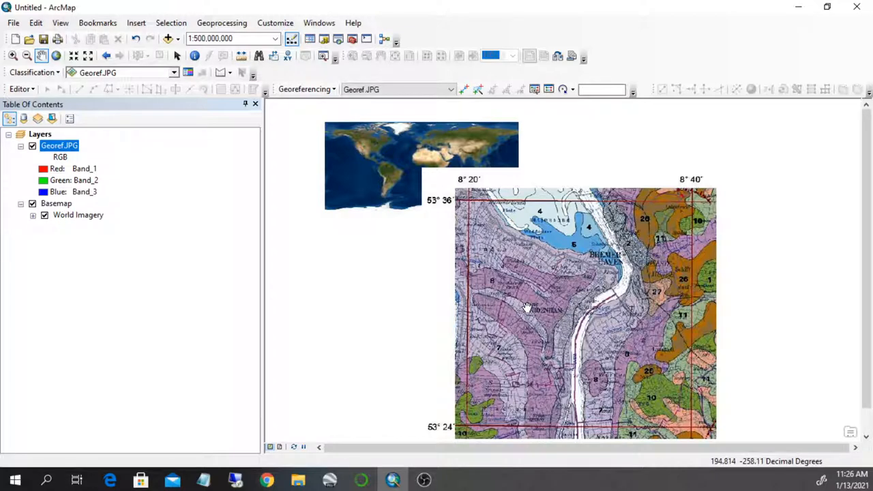
mouse_move(467, 198)
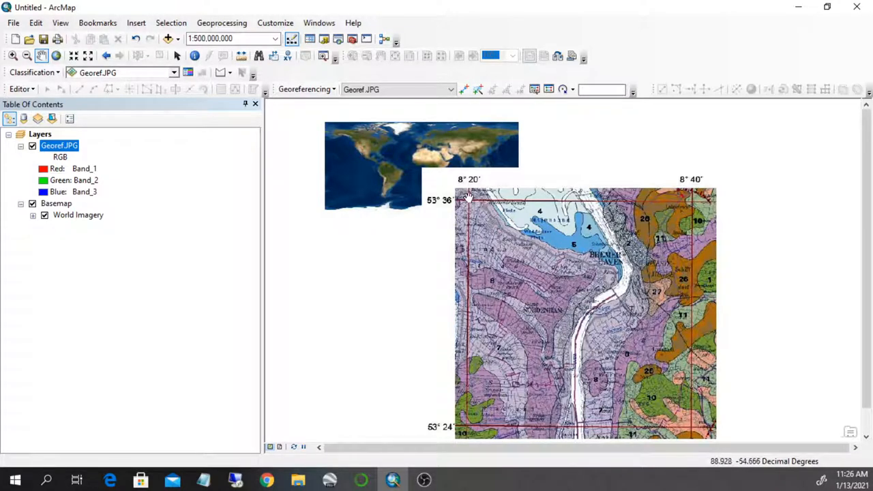
mouse_move(437, 165)
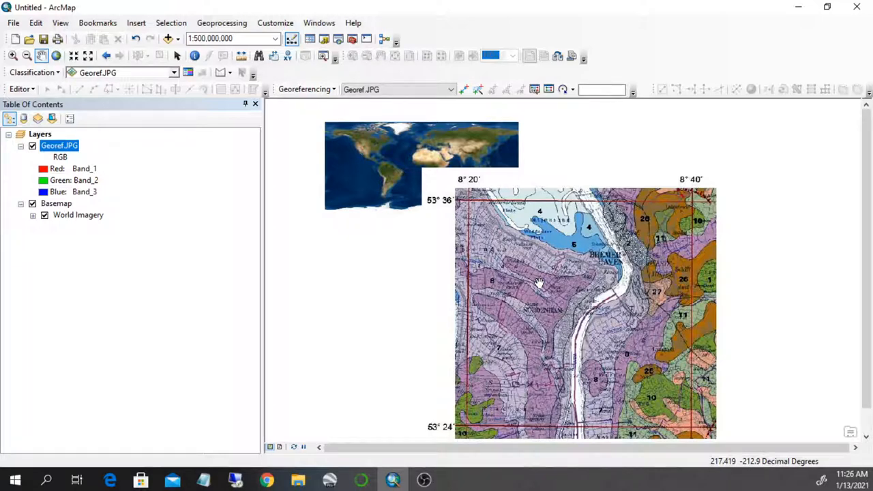
mouse_move(539, 235)
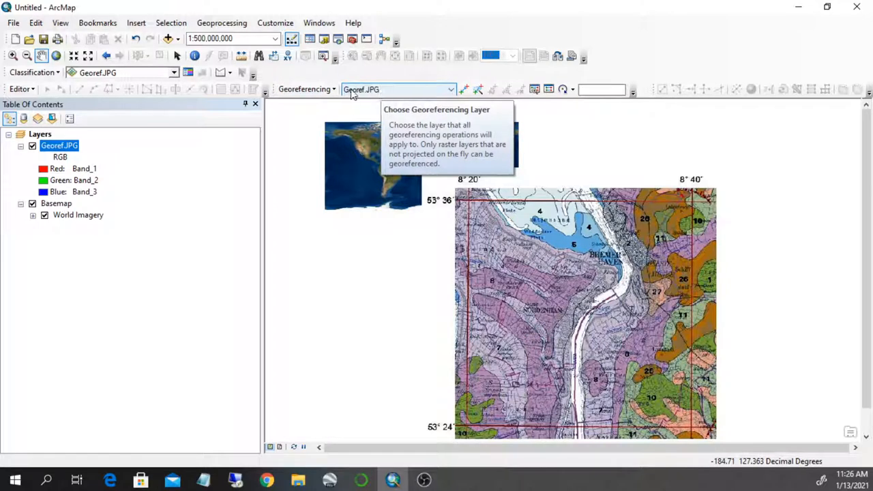
mouse_move(366, 94)
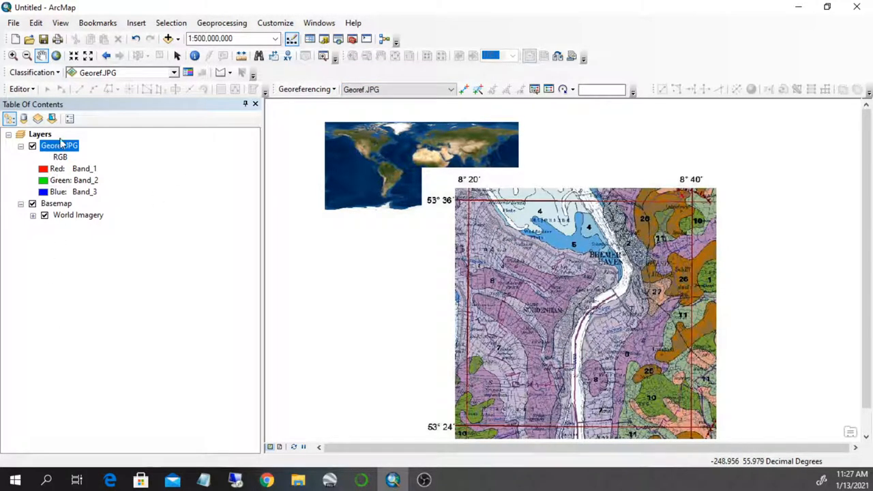
mouse_move(52, 392)
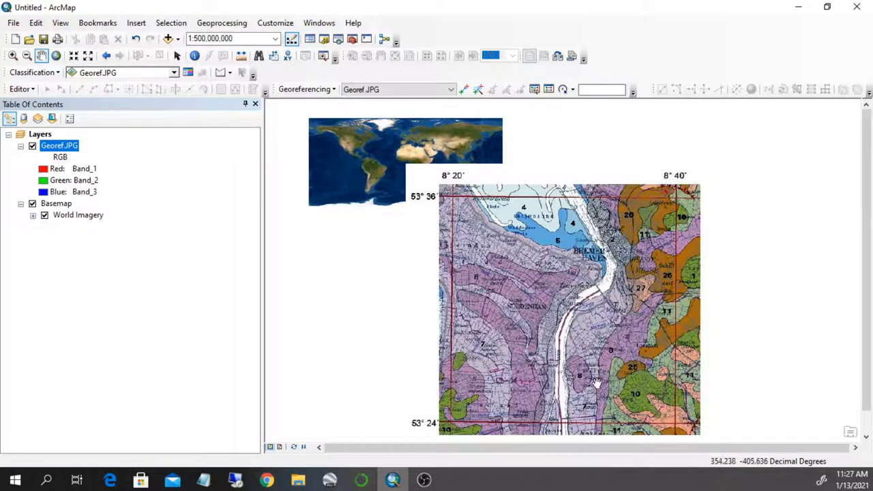
mouse_move(471, 130)
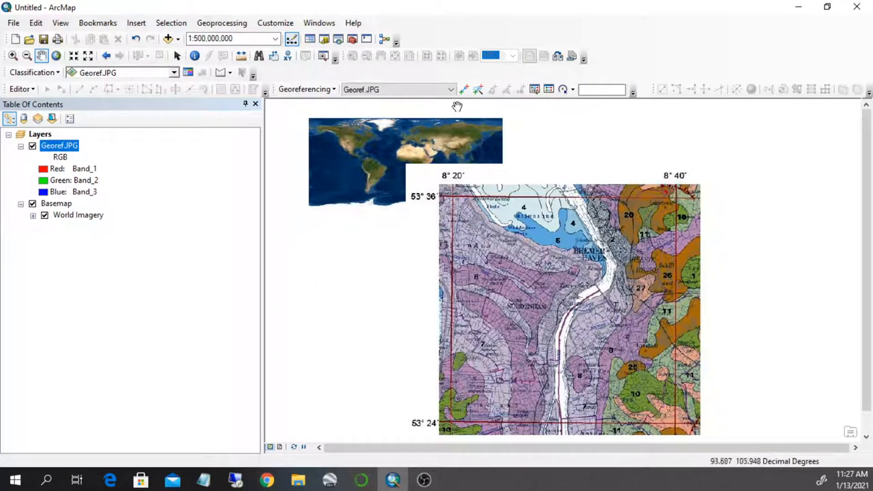
mouse_move(464, 90)
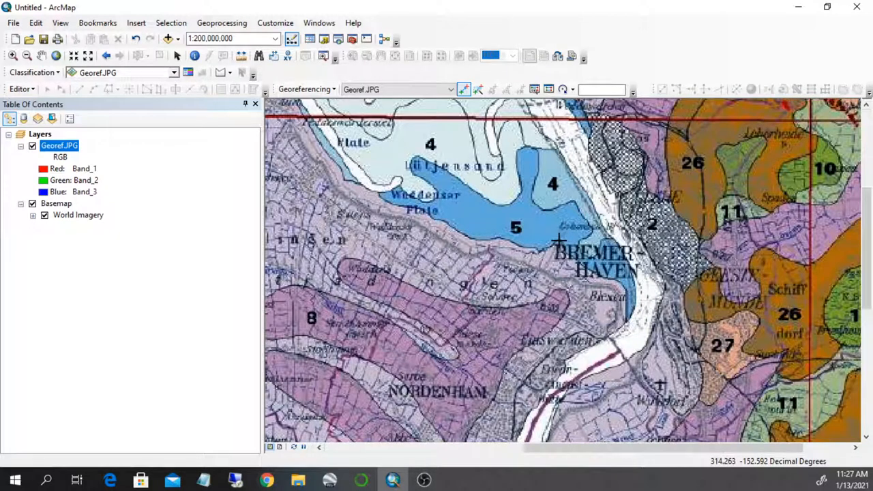
drag(559, 239, 723, 307)
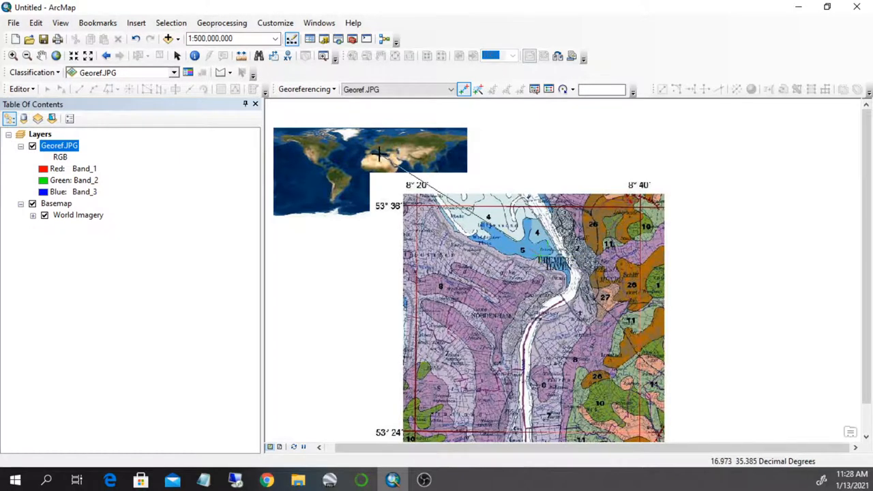
mouse_move(12, 56)
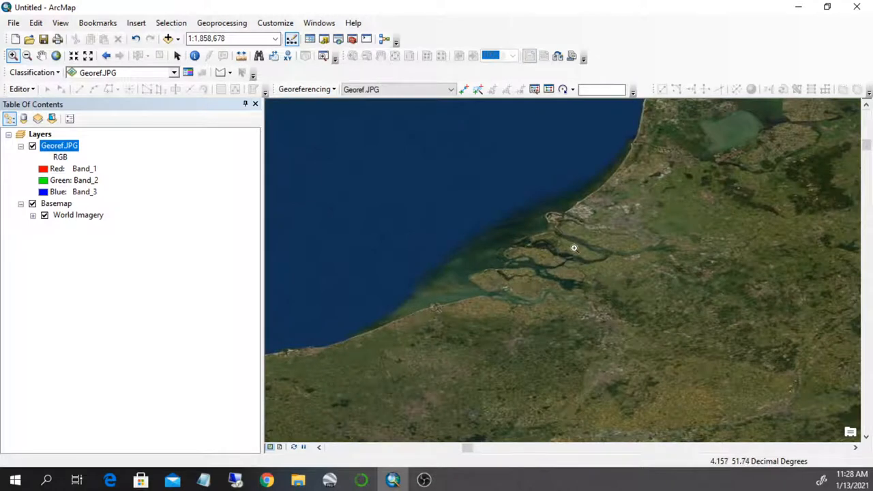
mouse_move(619, 258)
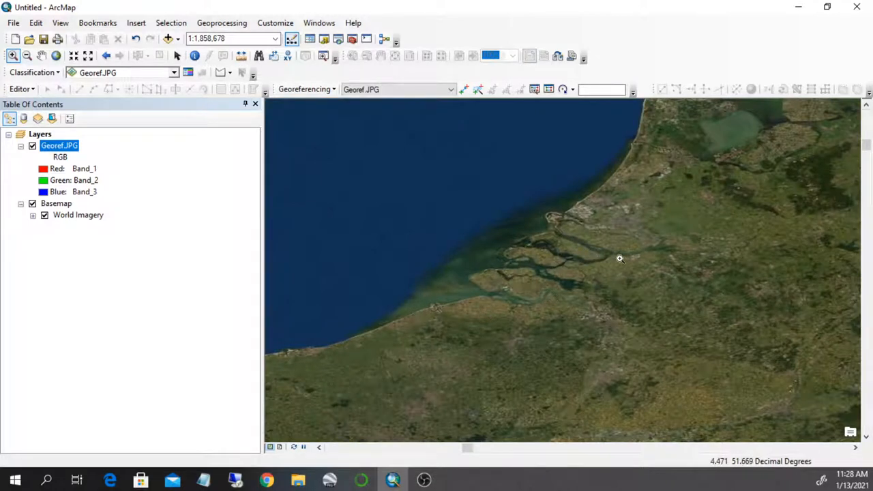
Add the Imagery with Labels basemap and remove the duplicate Basemap layer.
drag(619, 258, 399, 327)
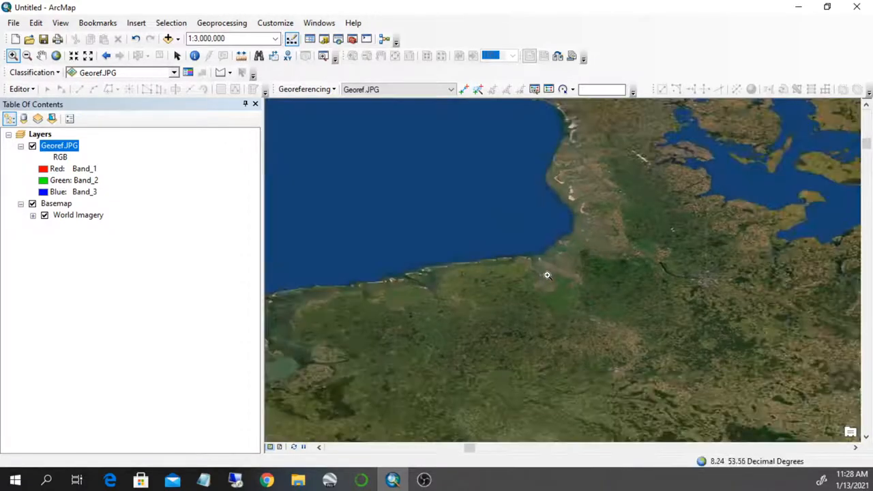
click(174, 38)
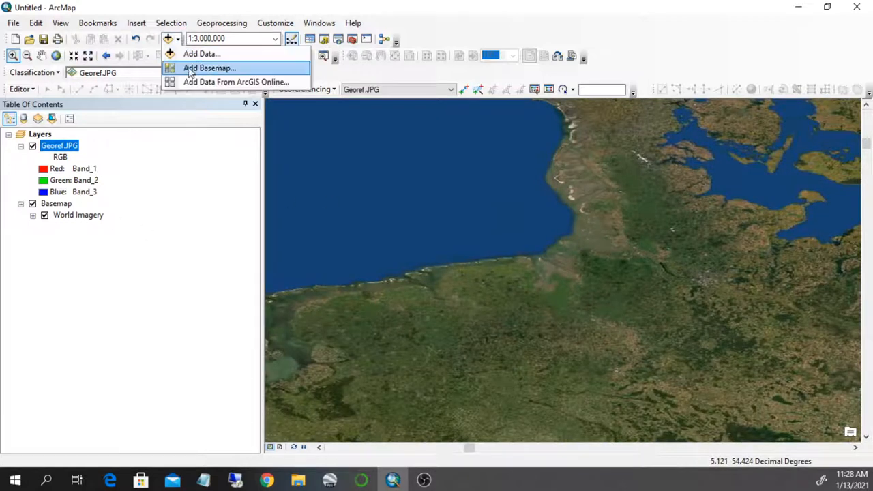
click(210, 68)
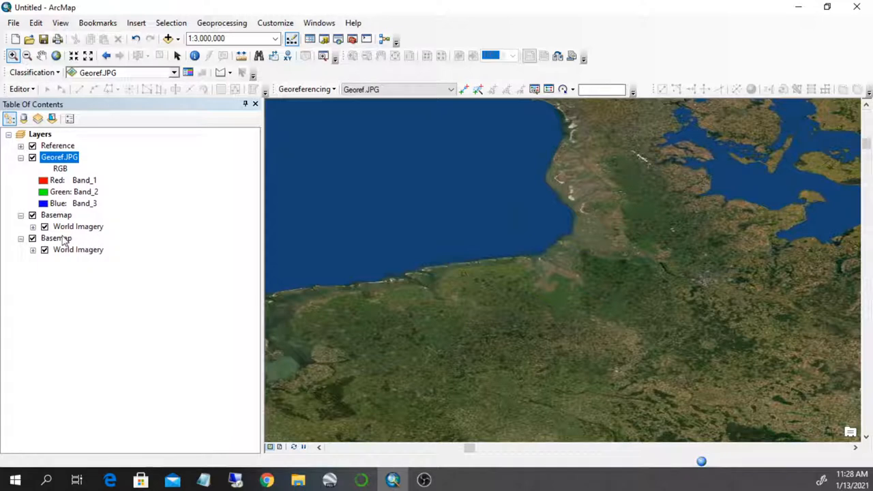
right_click(56, 215)
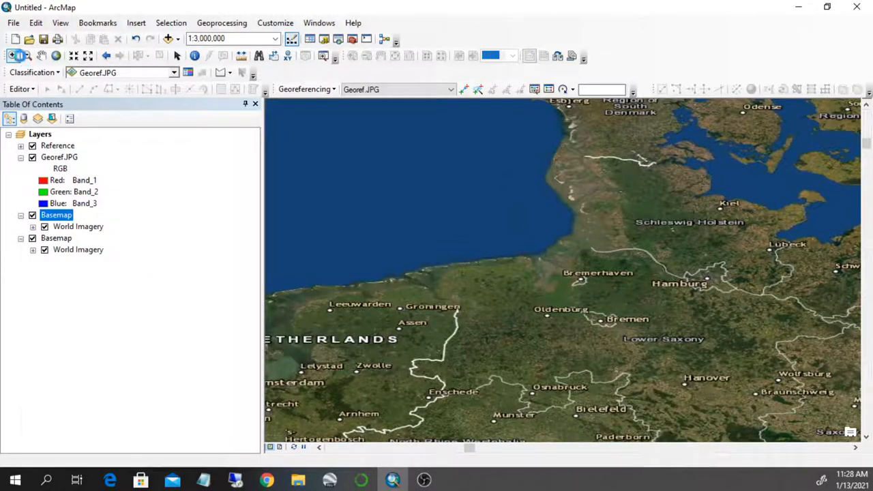
mouse_move(13, 55)
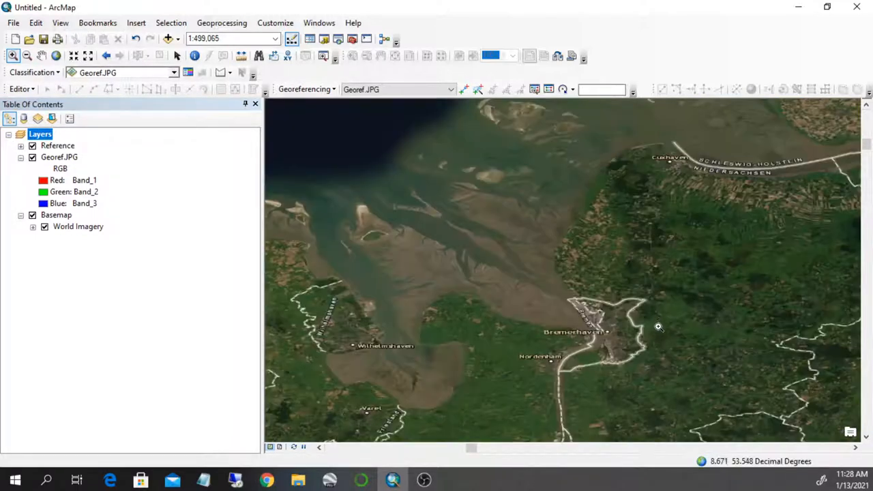
Zoom the imagery in around Bremerhaven.
drag(657, 327, 543, 379)
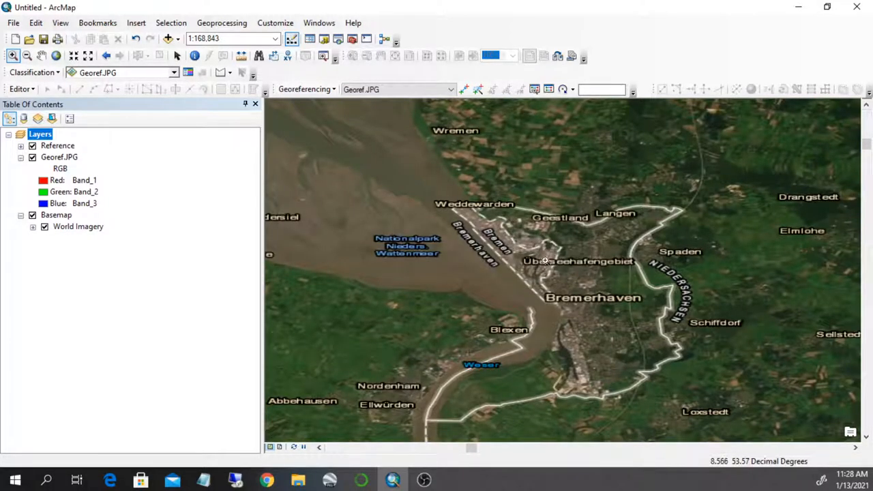
drag(545, 262, 521, 324)
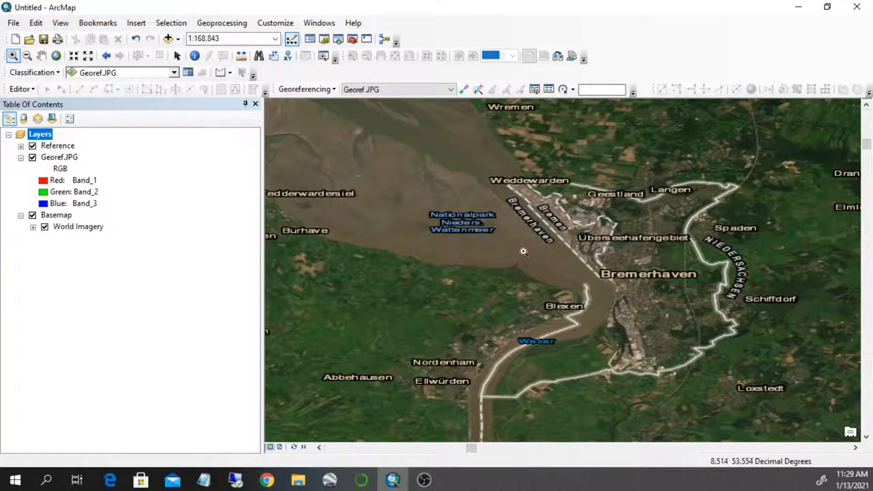
mouse_move(463, 90)
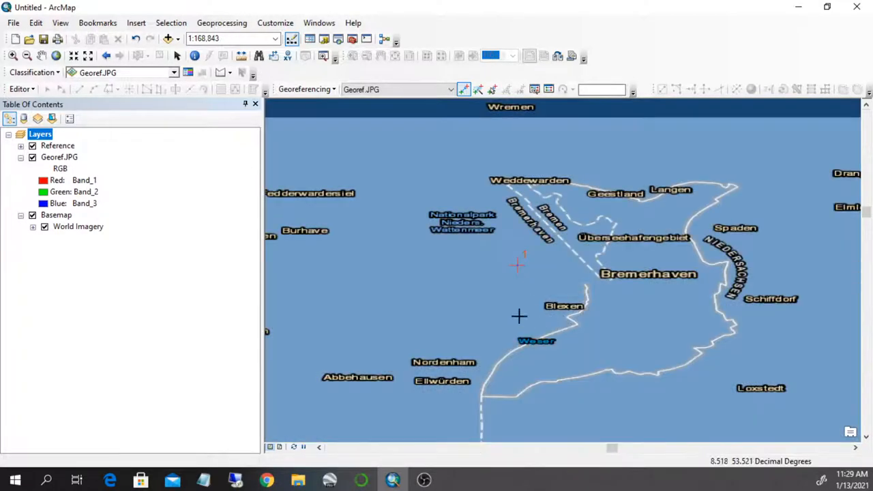
mouse_move(582, 256)
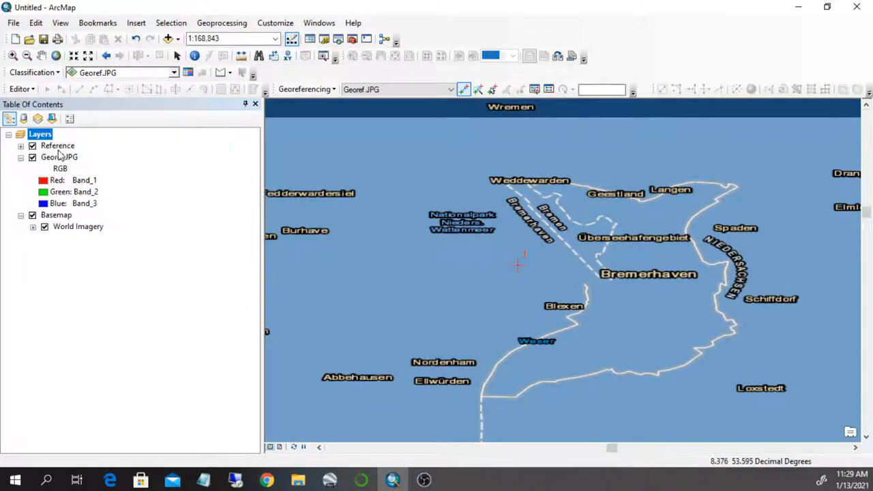
Zoom to the full extent of the Georef.JPG layer.
right_click(59, 157)
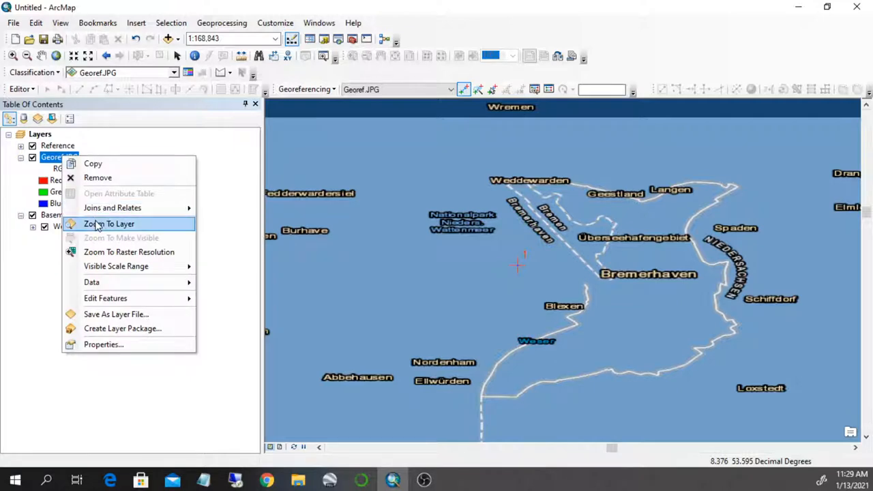
click(110, 224)
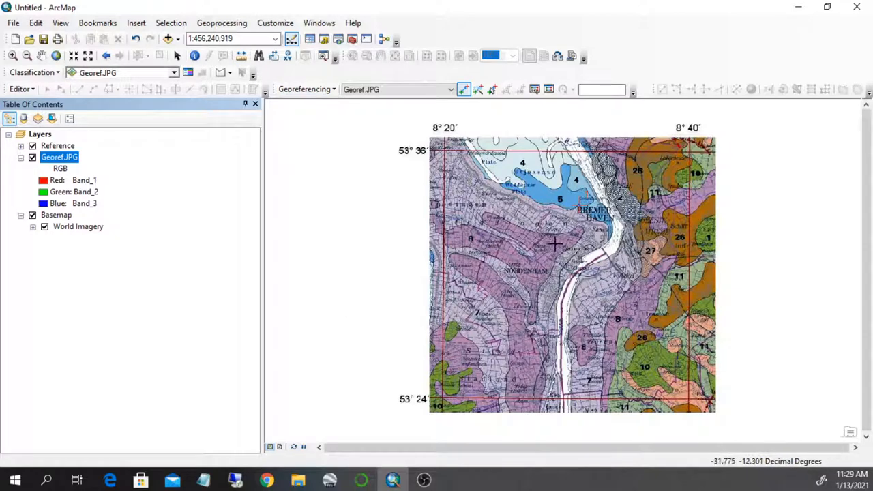
mouse_move(546, 252)
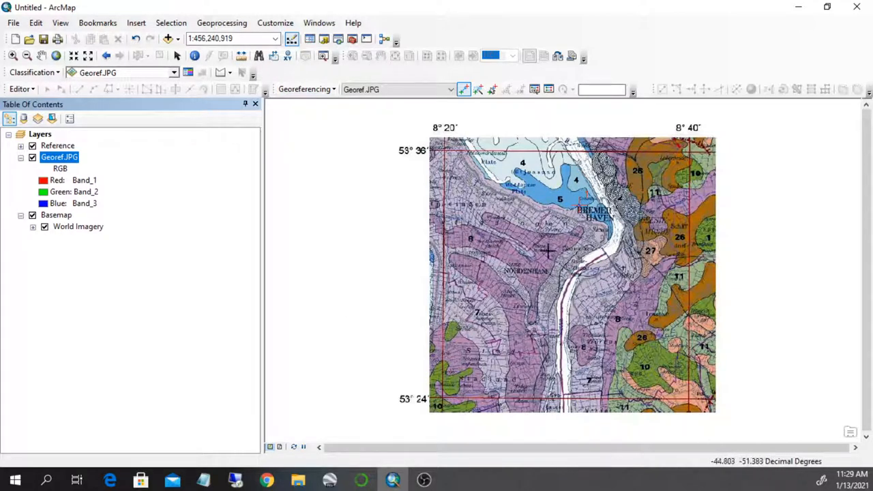
mouse_move(494, 184)
text(1:300,000,000)
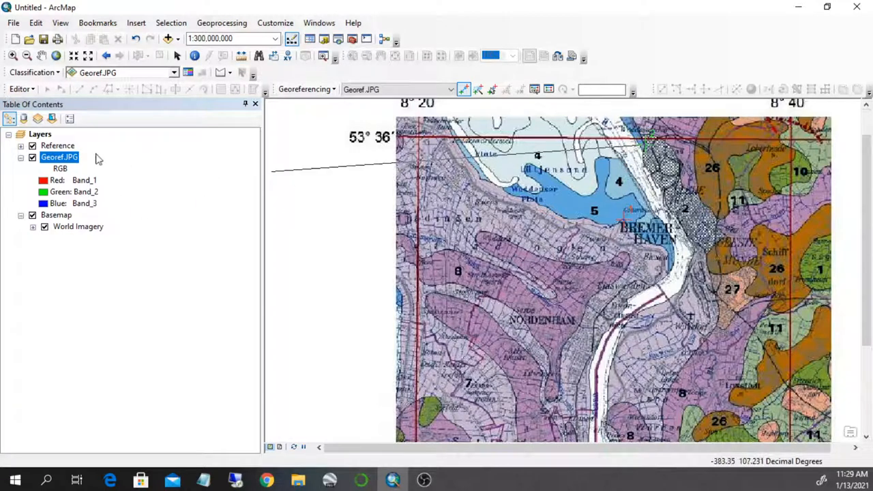
Hide Georef.JPG, mark the corner's real location on the imagery, and show the layer again.
click(33, 157)
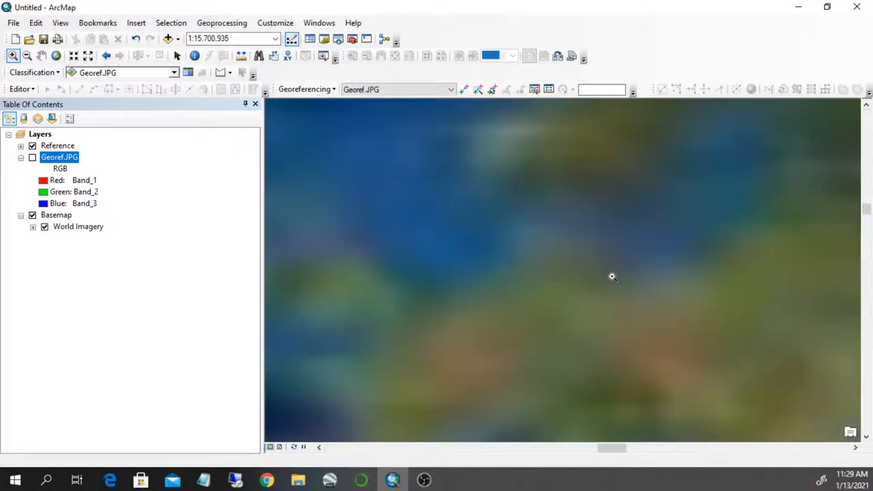
mouse_move(532, 309)
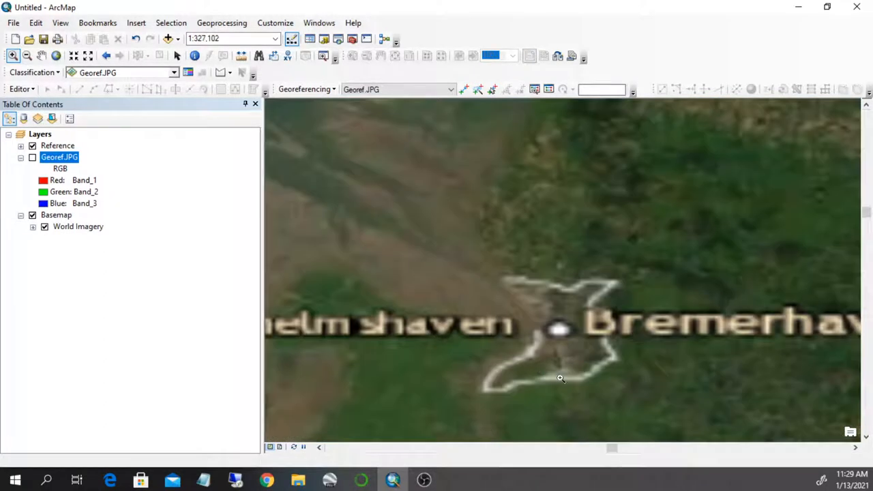
click(33, 156)
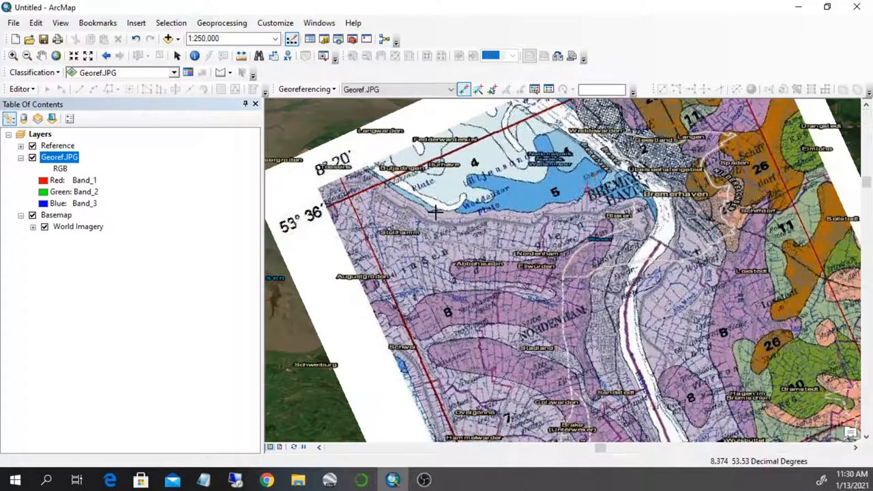
click(33, 157)
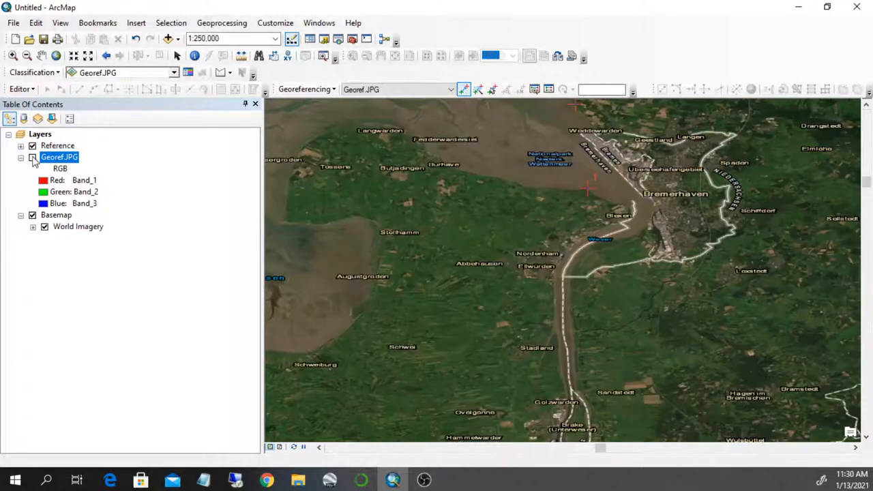
click(33, 157)
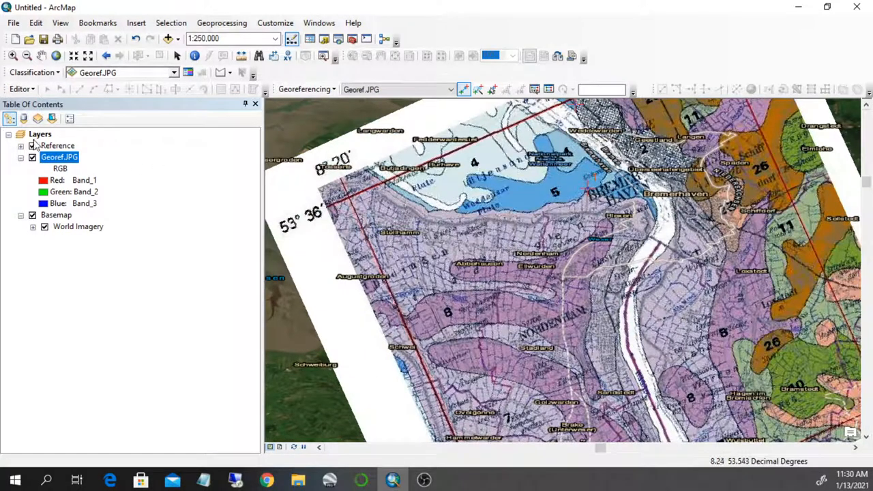
click(32, 157)
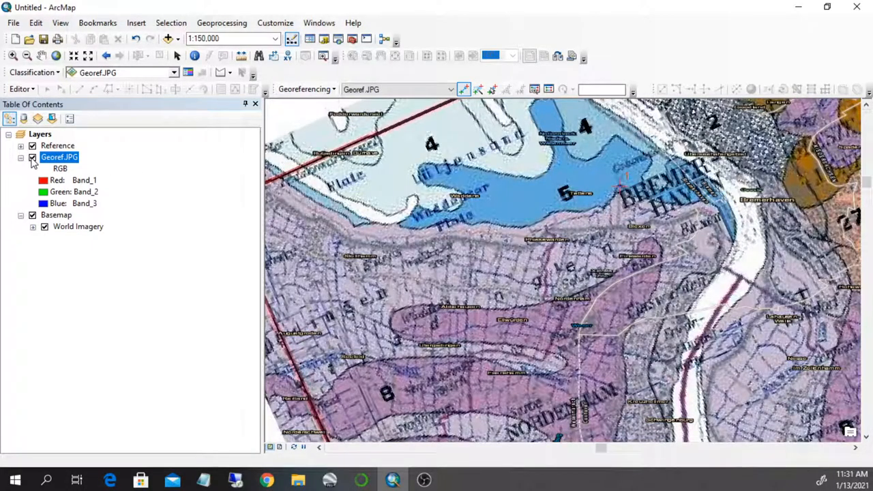
click(33, 156)
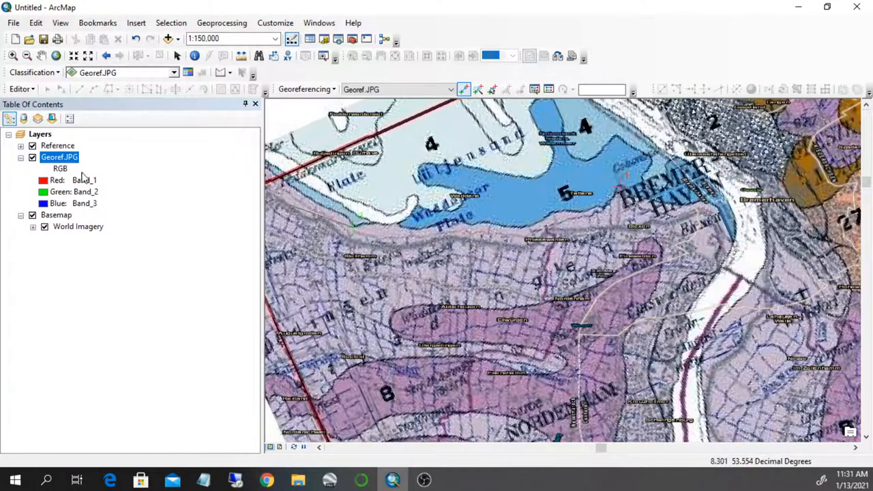
click(33, 157)
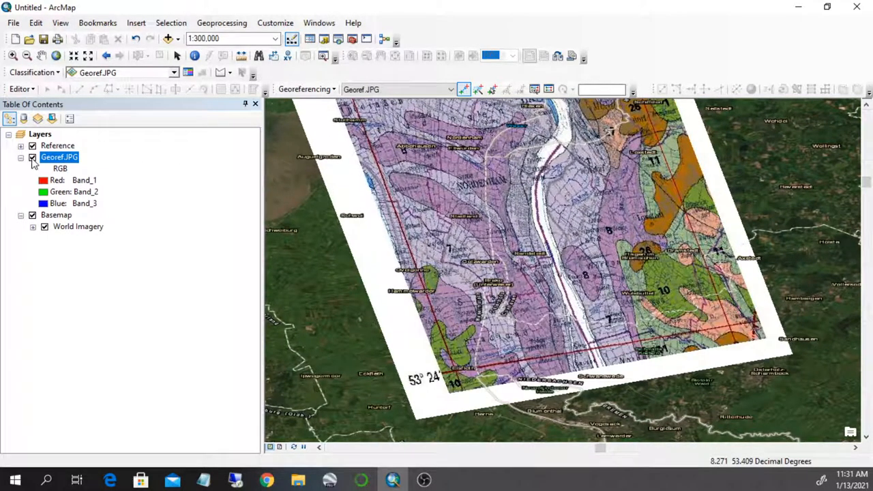
click(33, 157)
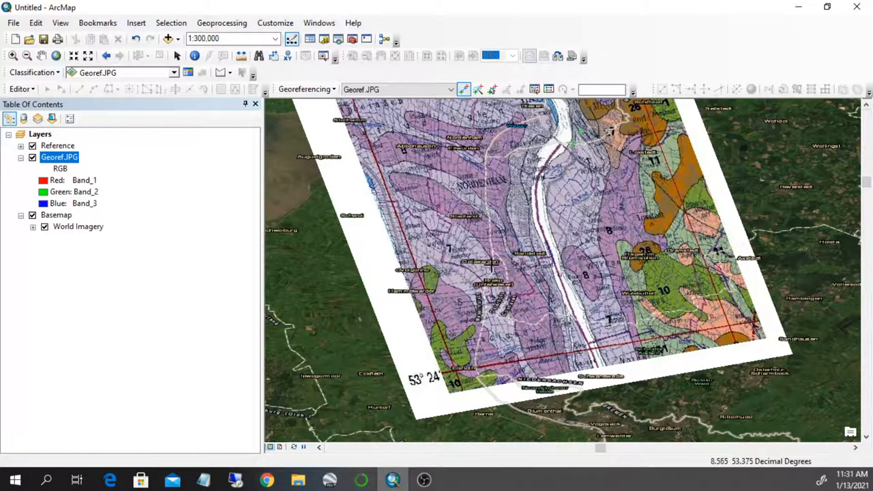
click(33, 157)
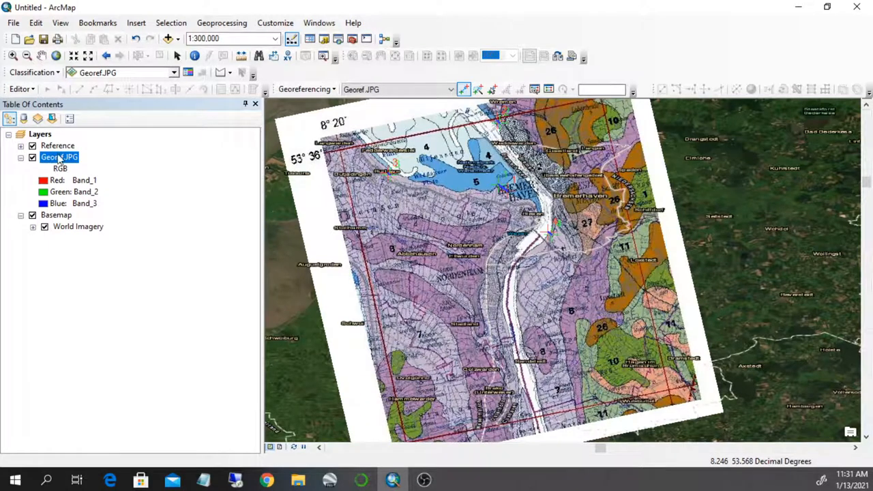
In Georef.JPG's Layer Properties, browse Symbology and Display and enter 60 percent transparency.
double_click(60, 157)
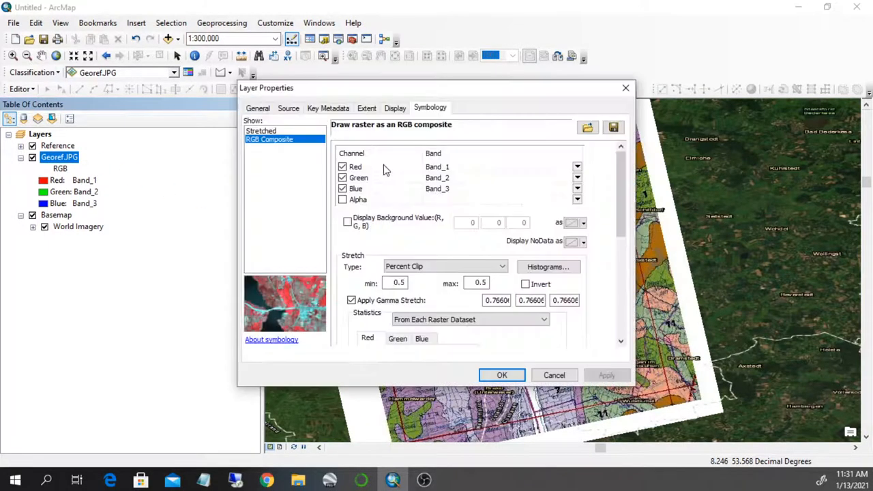
click(396, 108)
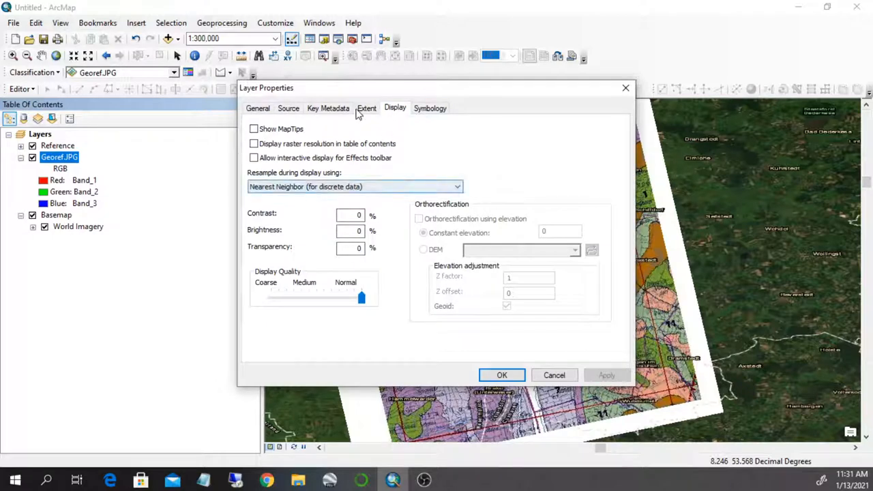
click(430, 108)
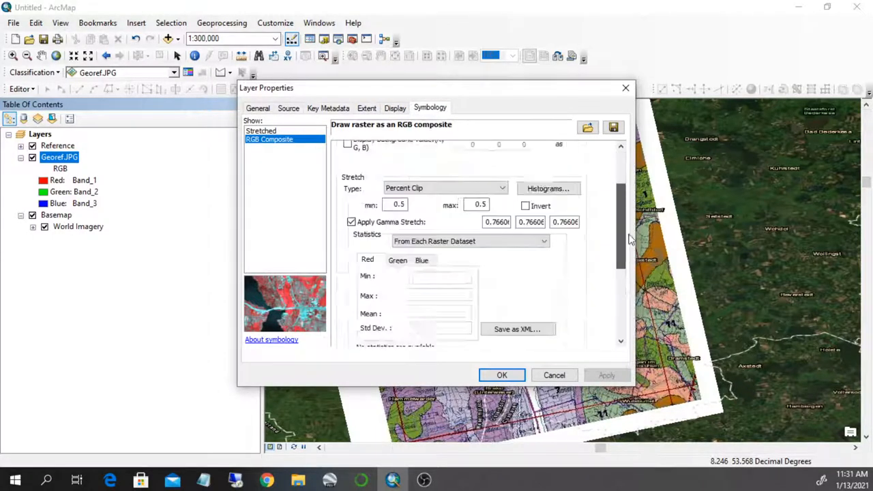
click(395, 108)
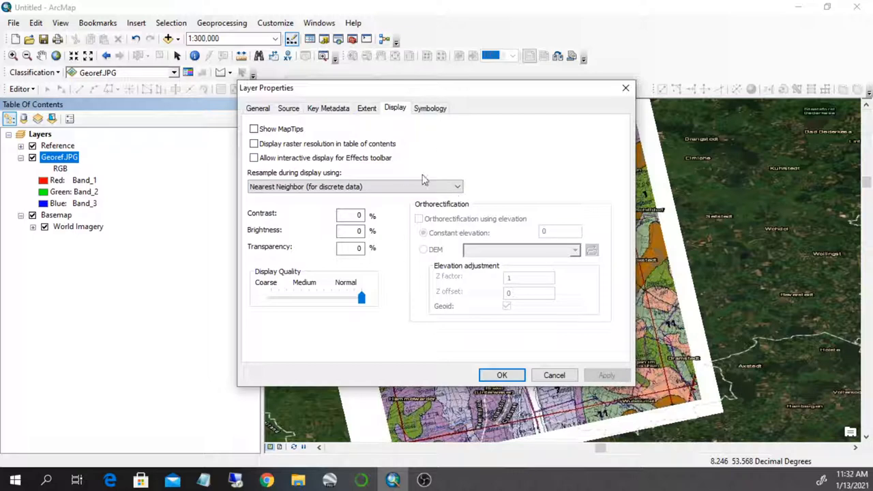
click(430, 108)
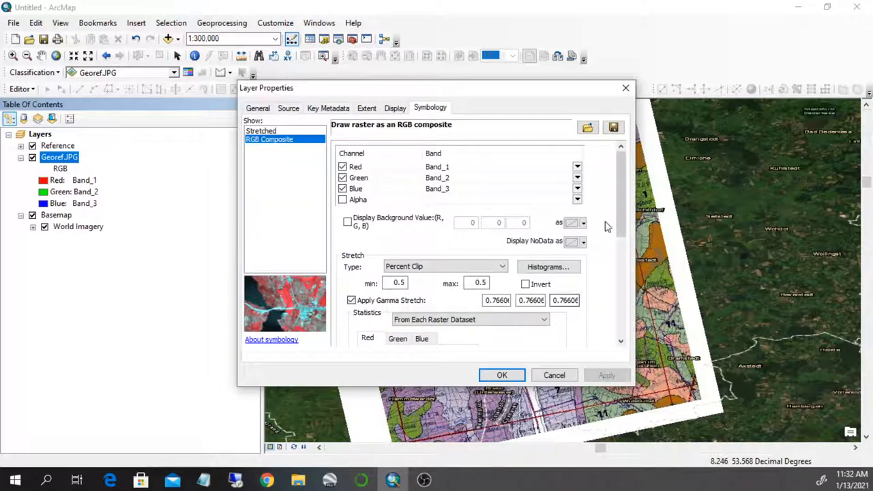
scroll(down, 3)
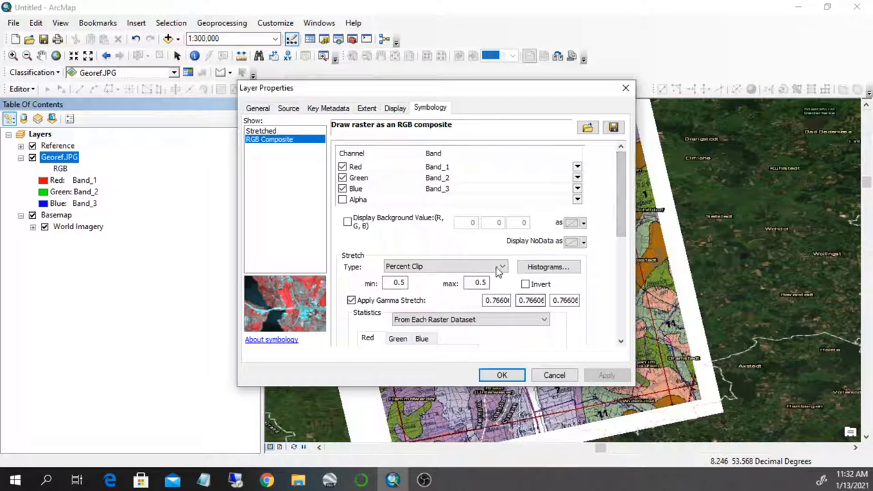
click(395, 108)
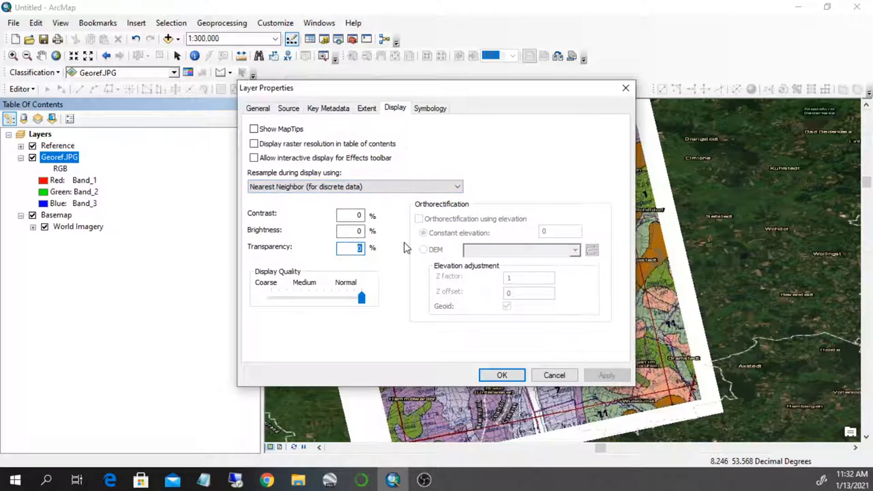
text(60)
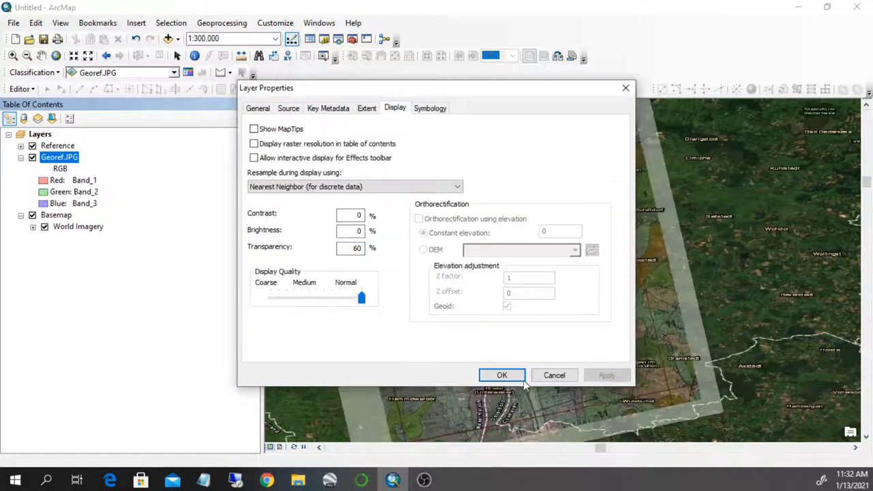
Apply the transparency and zoom out to see the geological map over World Imagery.
click(502, 375)
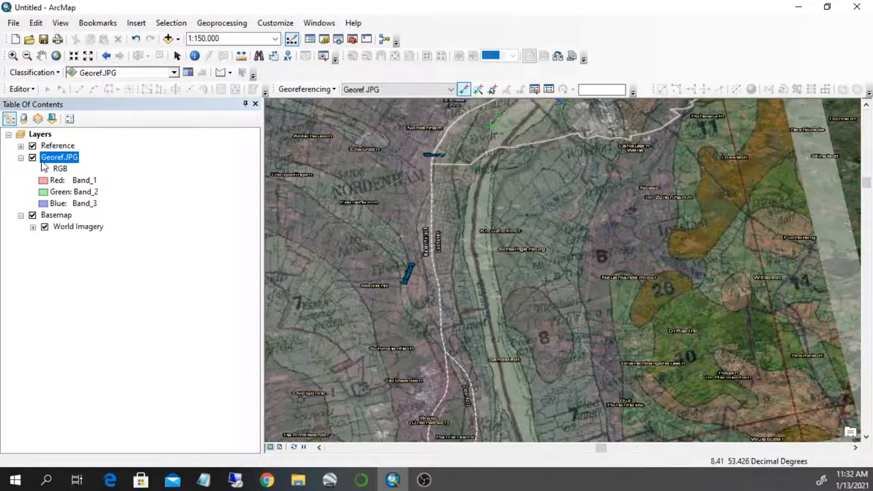
click(33, 157)
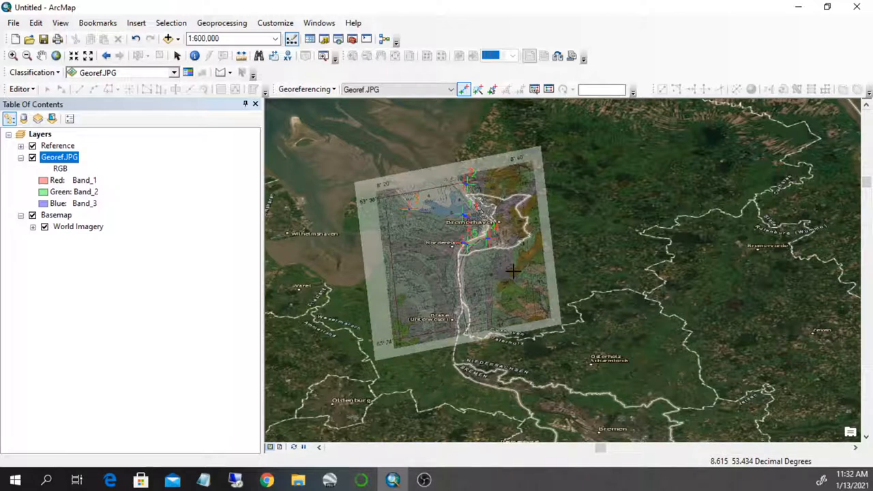
mouse_move(455, 171)
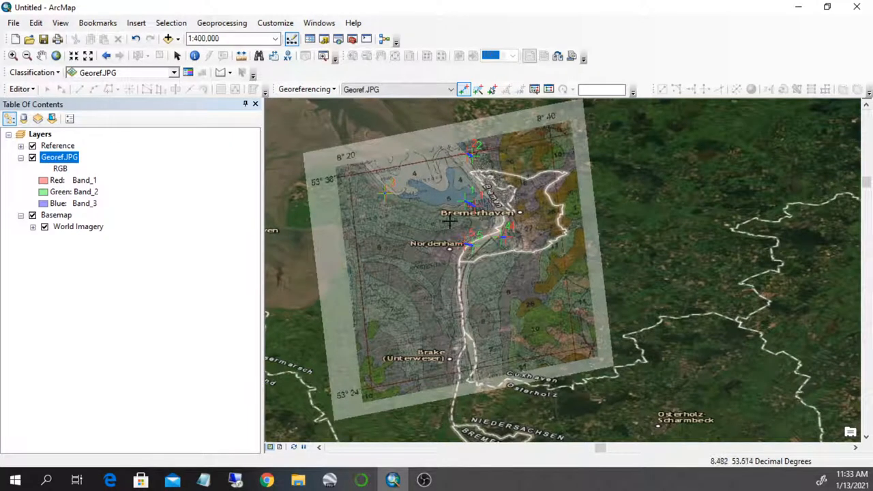
mouse_move(404, 183)
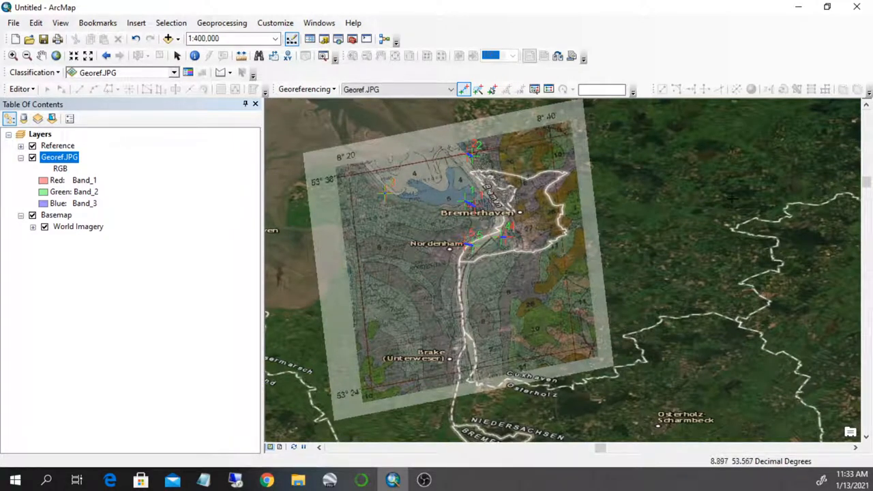
mouse_move(448, 232)
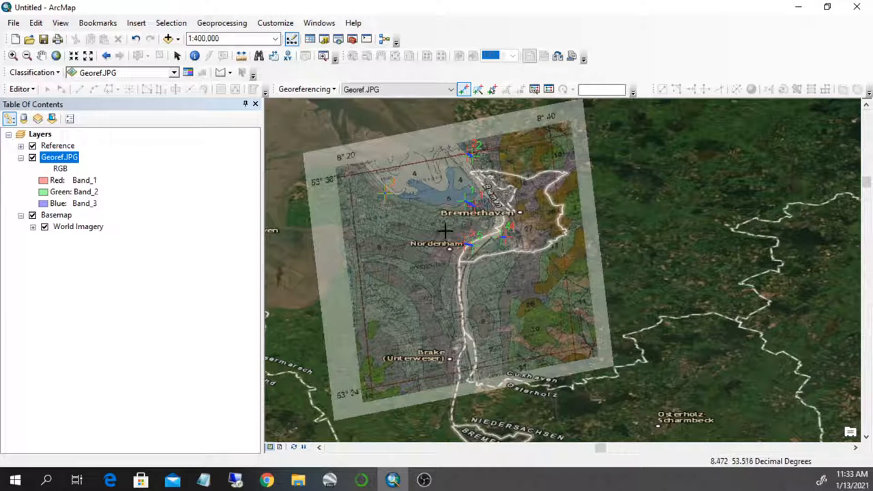
mouse_move(532, 143)
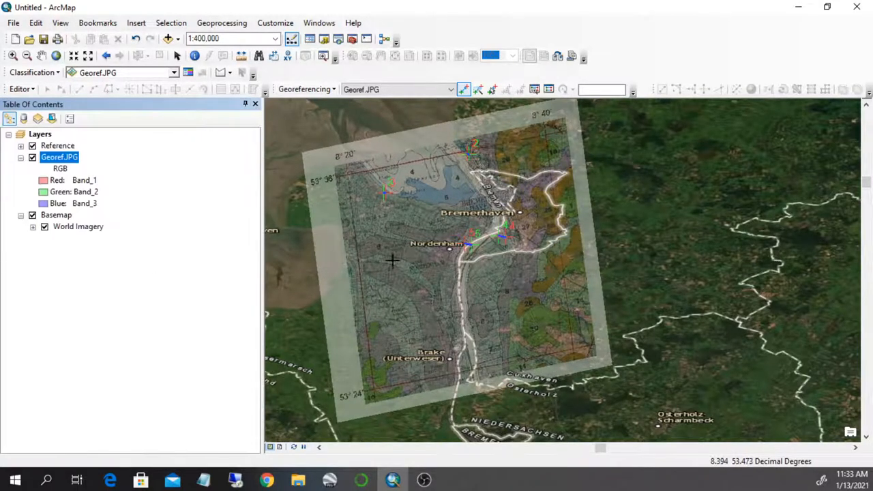
mouse_move(14, 38)
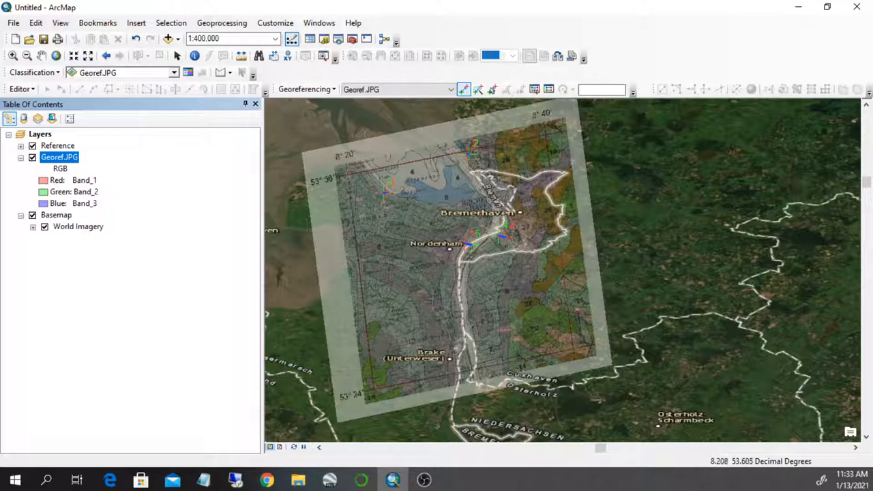
mouse_move(15, 38)
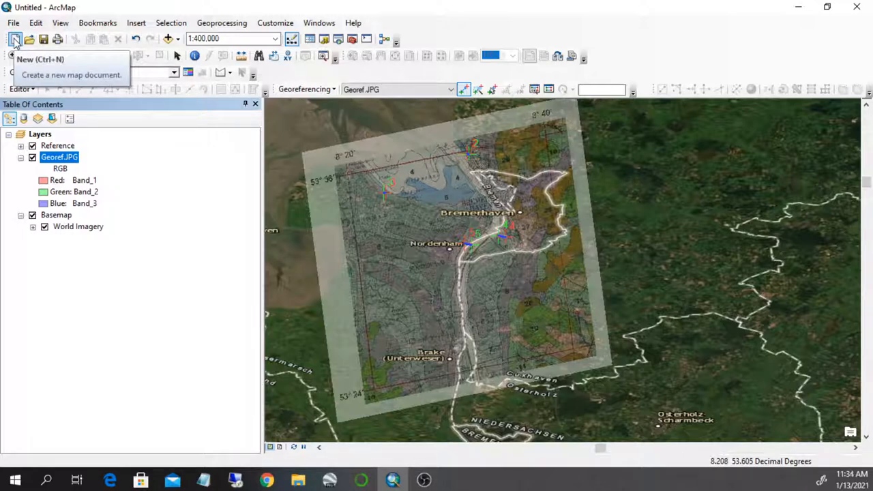
Create a new Blank Map and add Georef.JPG, accepting the Unknown Spatial Reference warning.
click(15, 38)
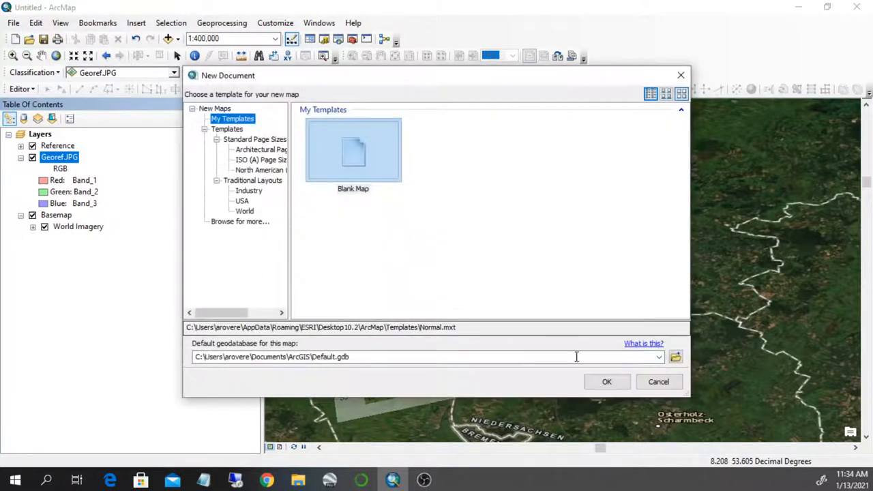
click(605, 382)
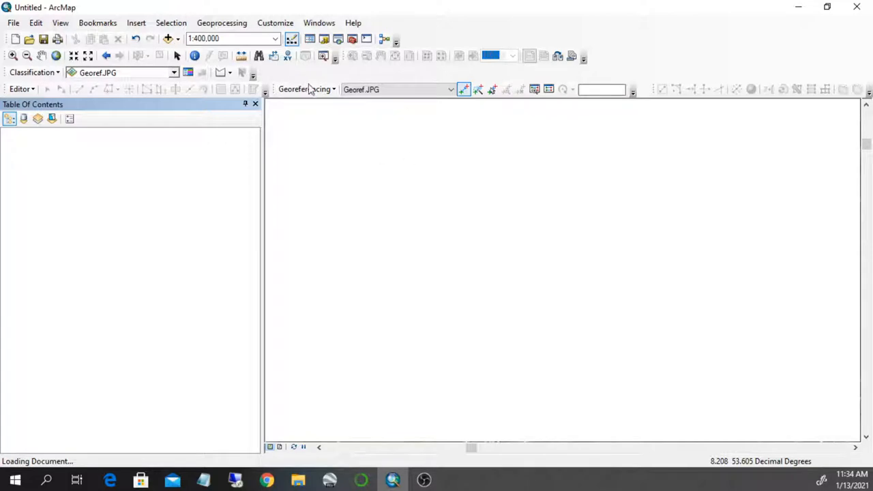
mouse_move(46, 316)
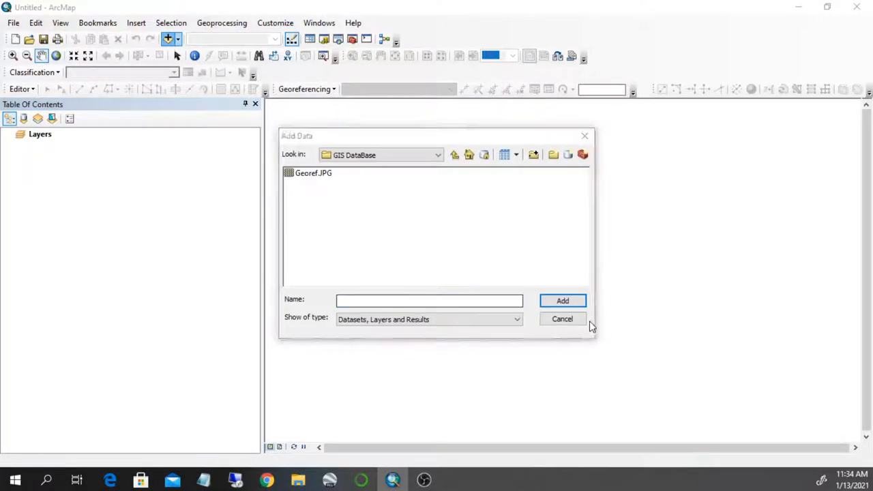
click(562, 302)
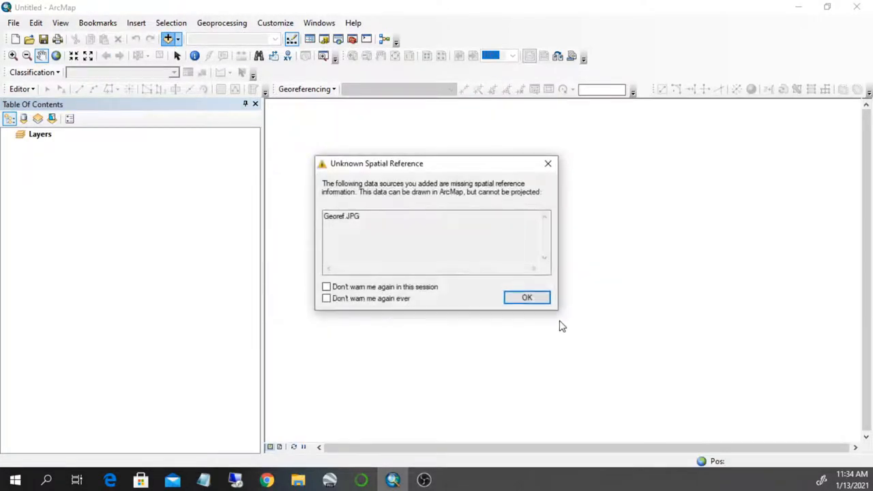
click(527, 298)
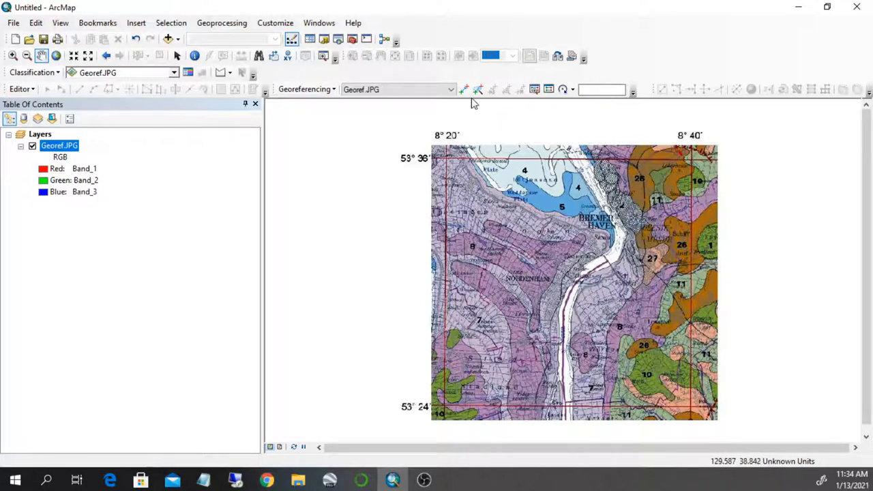
mouse_move(463, 90)
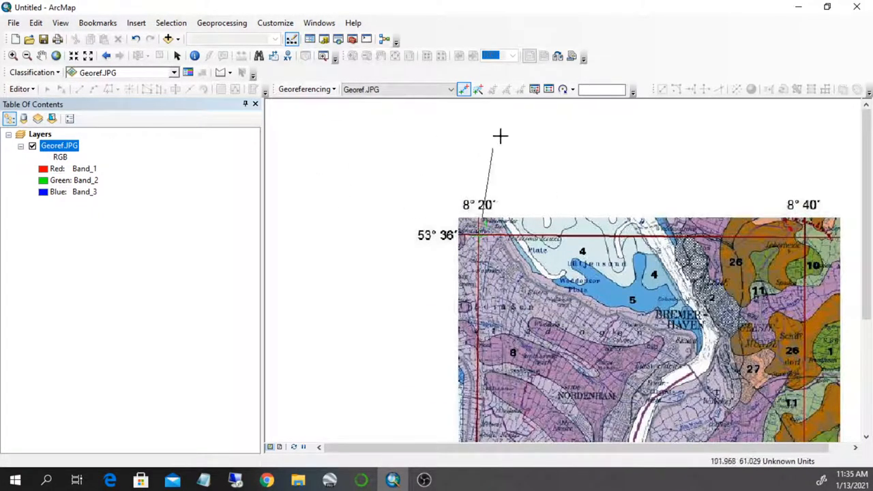
mouse_move(535, 90)
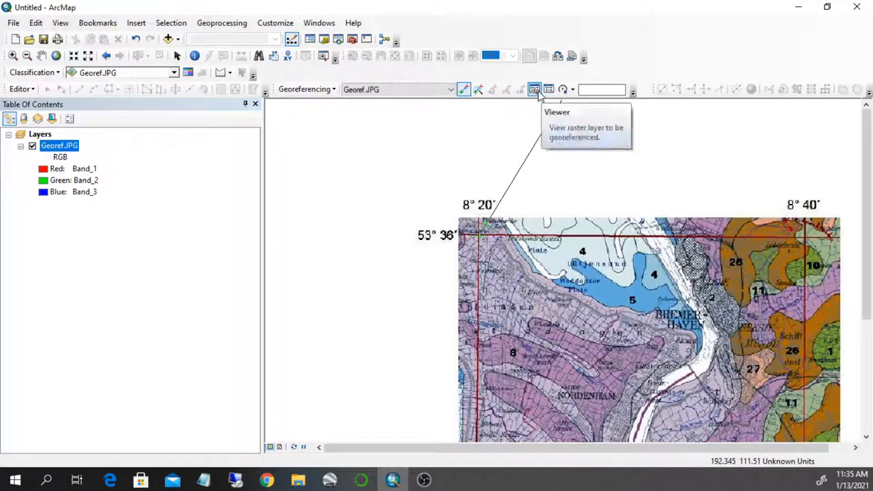
Start a control-point link at the map's top-left 53° 36′ / 8° 20′ grid corner.
click(549, 90)
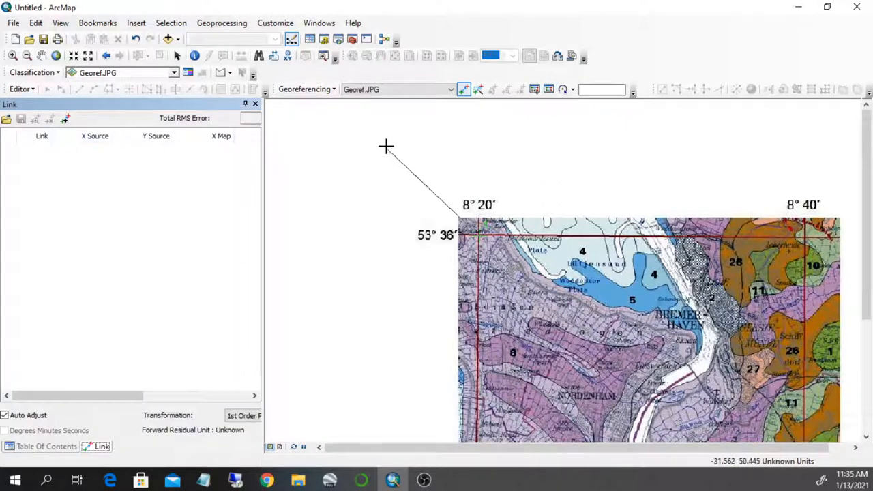
Choose Input X and Y for the corner control point to enter its coordinates manually.
right_click(388, 147)
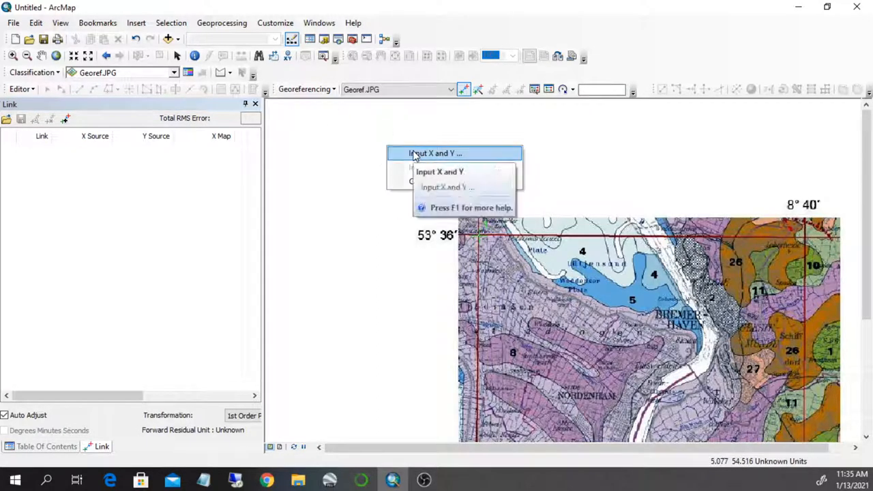
click(434, 153)
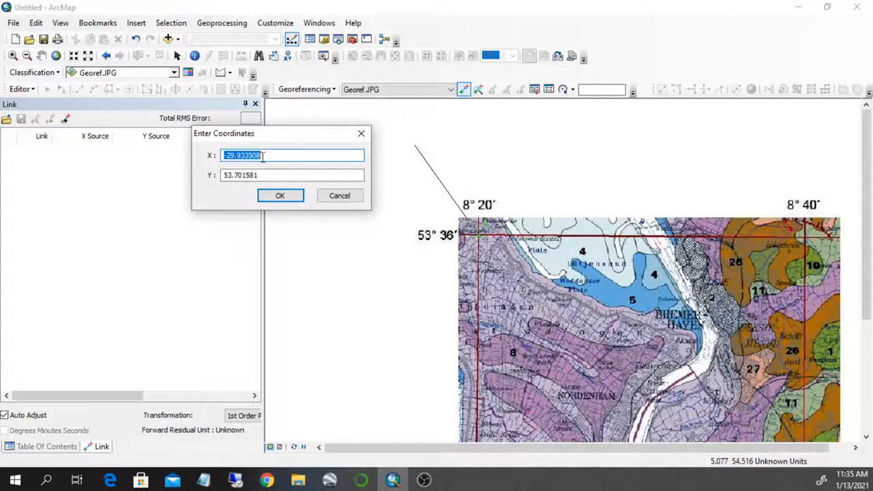
mouse_move(266, 481)
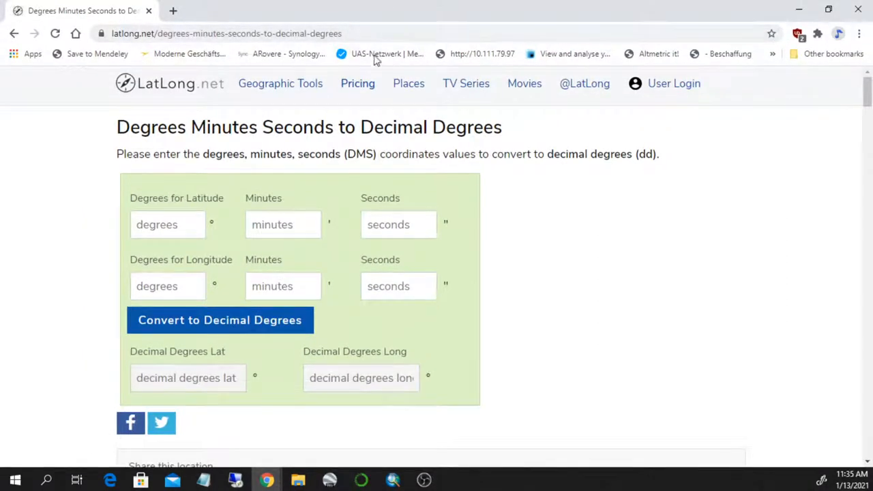
mouse_move(382, 13)
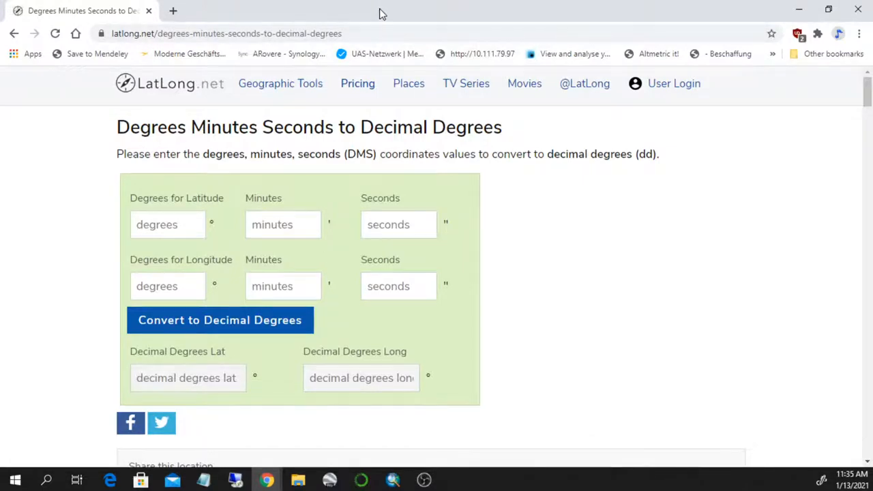
Convert latitude 53° 36′ 0″ and longitude 8° 20′ to decimal degrees in the LatLong.net DMS converter.
key(alt+tab)
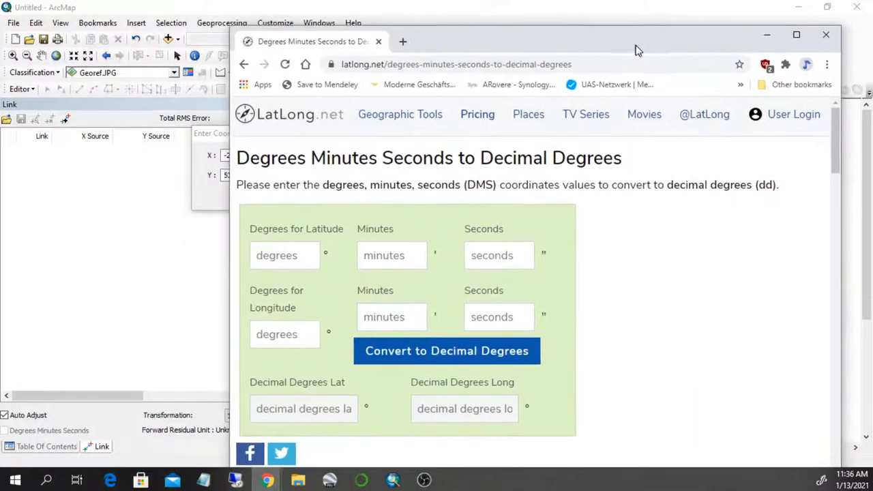
text(1e-7)
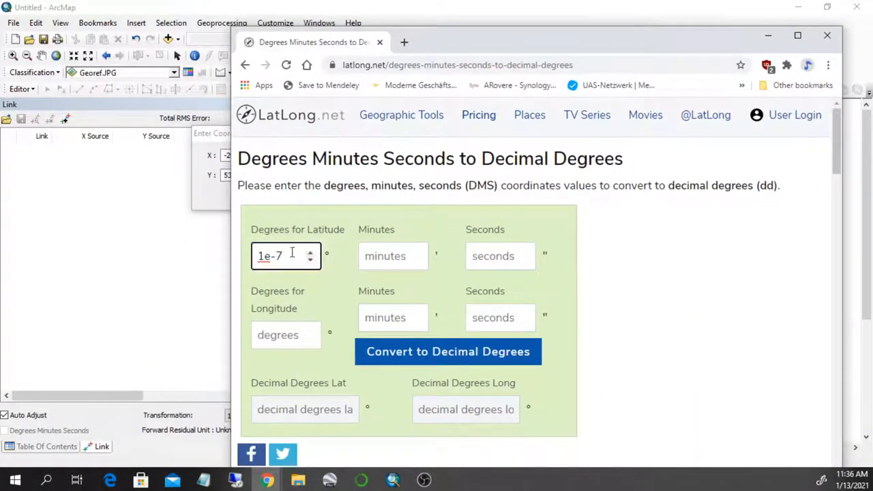
text(53)
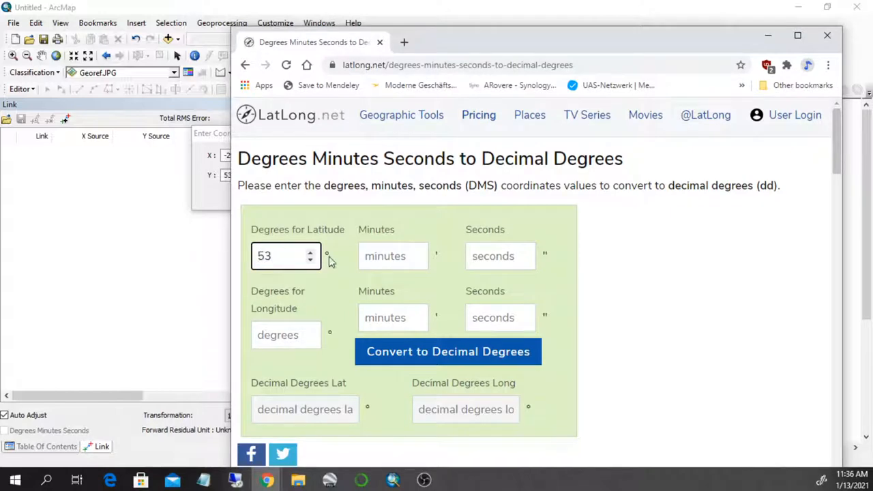
text(36)
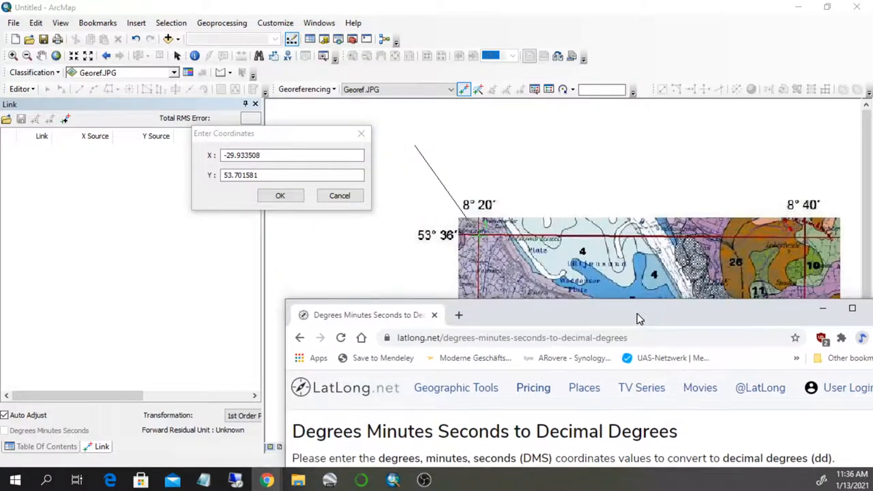
drag(640, 314, 592, 120)
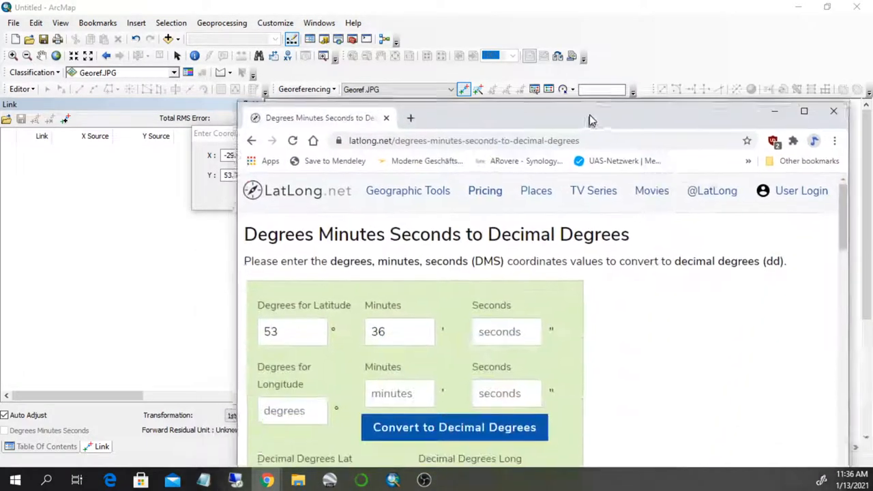
text(8)
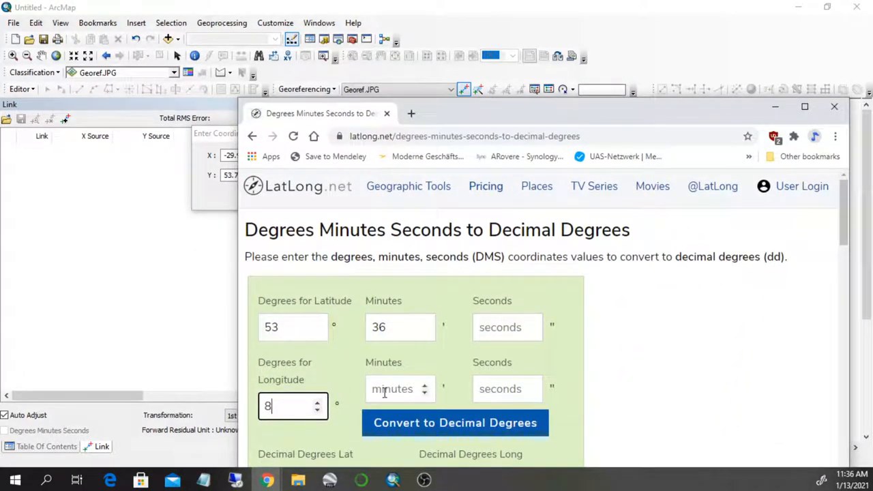
text(20)
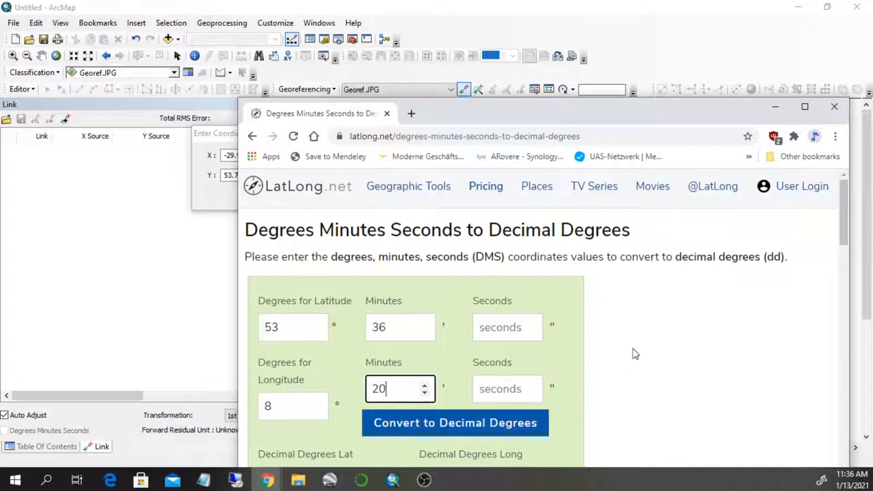
click(456, 423)
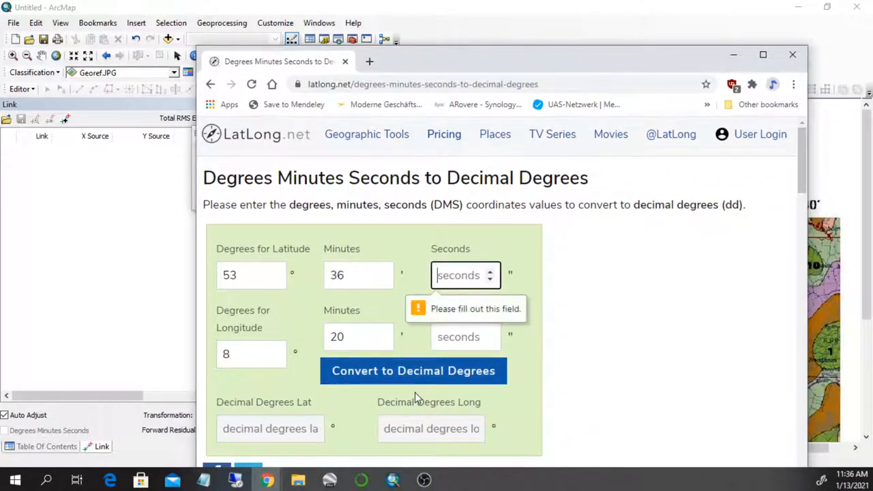
text(0)
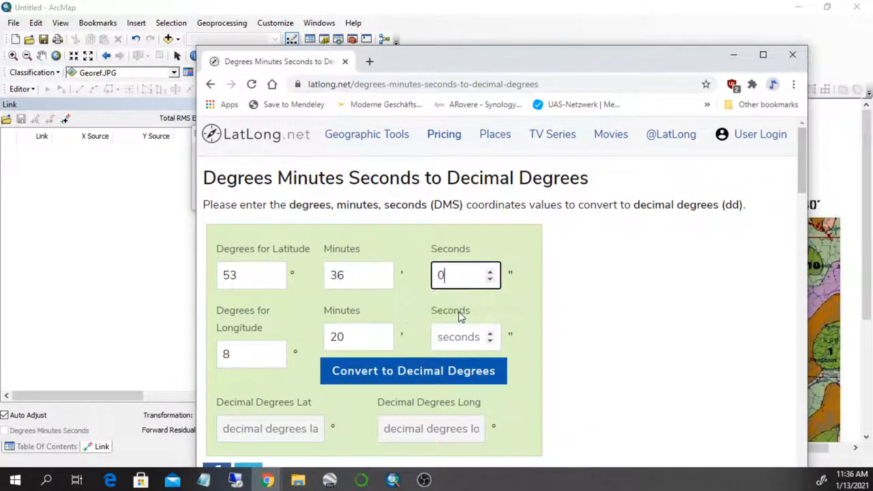
click(414, 371)
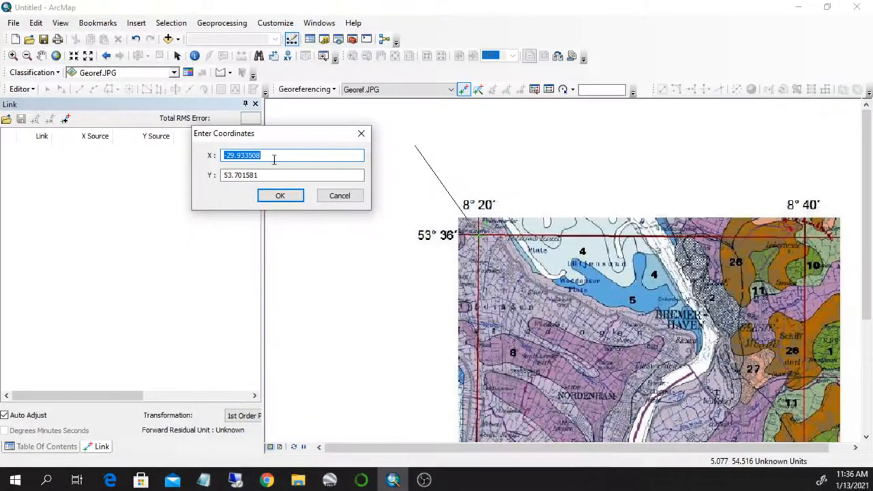
Enter Y 53.6 and X 8.33 for the top-left corner, confirm, and select the new link in the table.
click(292, 174)
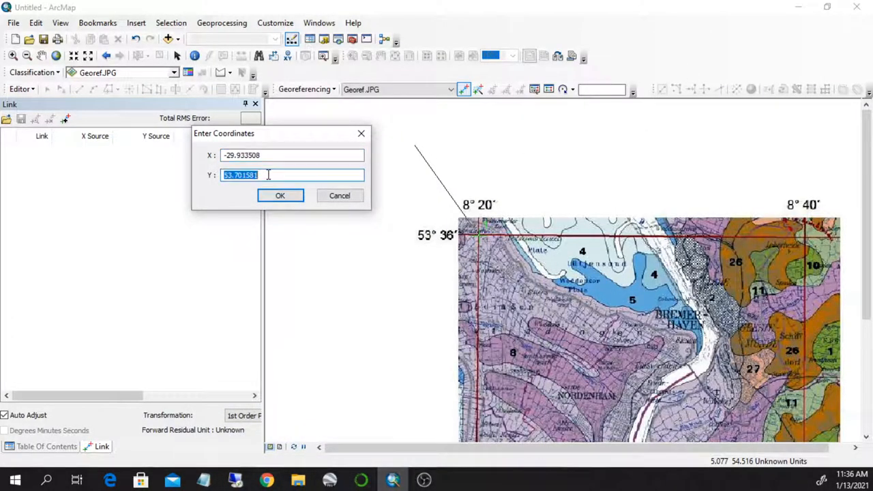
text(53.6)
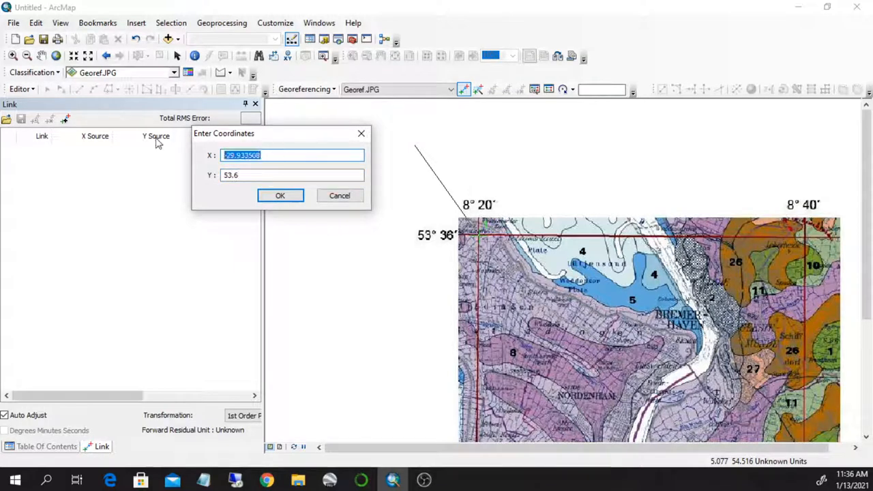
text(8.33)
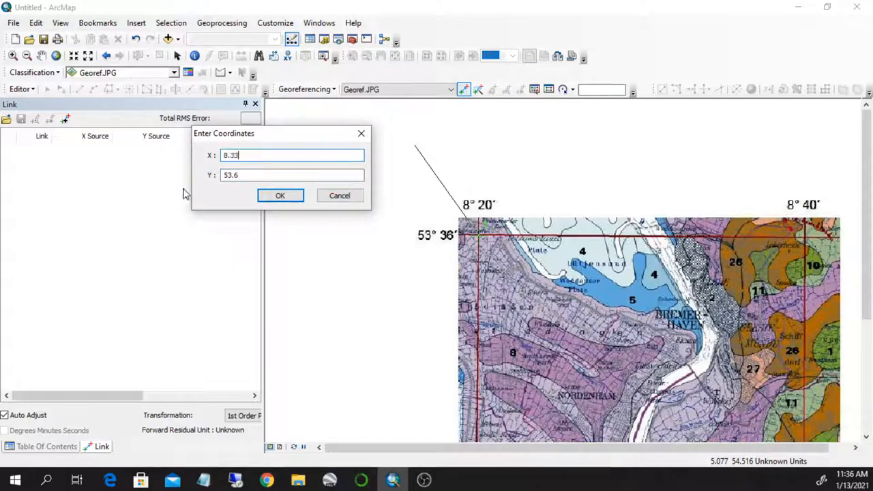
click(280, 197)
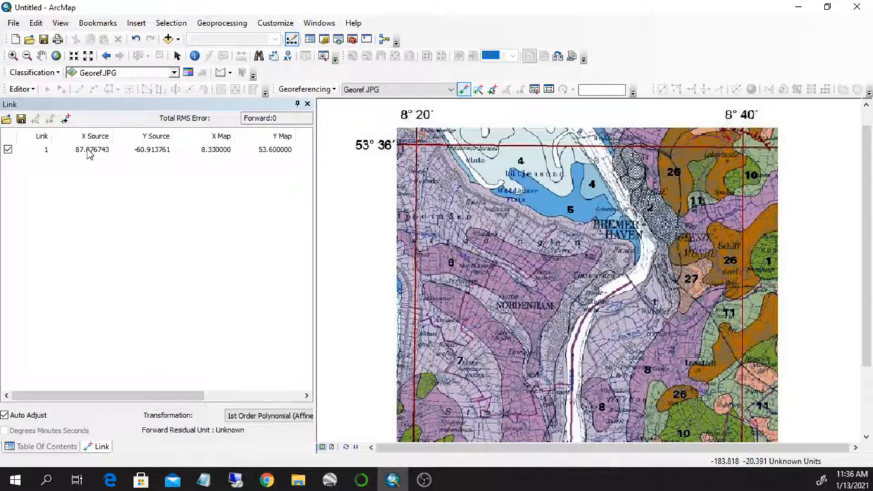
click(93, 149)
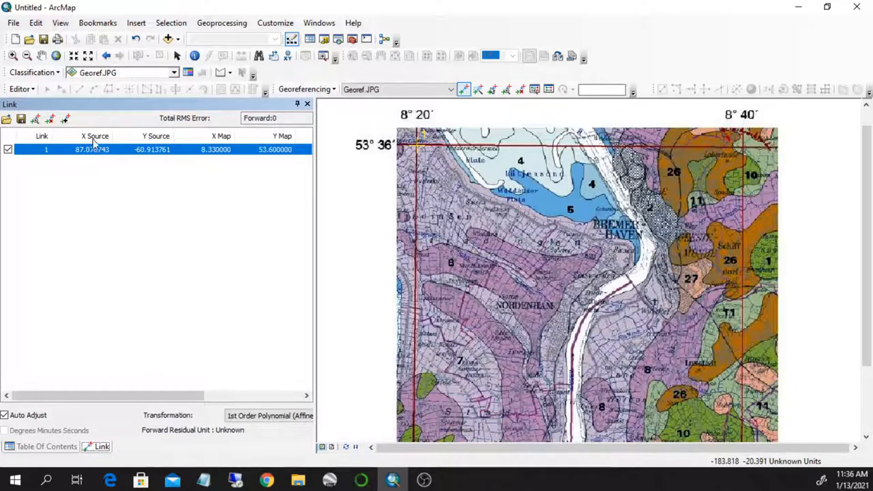
mouse_move(150, 156)
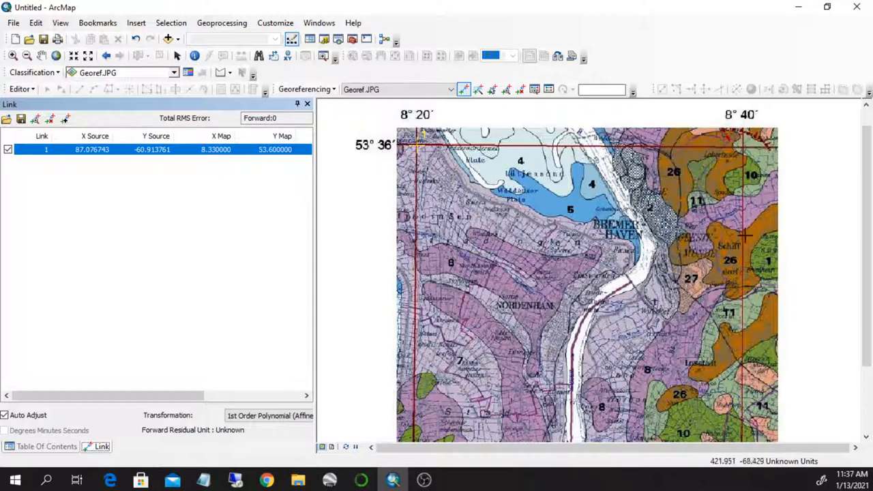
mouse_move(433, 180)
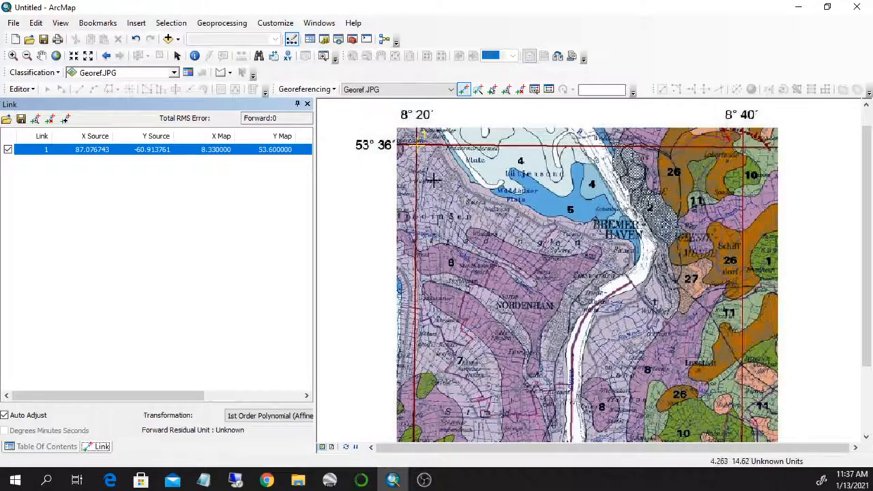
mouse_move(742, 148)
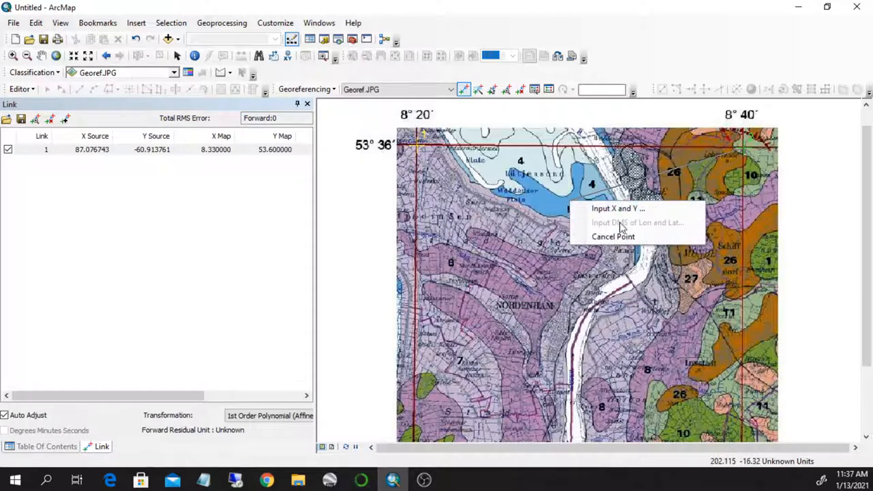
Convert 8° 40′ to decimal and enter X 8.66, Y 53.6 for the top-right corner control point.
click(616, 207)
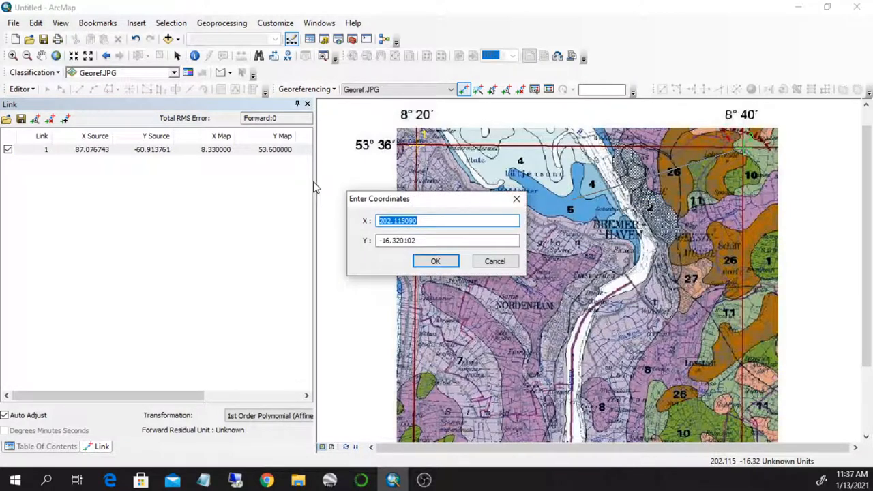
mouse_move(350, 210)
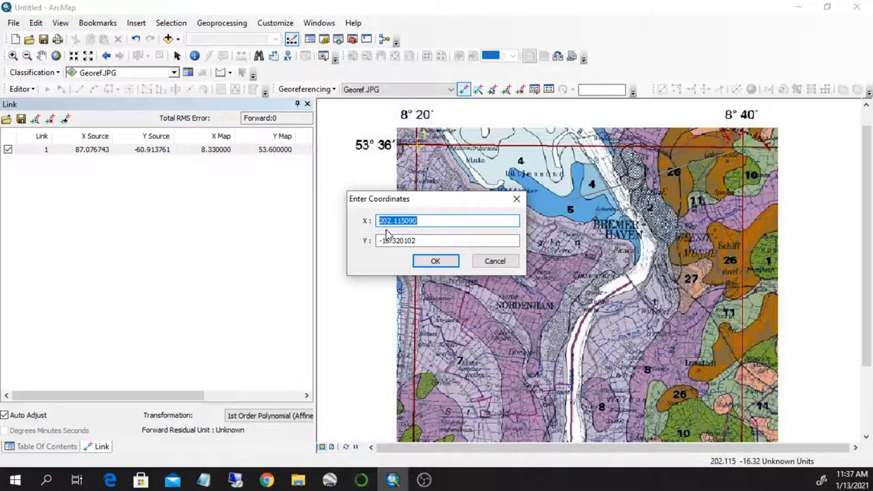
click(448, 241)
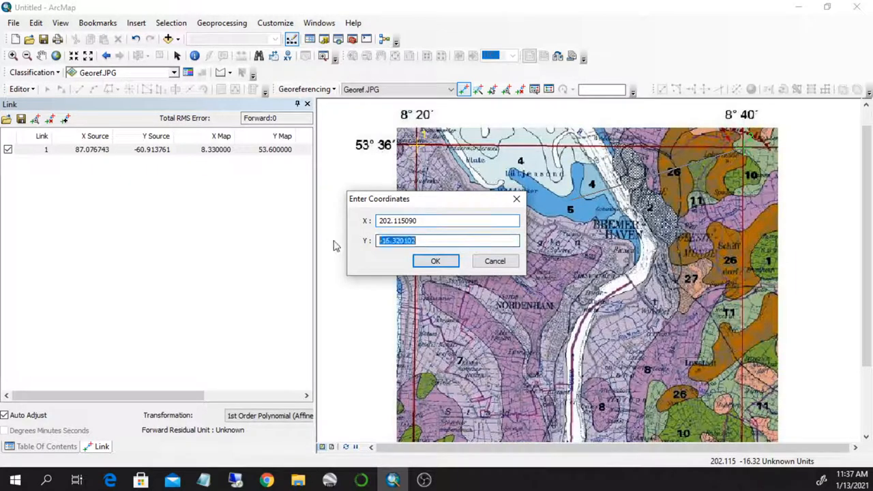
text(53.60000000)
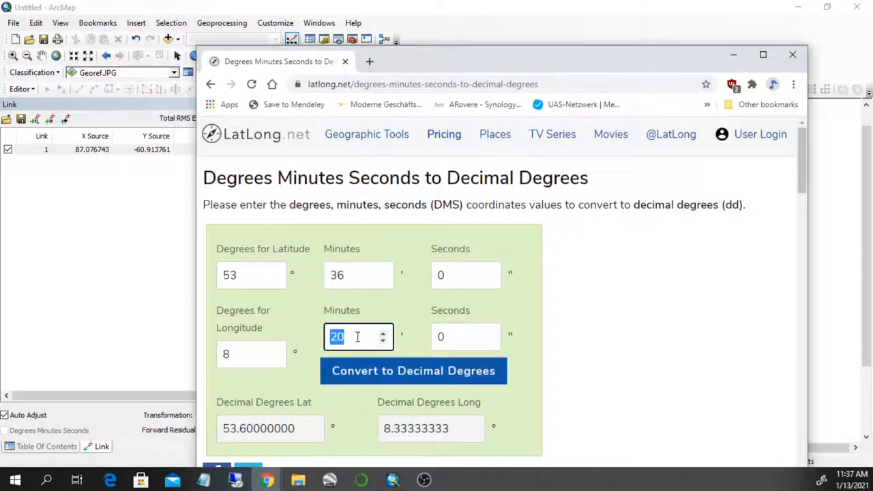
text(40)
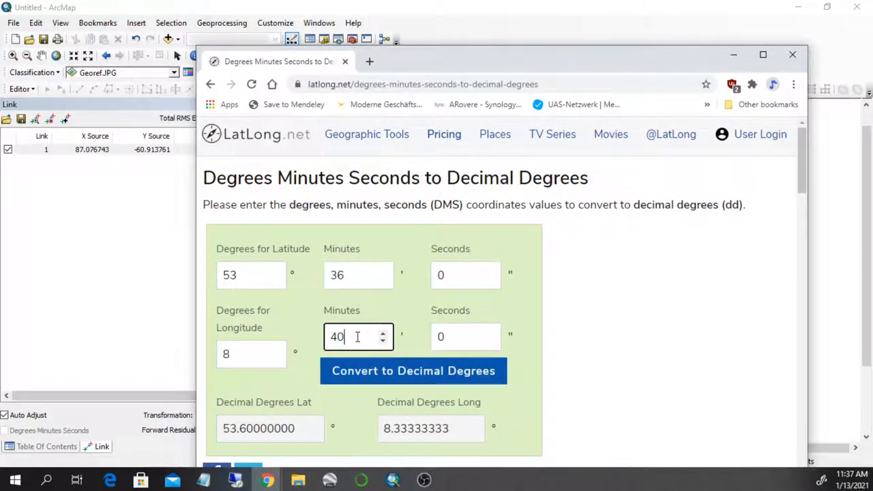
click(414, 371)
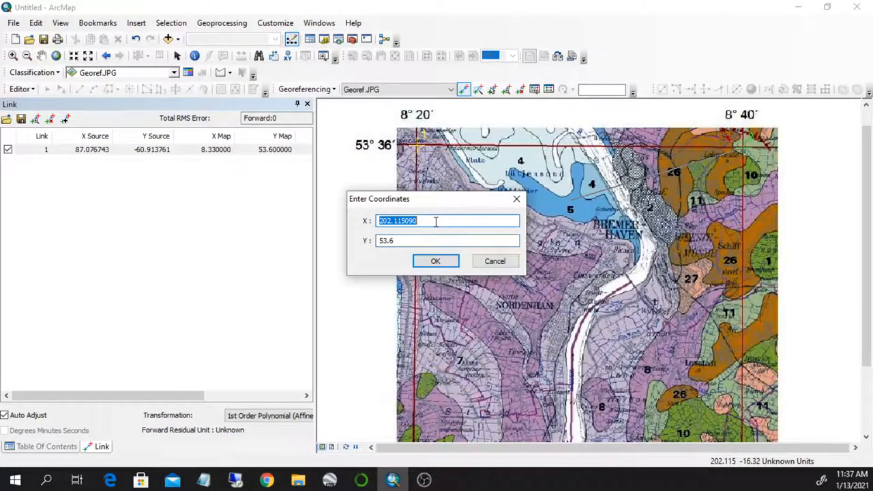
text(8.66)
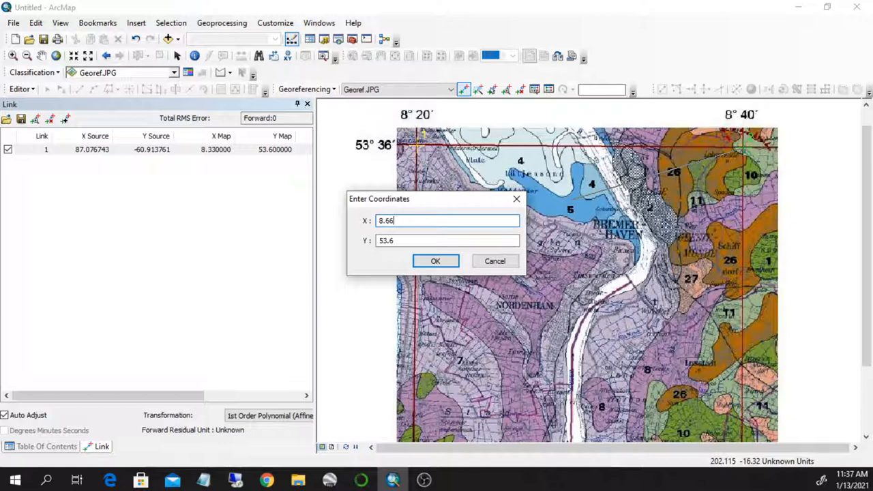
click(435, 261)
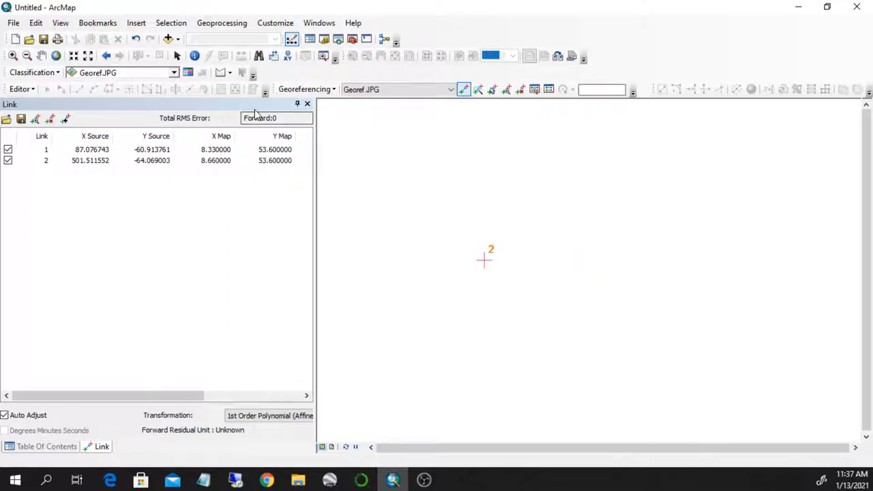
mouse_move(307, 103)
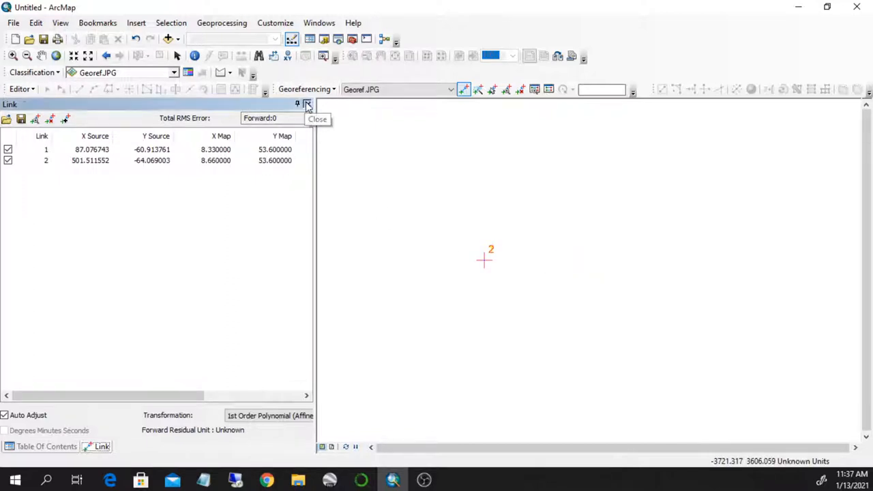
Zoom to the whole Georef.JPG layer and start manual coordinate entry for a bottom-left corner link.
right_click(59, 144)
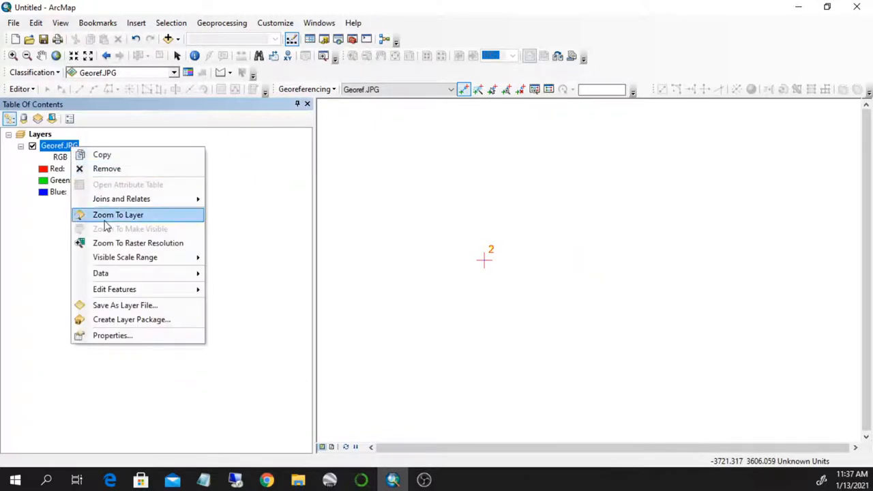
click(117, 214)
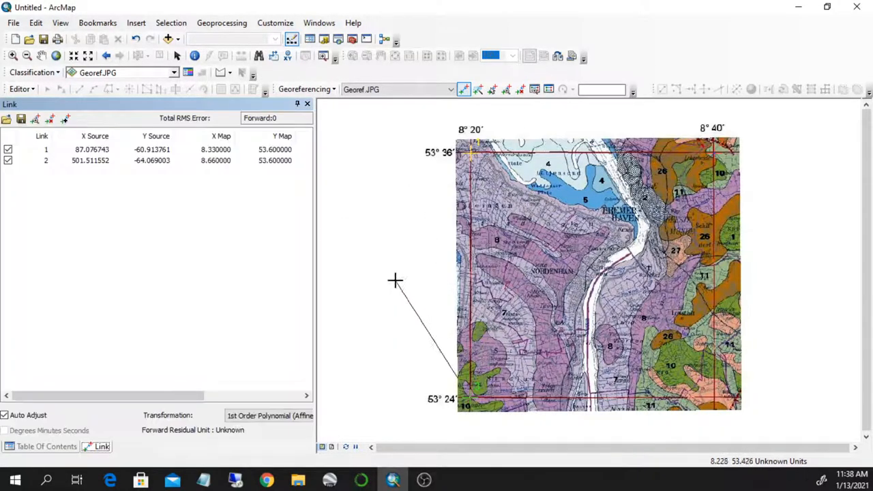
right_click(396, 281)
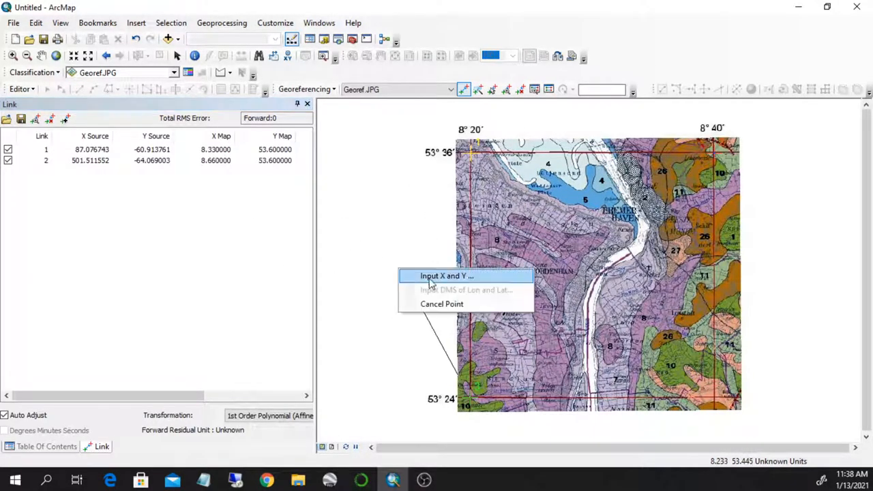
click(447, 275)
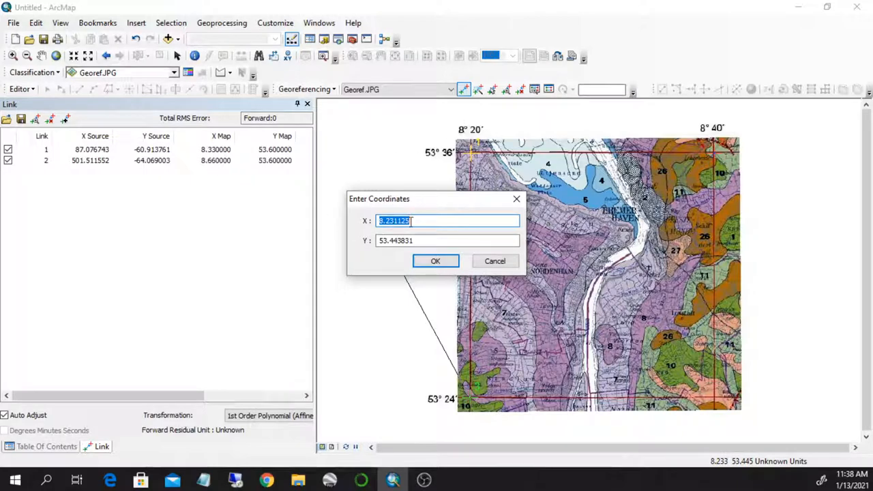
Enter X 8.33 and convert 53° 24′ to the decimal latitude 53.40 for the third control point.
text(8.66666667)
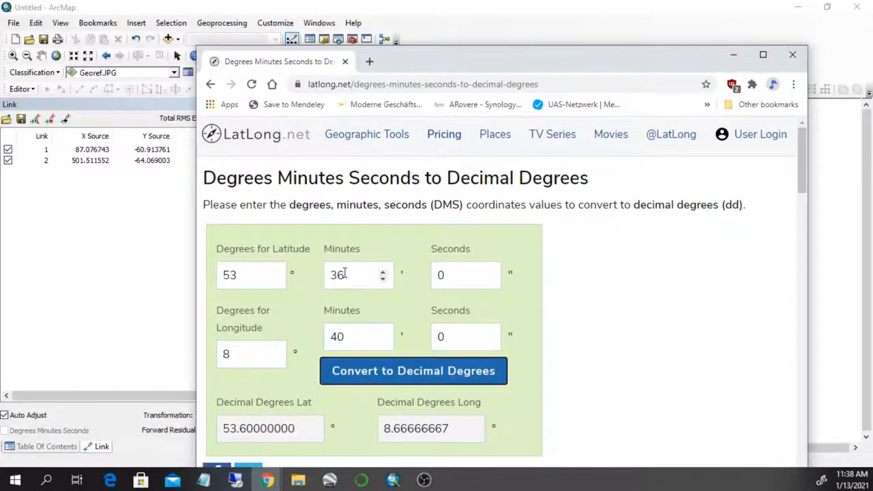
text(24)
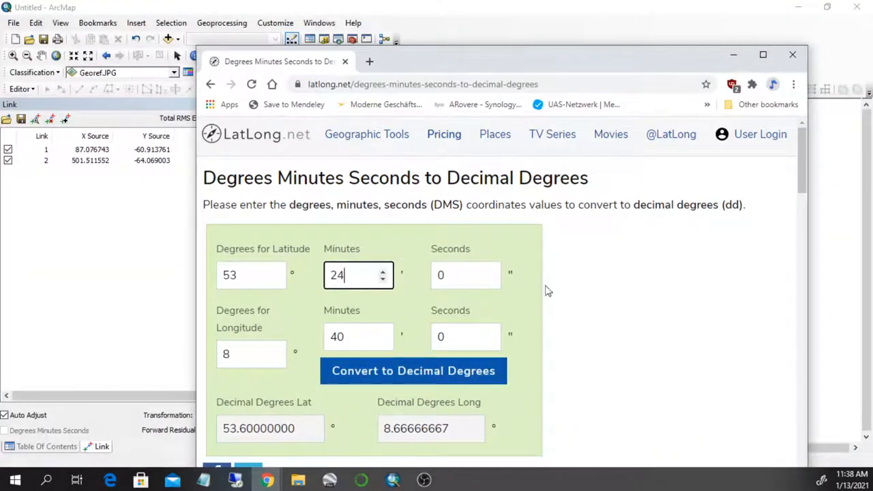
click(412, 371)
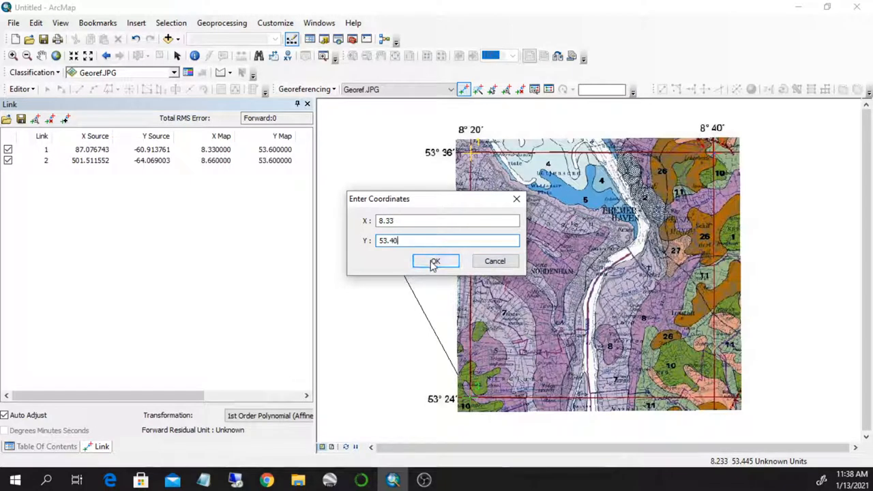
Confirm the third control point's coordinates and remove the satellite basemap layer.
click(436, 262)
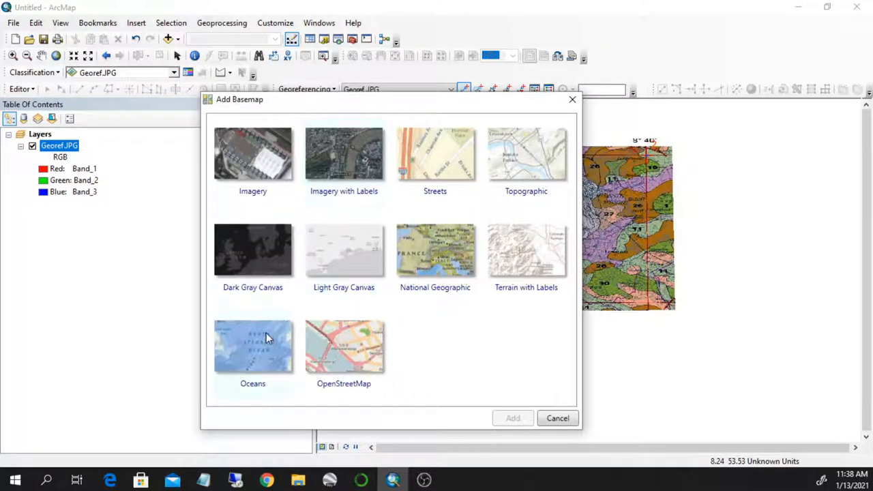
click(343, 152)
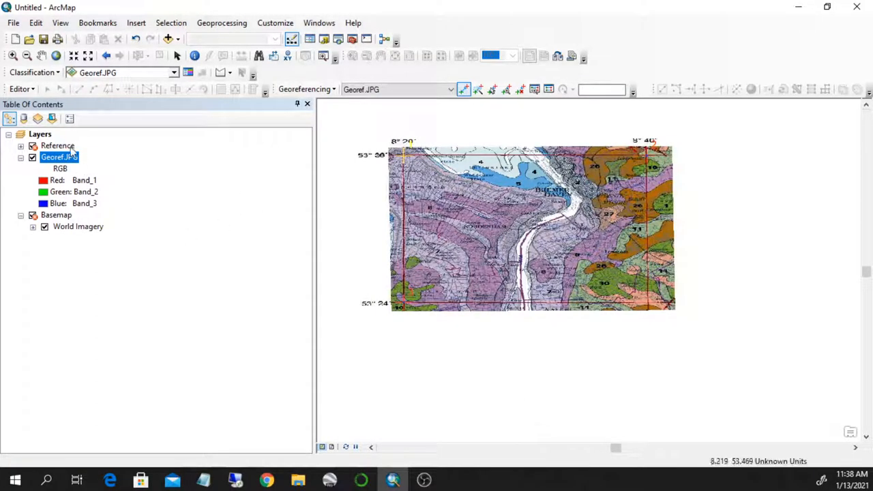
right_click(57, 144)
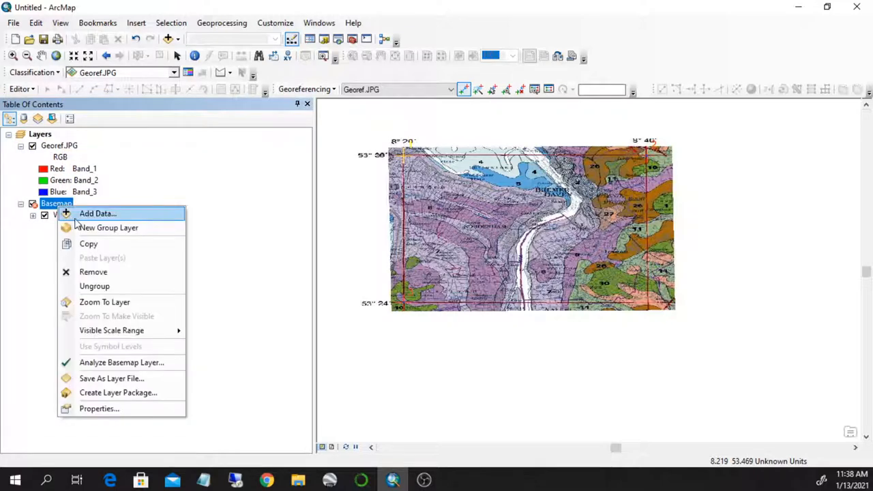
click(93, 272)
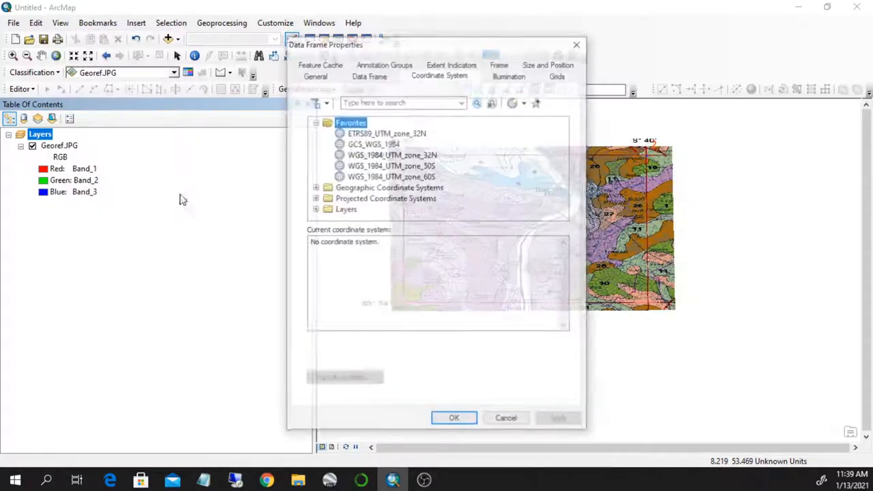
Assign the GCS_WGS_1984 coordinate system to the data frame and apply it.
click(374, 143)
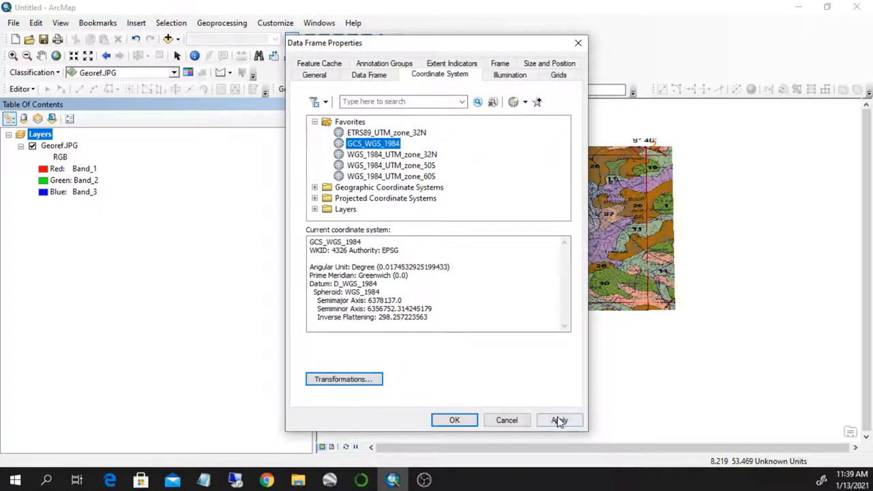
click(454, 420)
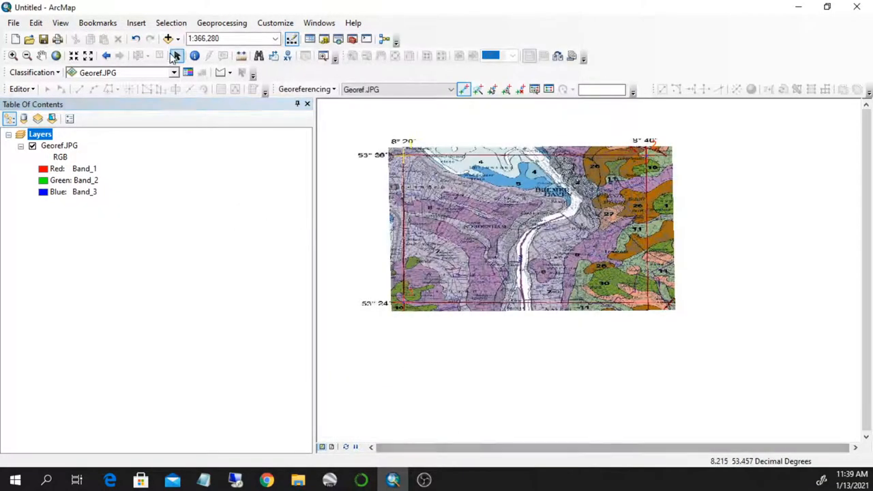
Add the Imagery with Labels basemap from the basemap gallery beneath Georef.JPG.
click(170, 38)
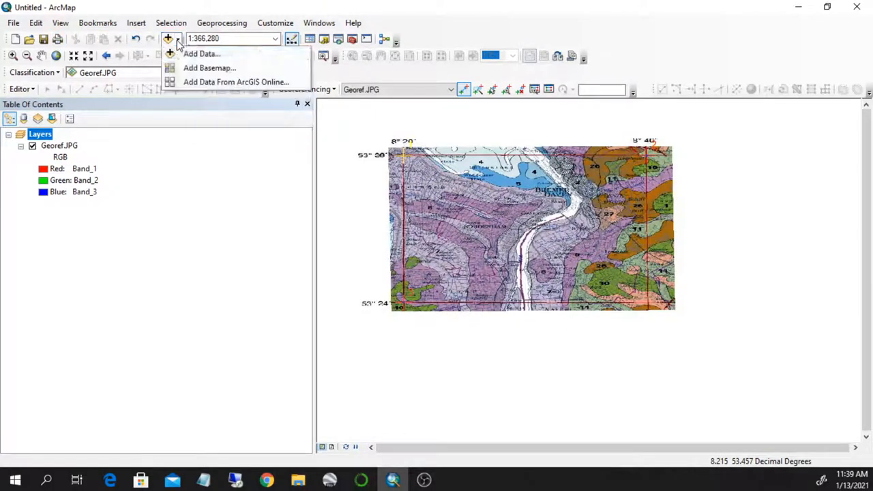
click(210, 68)
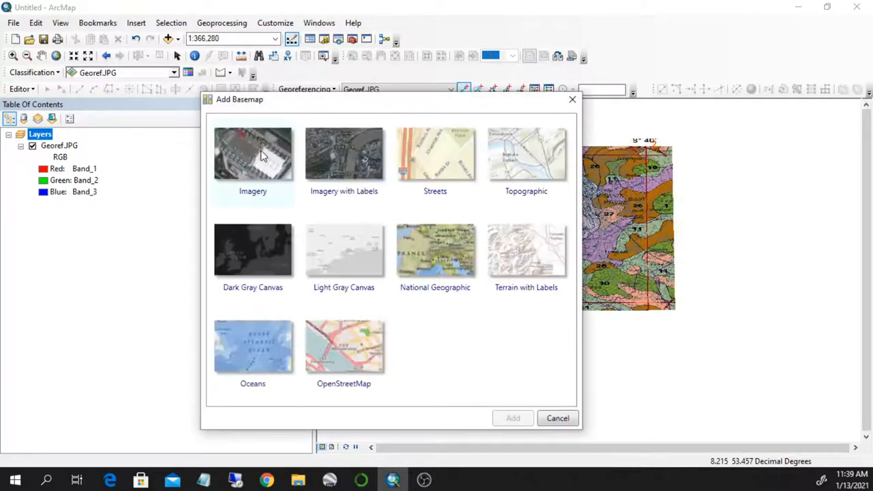
click(343, 153)
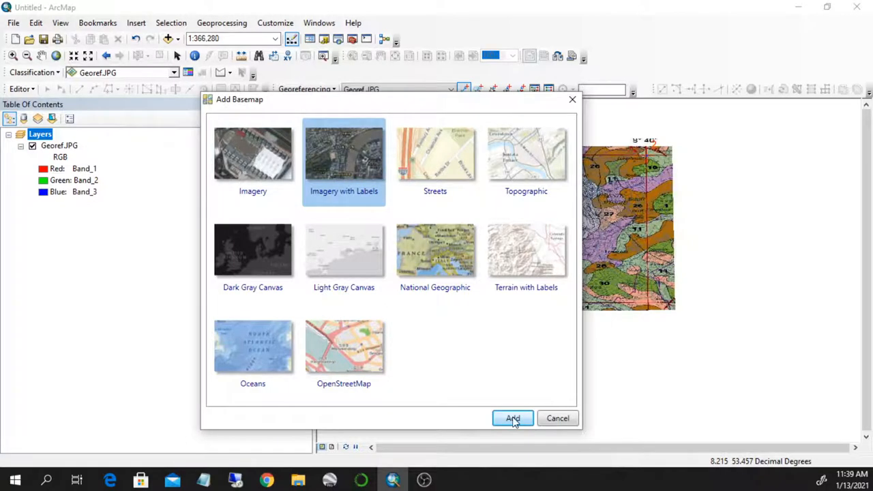
click(513, 417)
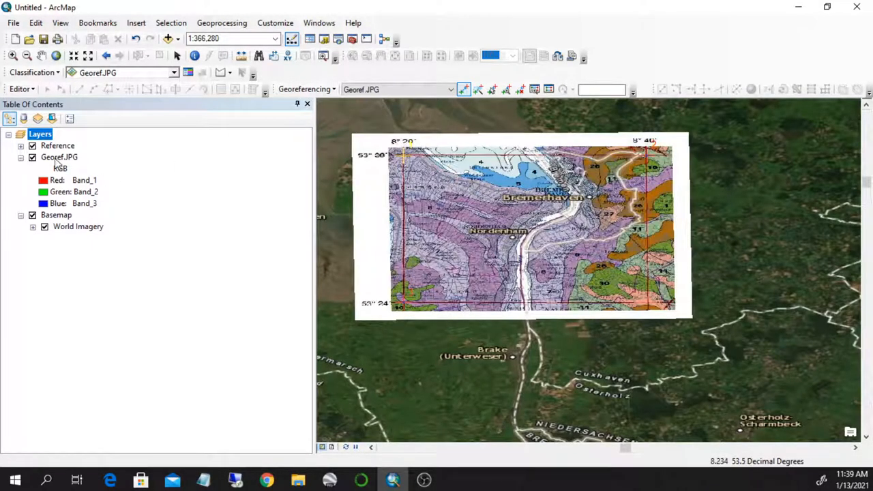
Set Georef.JPG's display transparency to 50% in its layer properties.
double_click(59, 157)
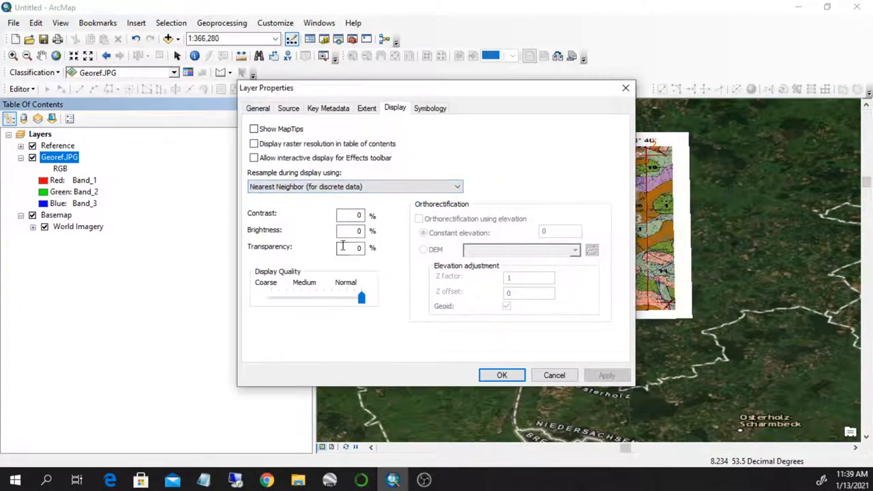
text(50)
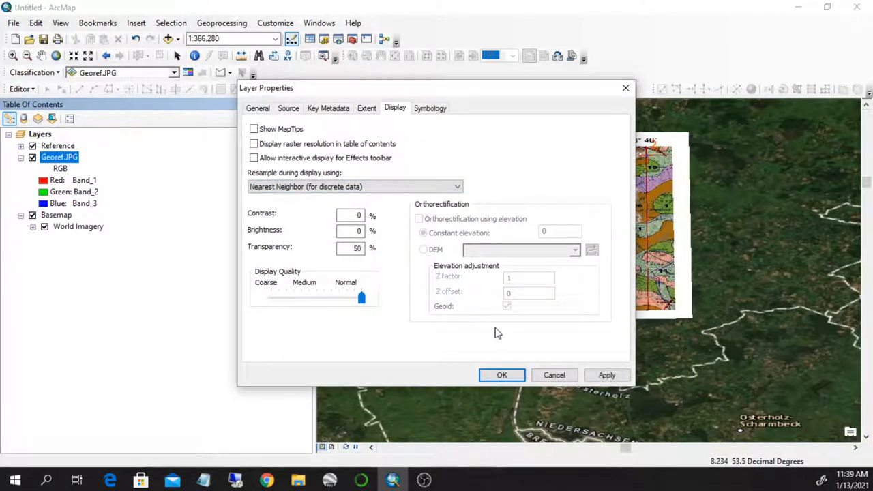
click(502, 375)
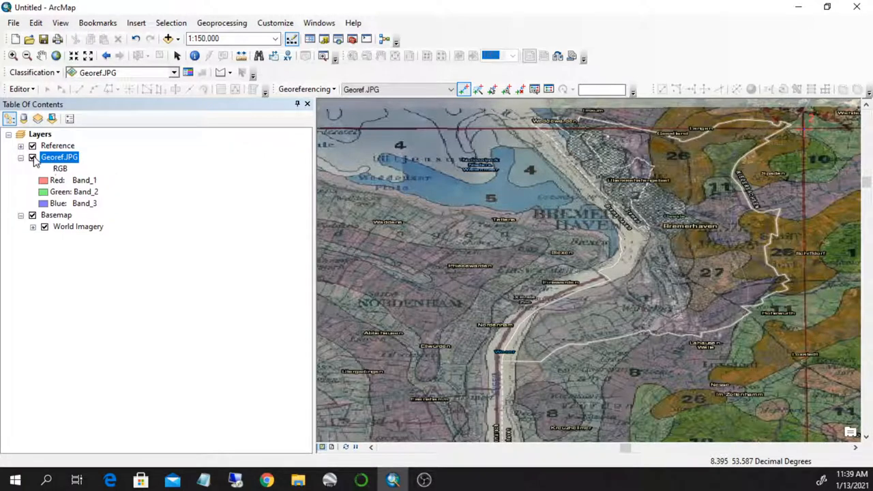
Toggle Georef.JPG visibility to compare, then link a map feature to its matching imagery spot near X 8.550, Y 53.538.
click(33, 157)
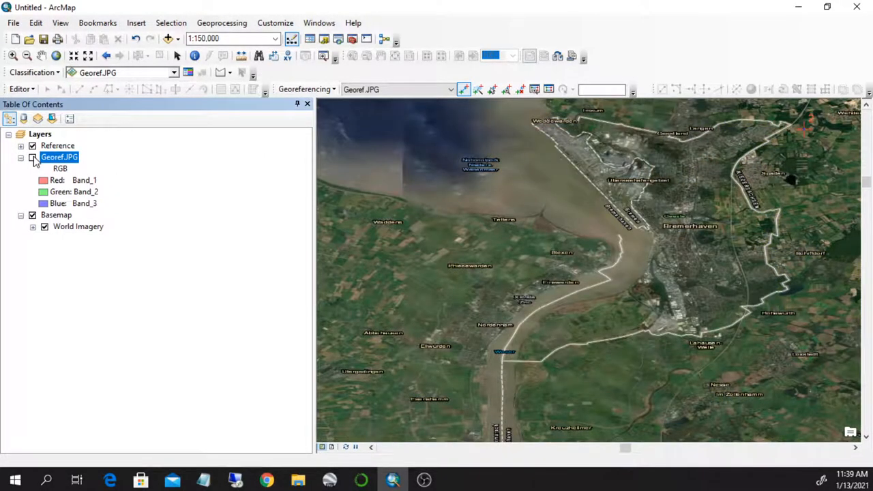
click(33, 157)
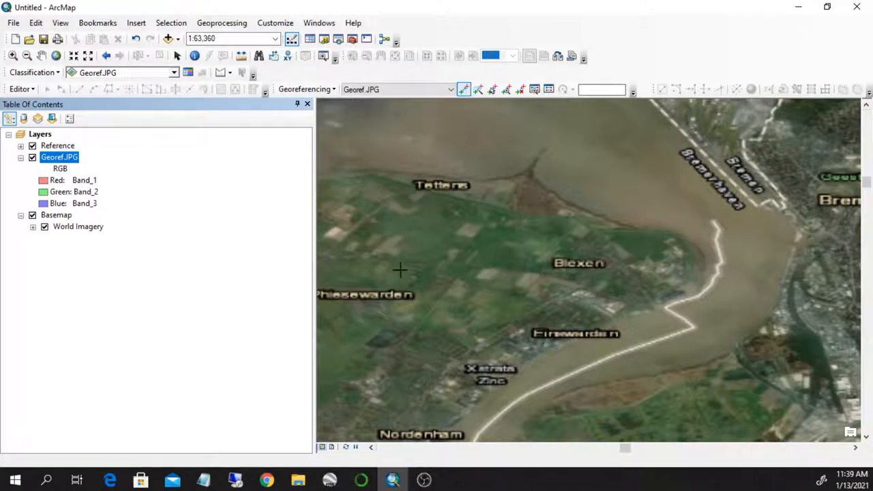
click(33, 157)
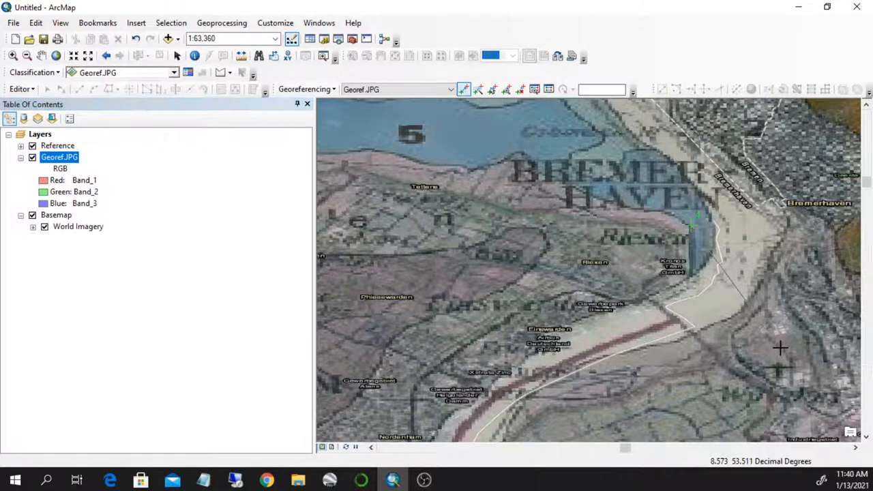
click(33, 157)
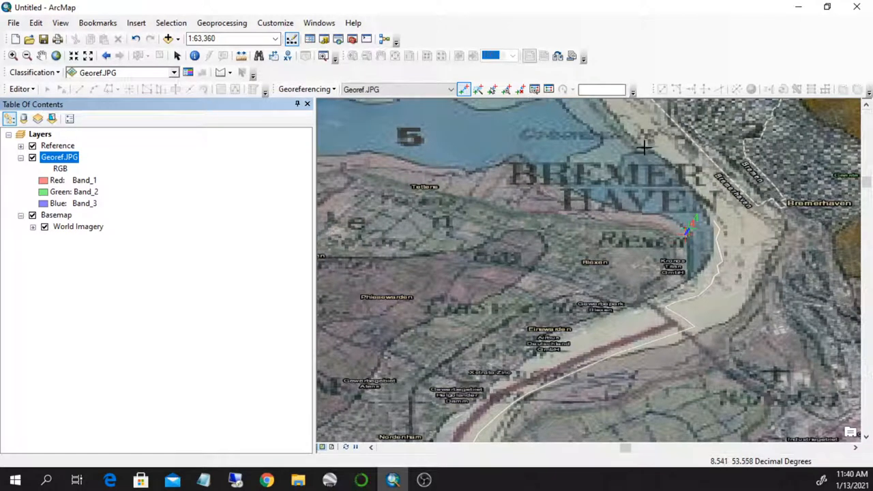
click(548, 90)
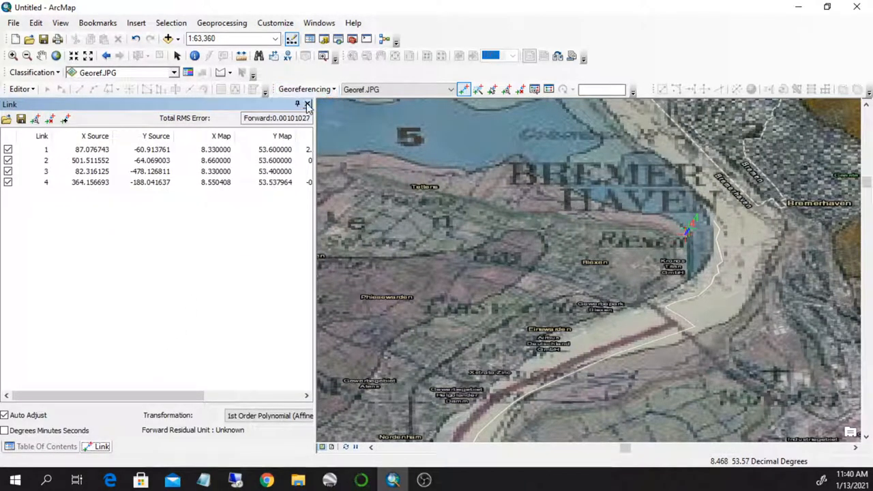
Set the georeferencing transformation to Adjust from the Georeferencing menu.
click(305, 90)
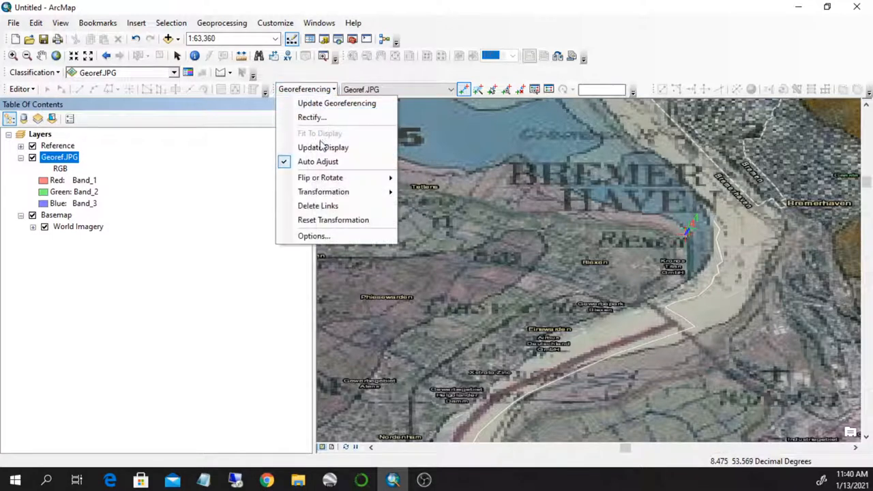
mouse_move(324, 191)
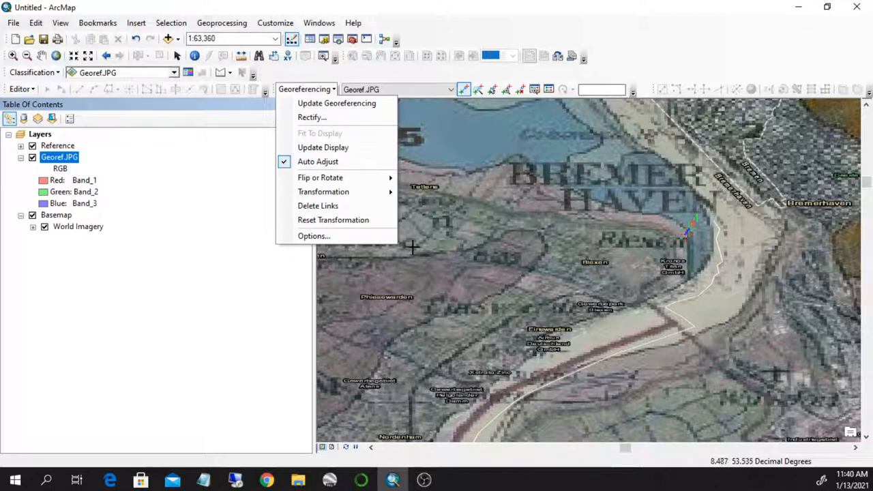
mouse_move(324, 191)
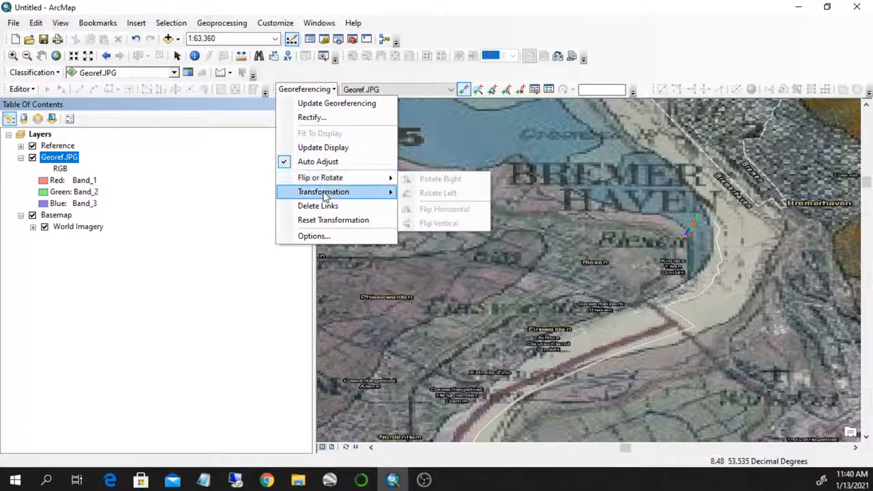
mouse_move(323, 191)
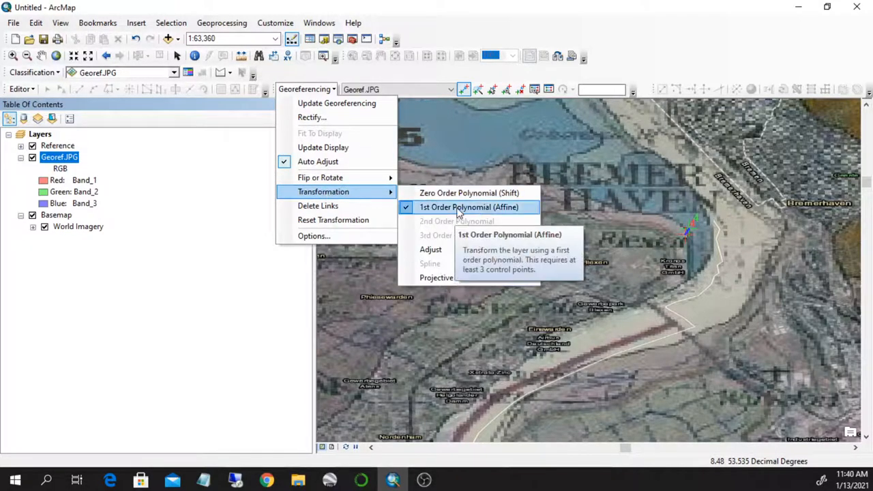
mouse_move(470, 217)
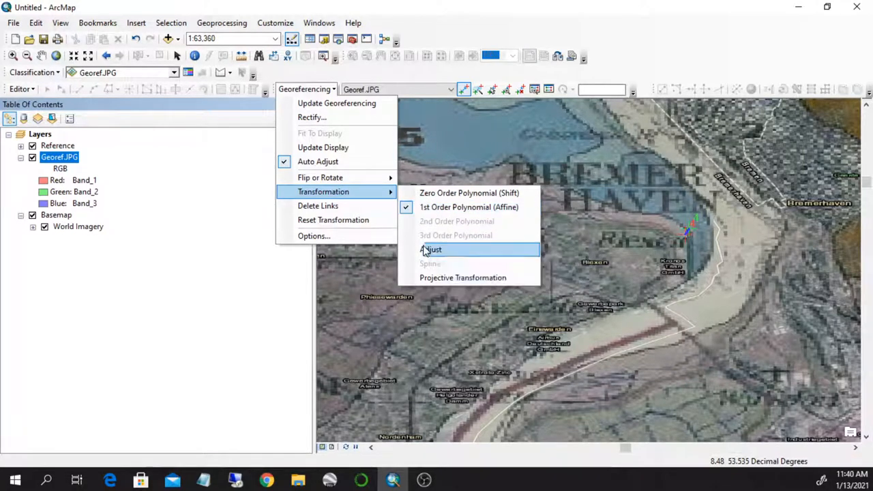
mouse_move(431, 248)
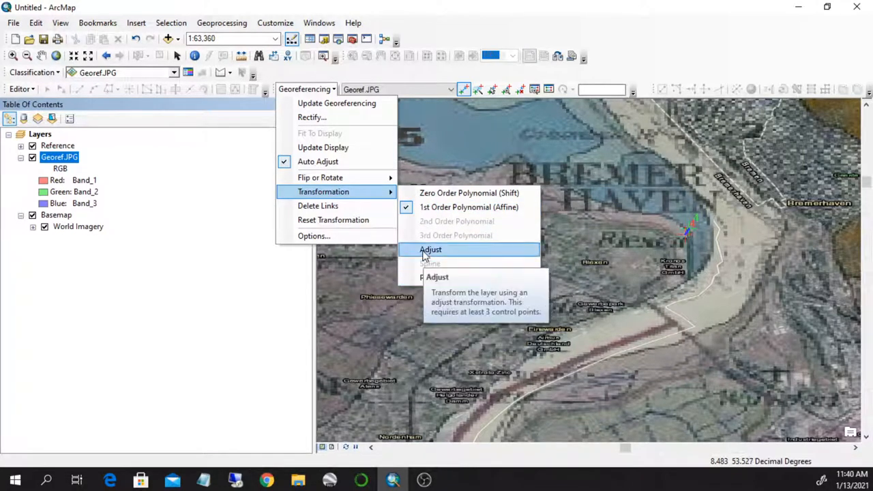
click(431, 249)
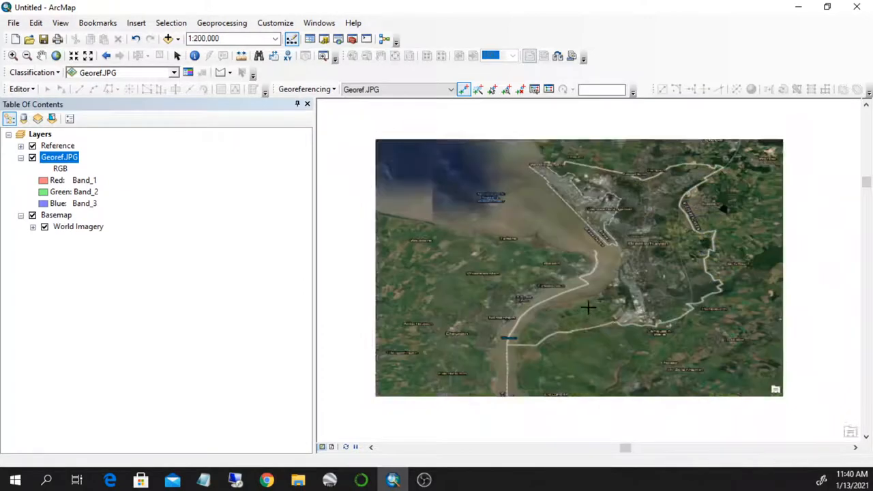
Switch the Georeferencing transformation back to 1st Order Polynomial (Affine) after viewing the Adjust fit.
scroll(down, 3)
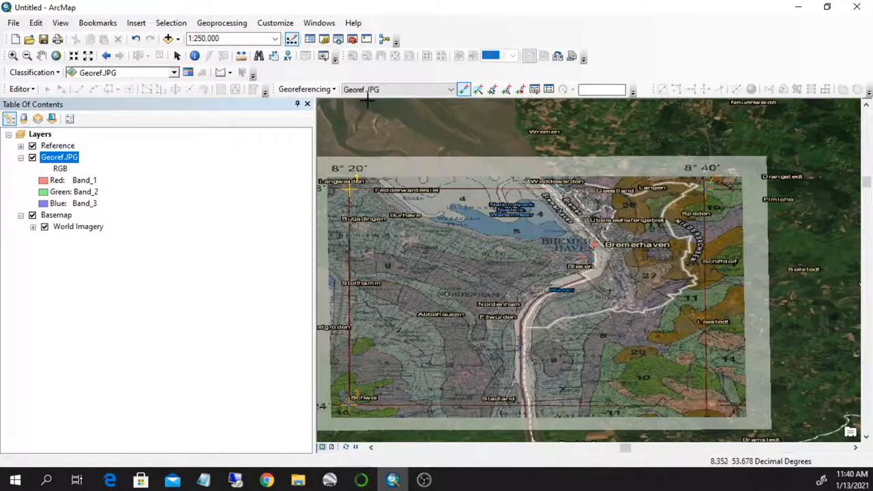
click(305, 88)
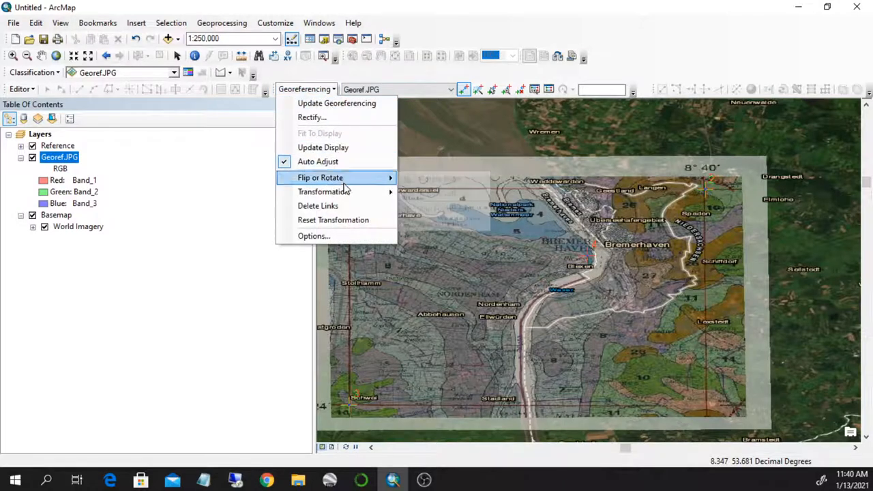
mouse_move(324, 191)
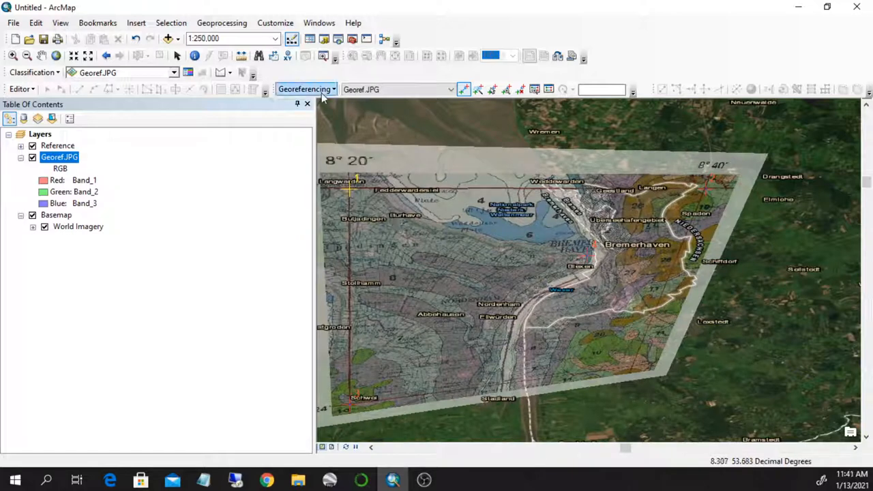
click(305, 88)
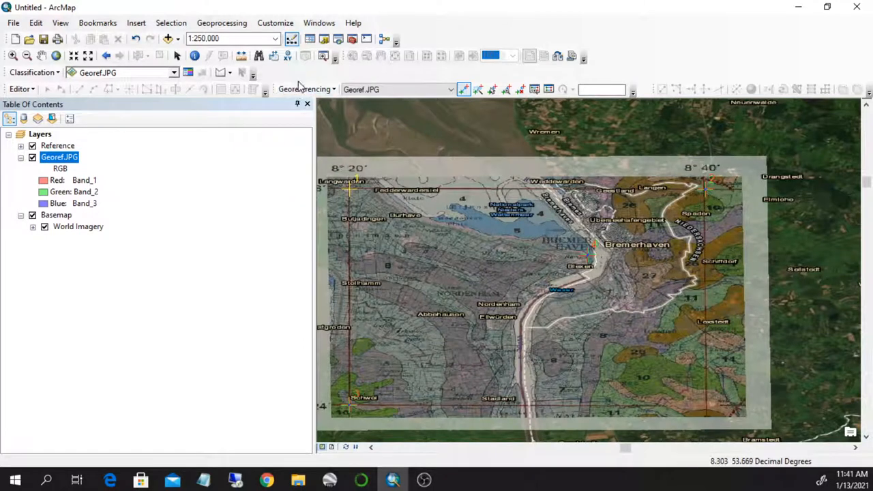
click(306, 89)
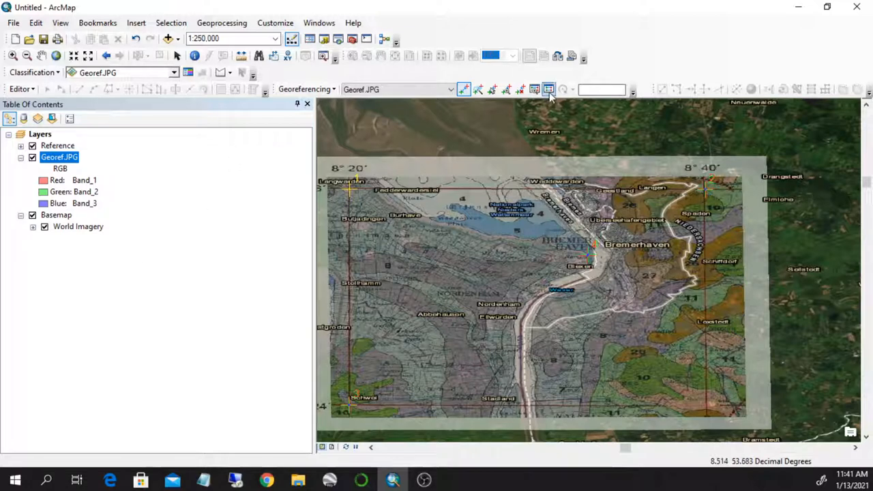
mouse_move(549, 90)
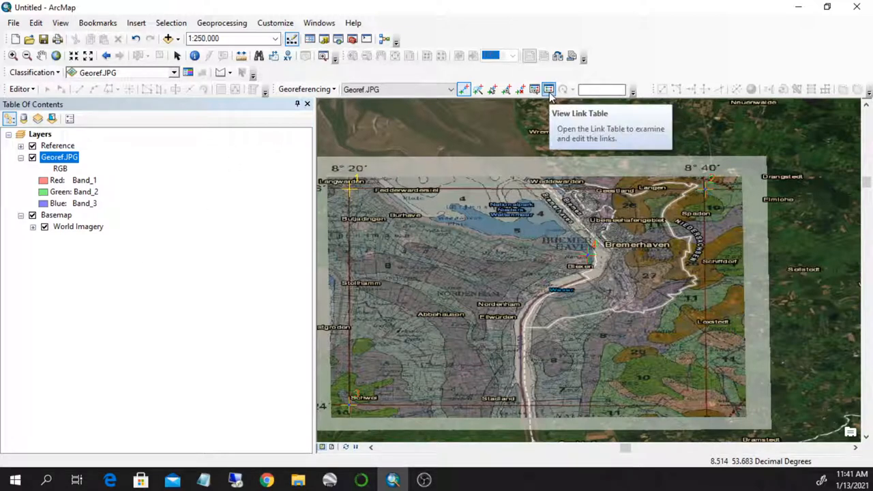
mouse_move(379, 116)
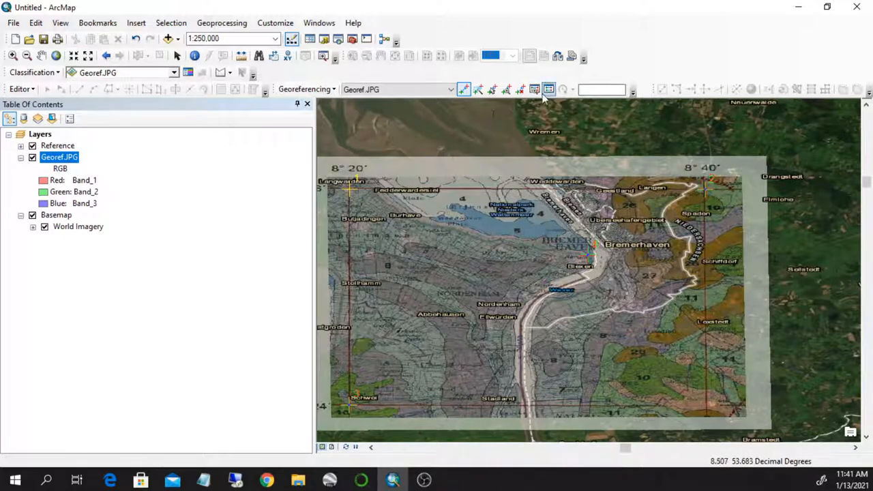
mouse_move(548, 90)
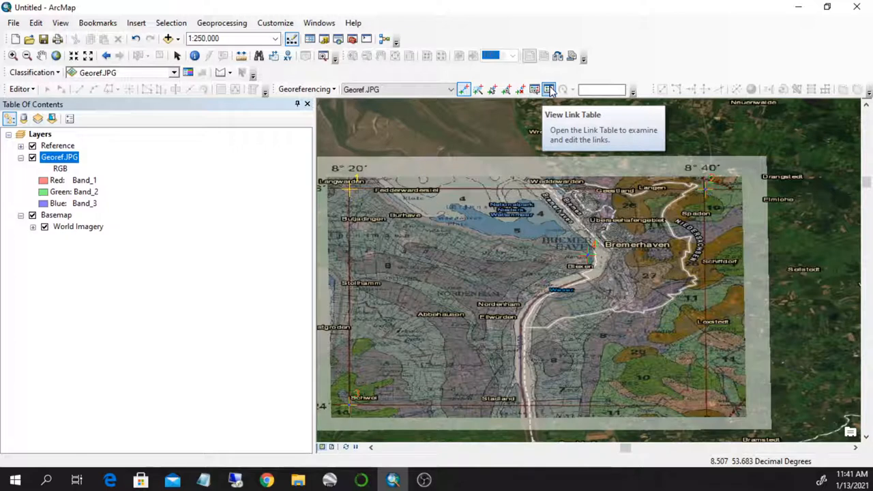
Show the floating Link Table listing the four control points with residuals and total RMS error.
click(549, 90)
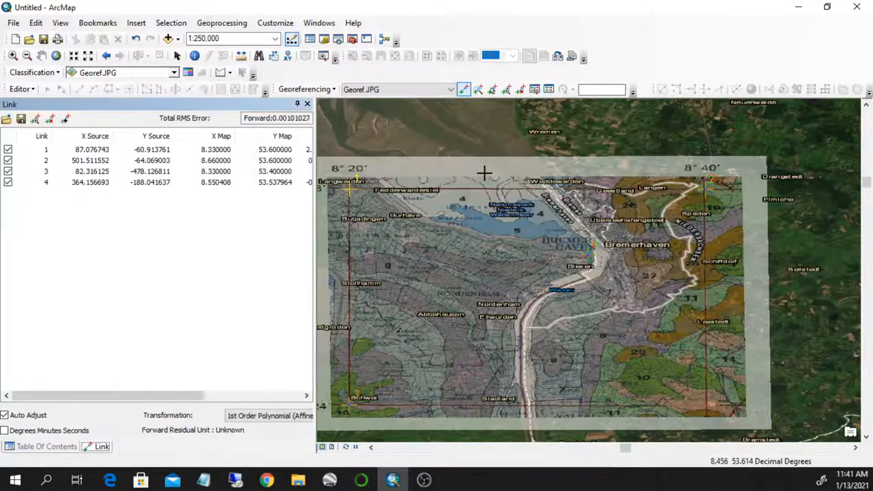
click(306, 104)
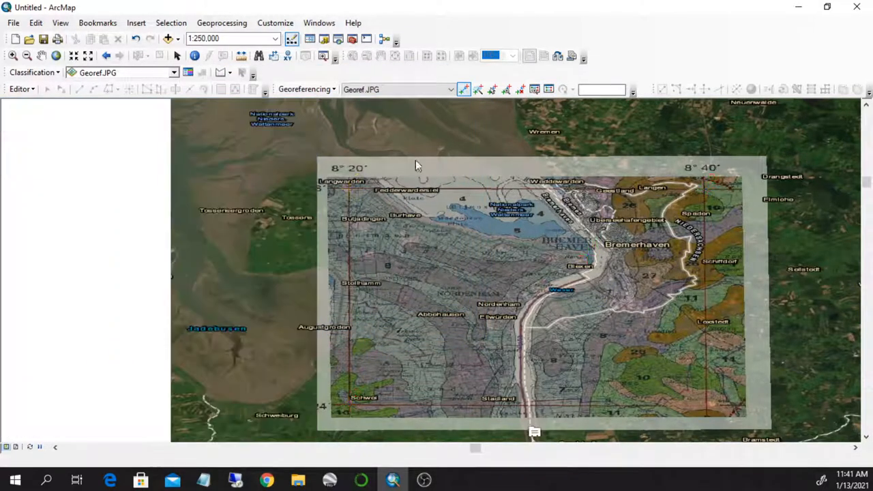
click(549, 90)
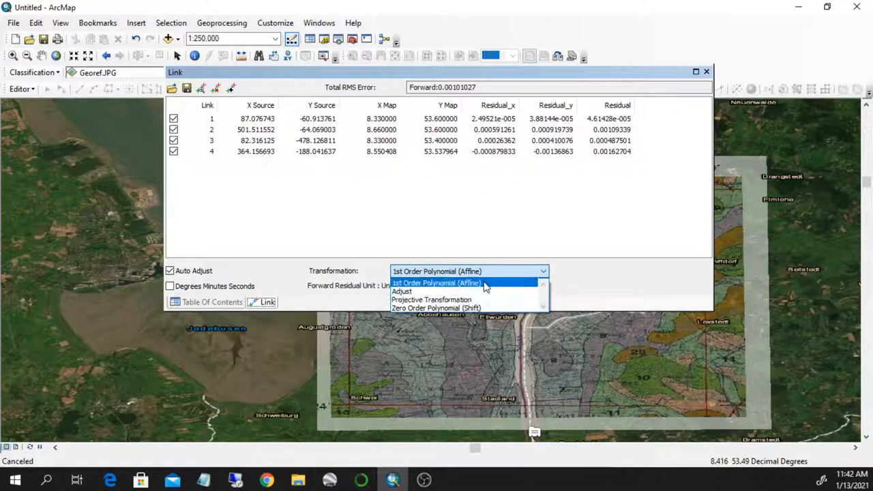
Keep 1st Order Polynomial in the link table and toggle Degrees Minutes Seconds on then off.
click(436, 282)
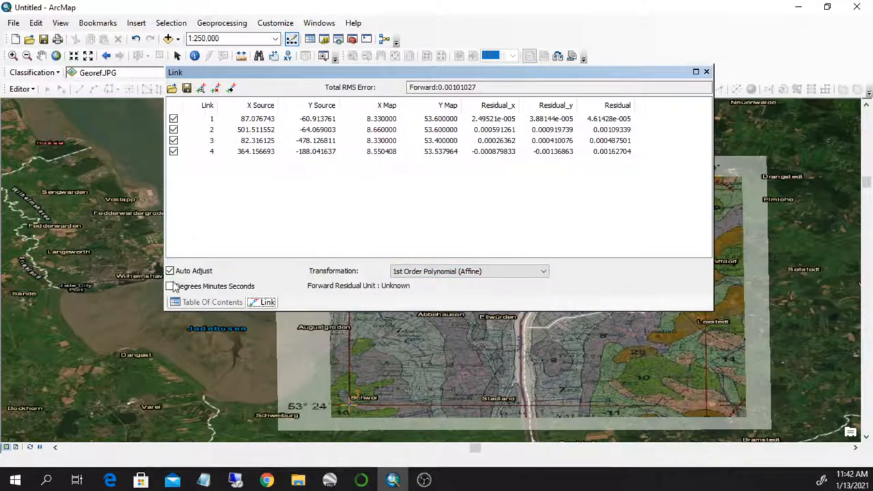
click(170, 286)
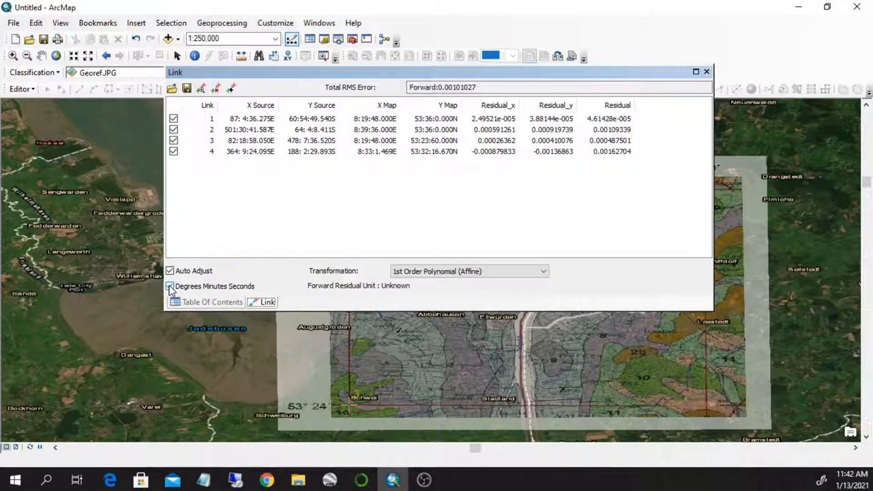
click(169, 287)
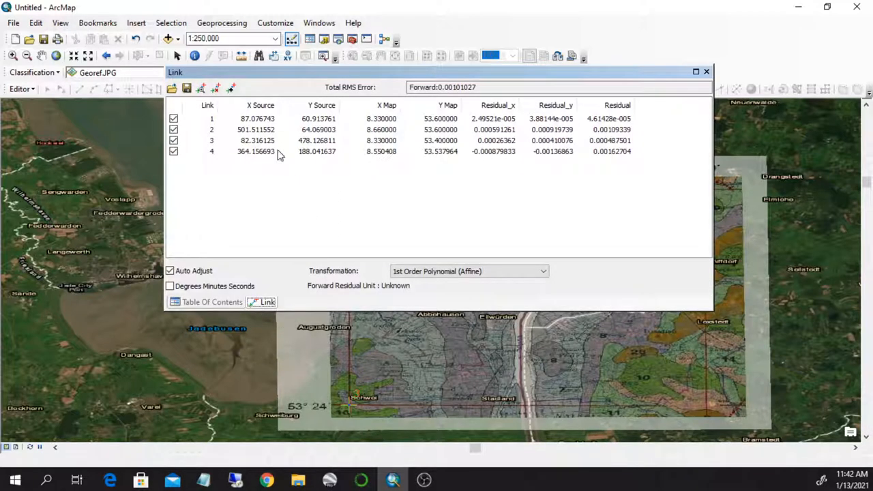
mouse_move(186, 88)
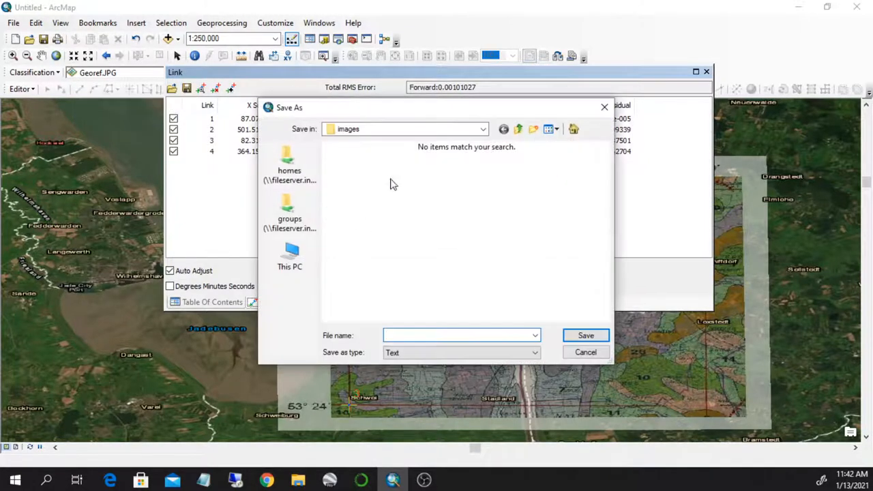
Save the control-point links as a 'Control_' text file in Documents\GIS DataBase.
click(483, 128)
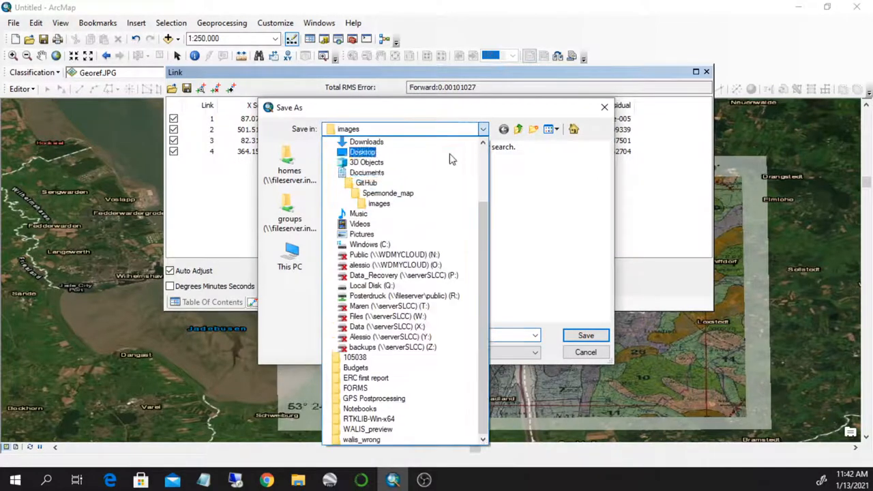
click(366, 172)
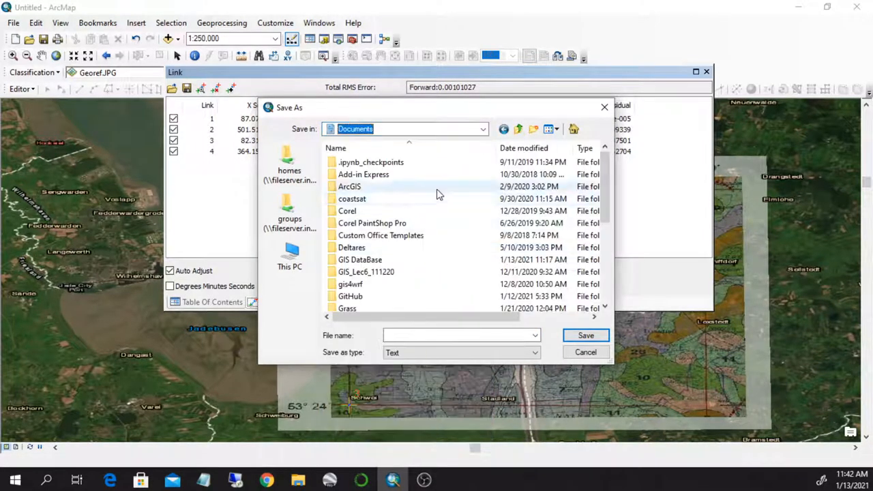
double_click(360, 259)
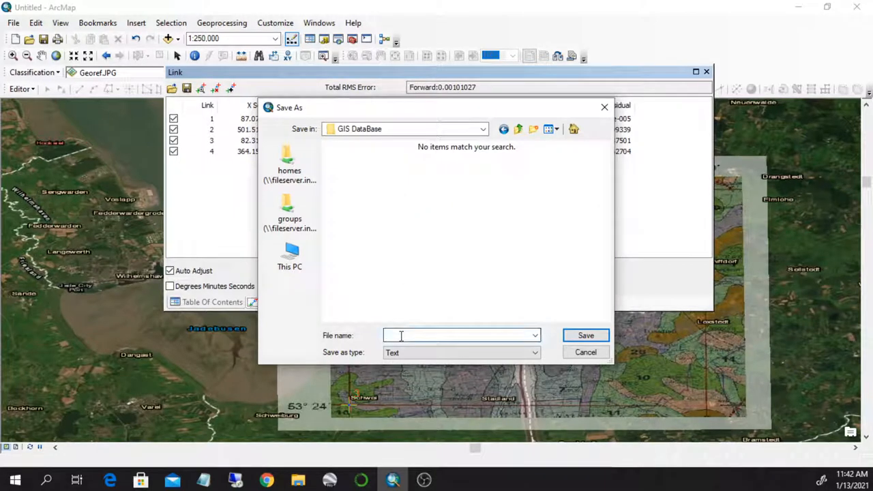
text(Control_)
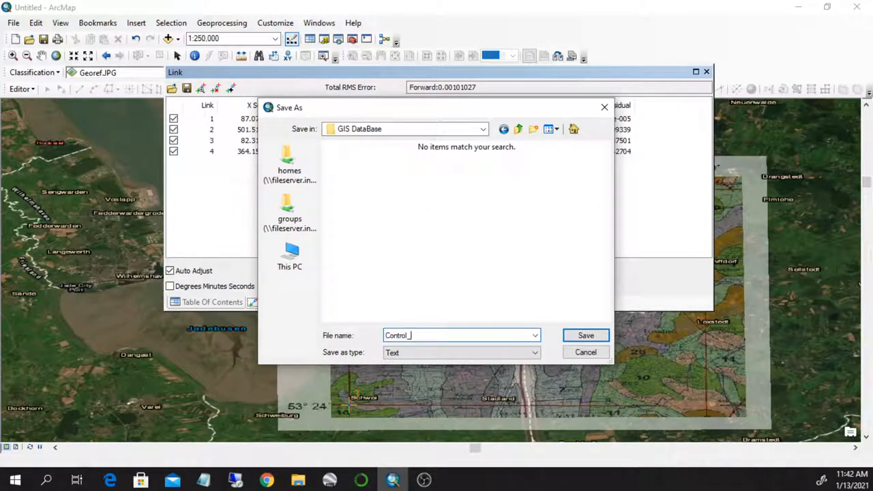
click(585, 336)
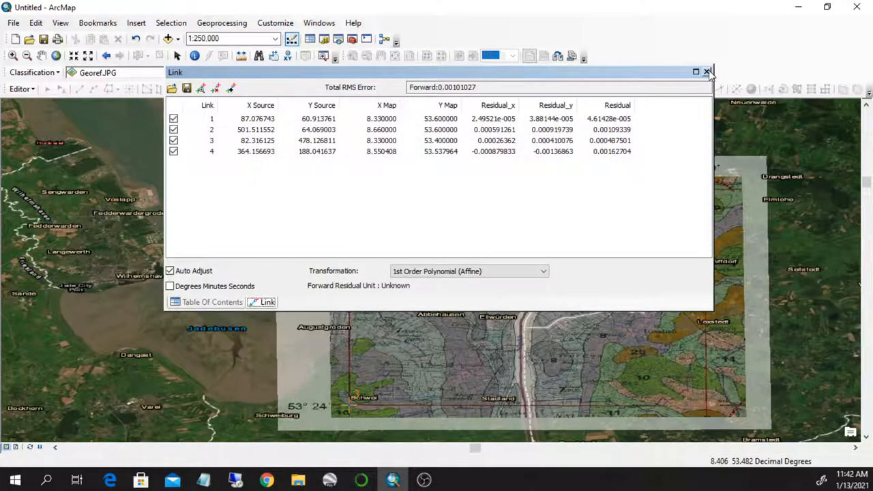
Close the Link Table and restore the Table of Contents layer list.
click(707, 71)
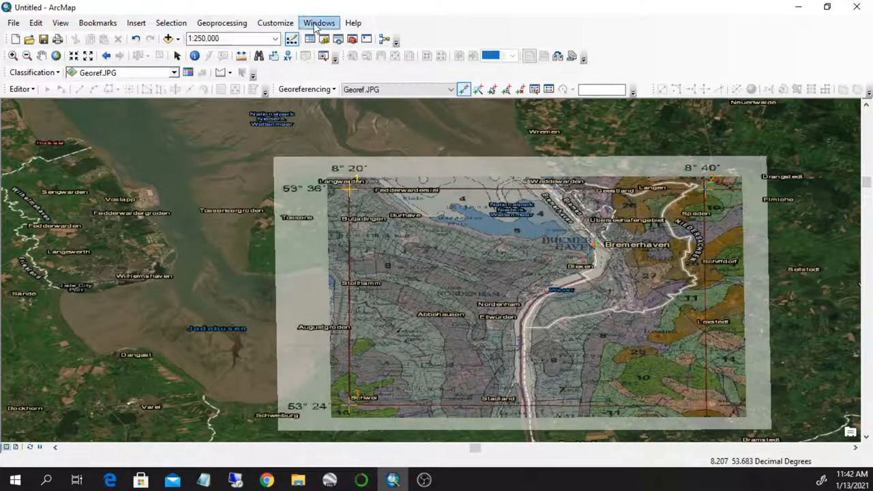
click(319, 22)
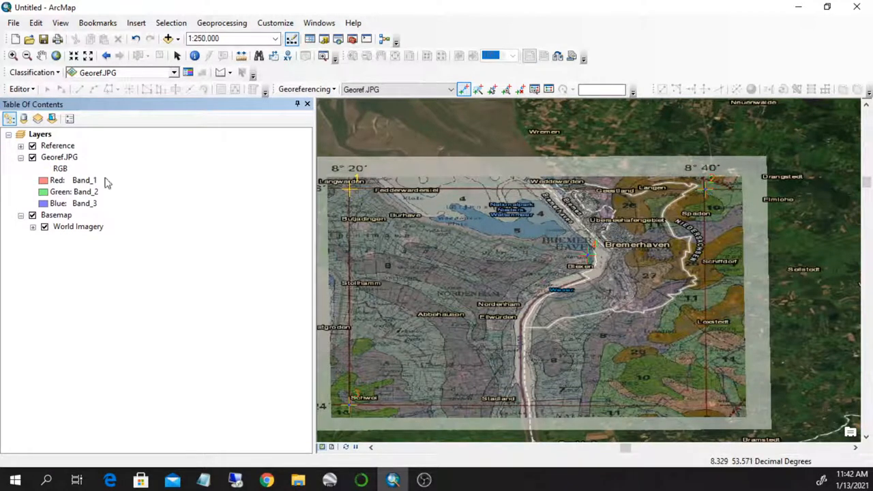
Bring up Export Raster Data for the Georef.JPG layer via Data > Export Data.
right_click(59, 157)
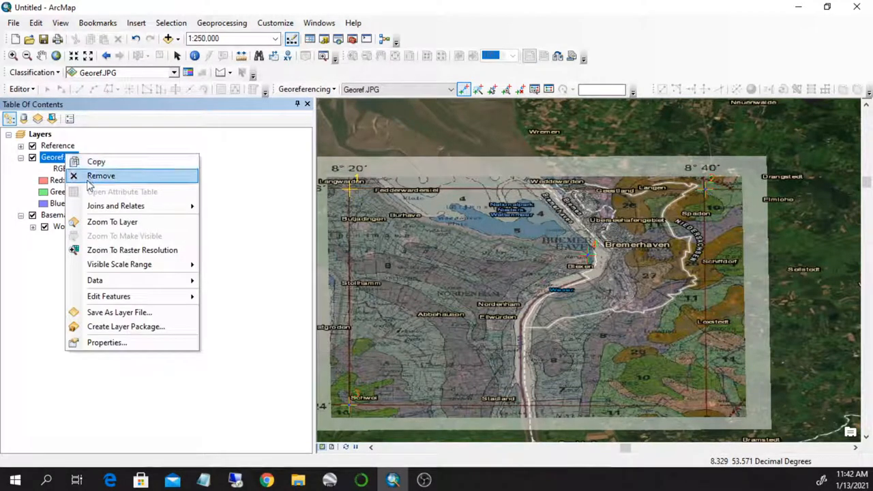
mouse_move(95, 281)
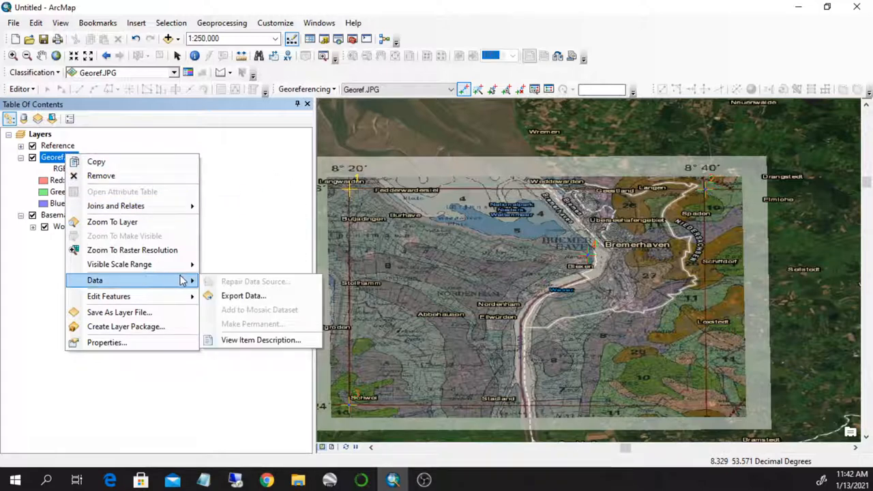
click(243, 295)
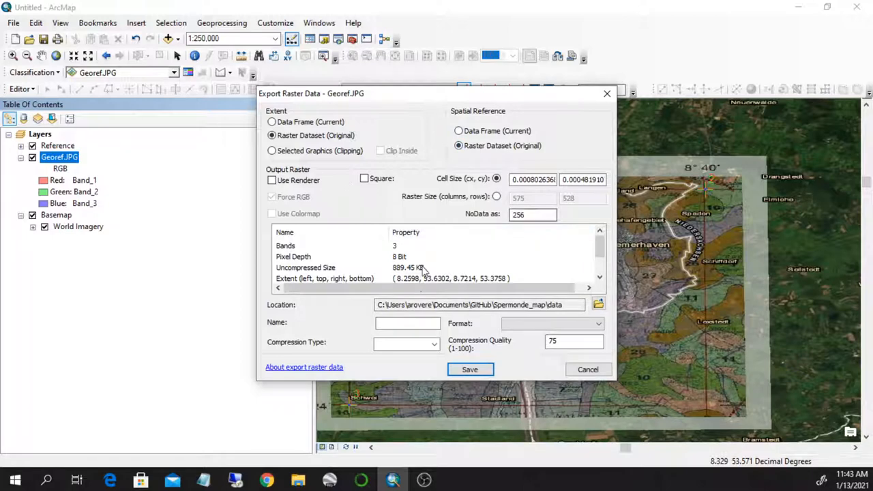
Set the export format to TIFF, find the spatial reference Unknown, and cancel the export.
scroll(down, 3)
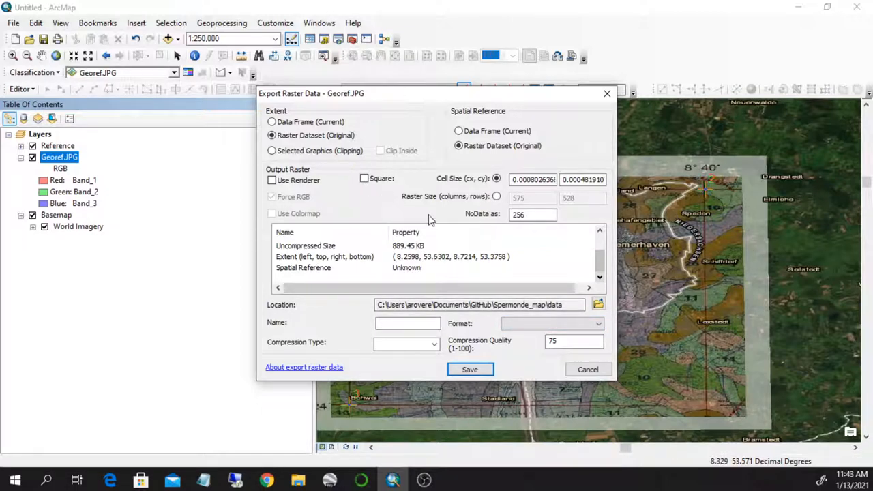
scroll(down, 3)
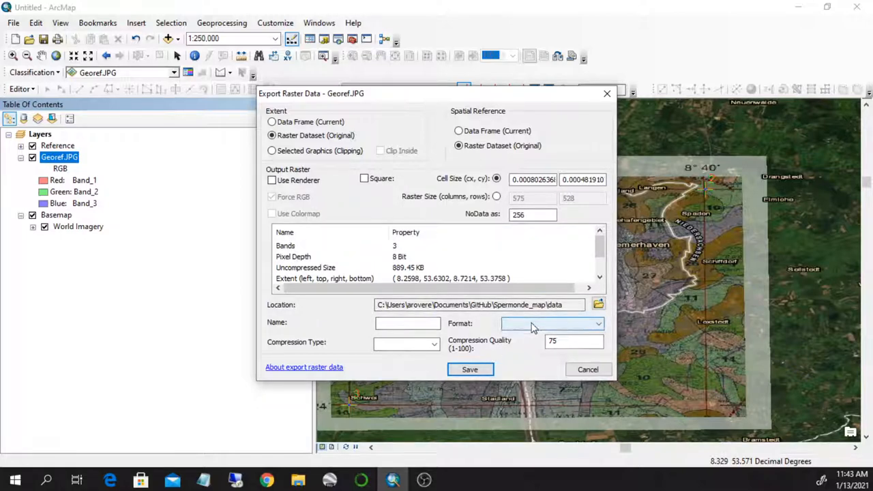
click(551, 323)
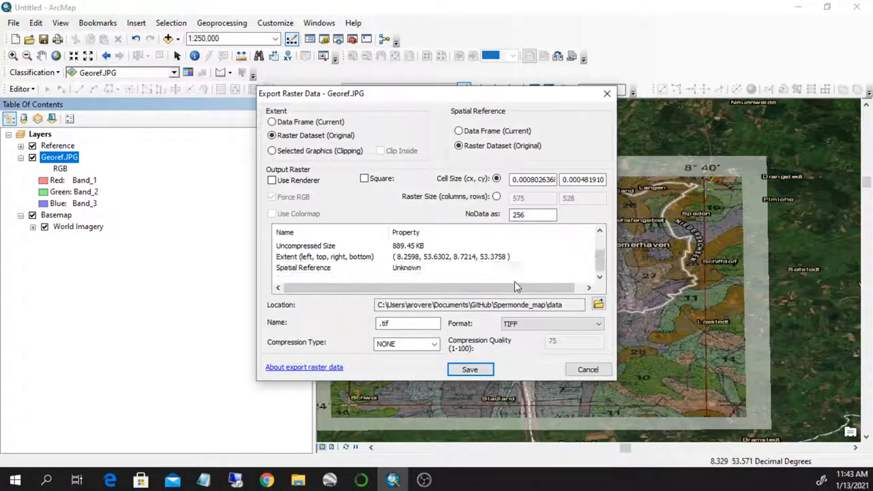
mouse_move(331, 161)
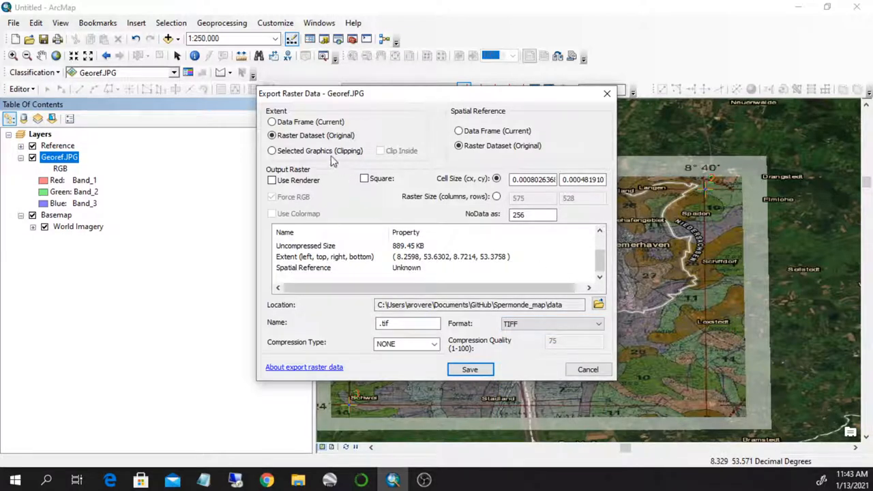
mouse_move(611, 356)
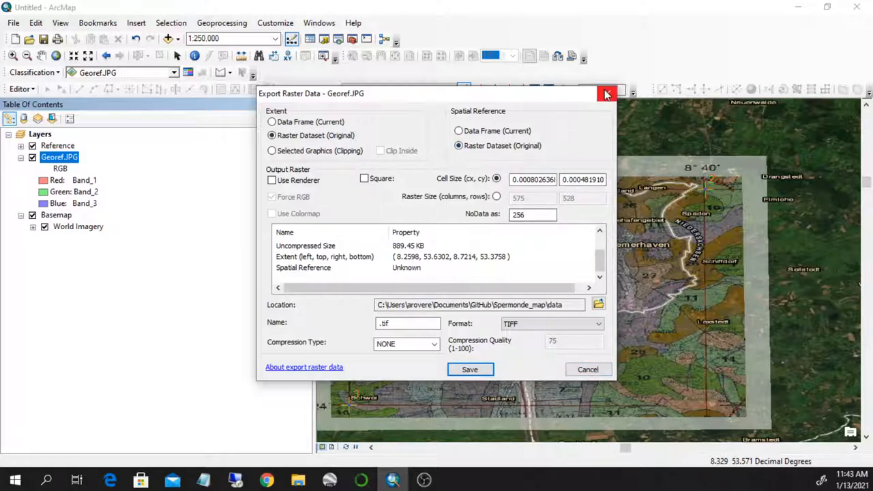
mouse_move(607, 94)
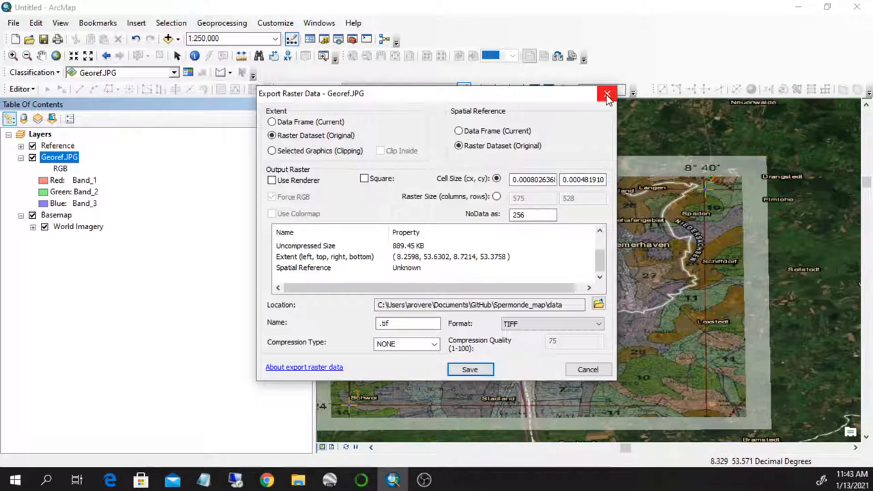
mouse_move(300, 282)
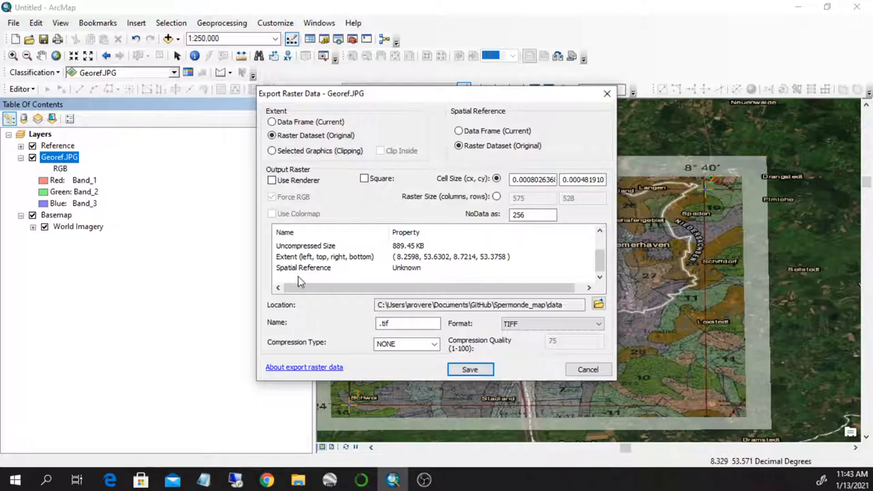
click(303, 267)
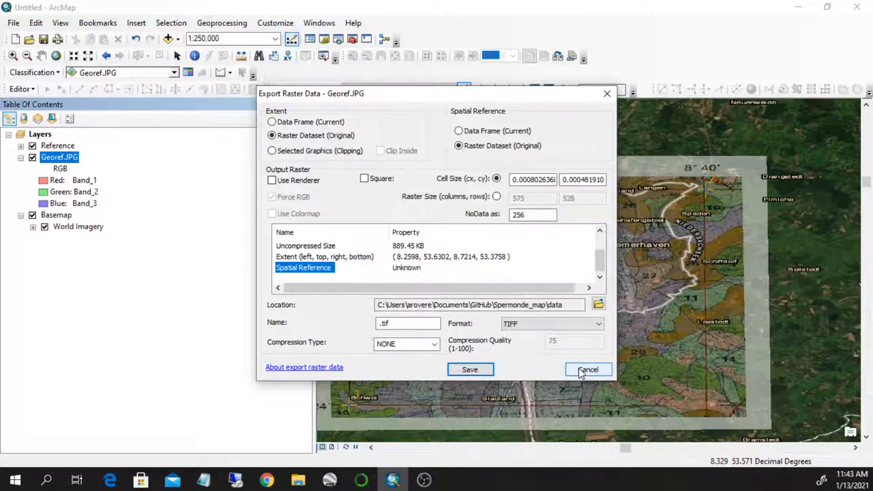
mouse_move(584, 371)
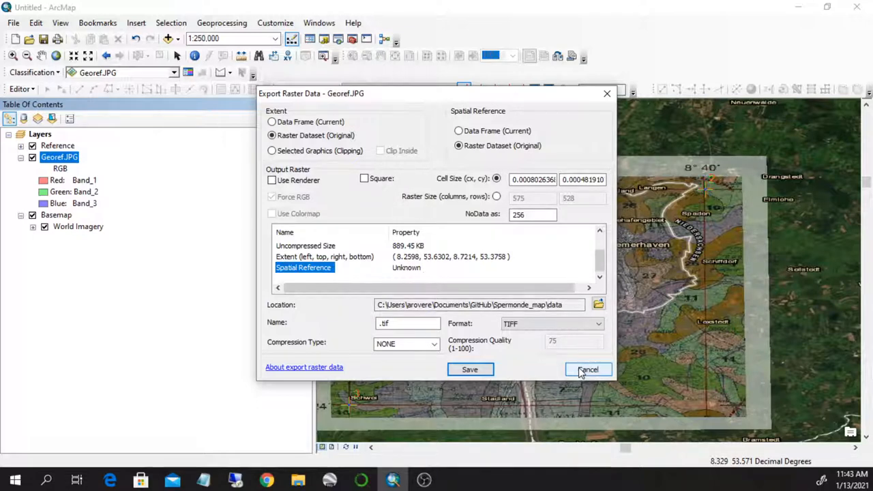
click(587, 368)
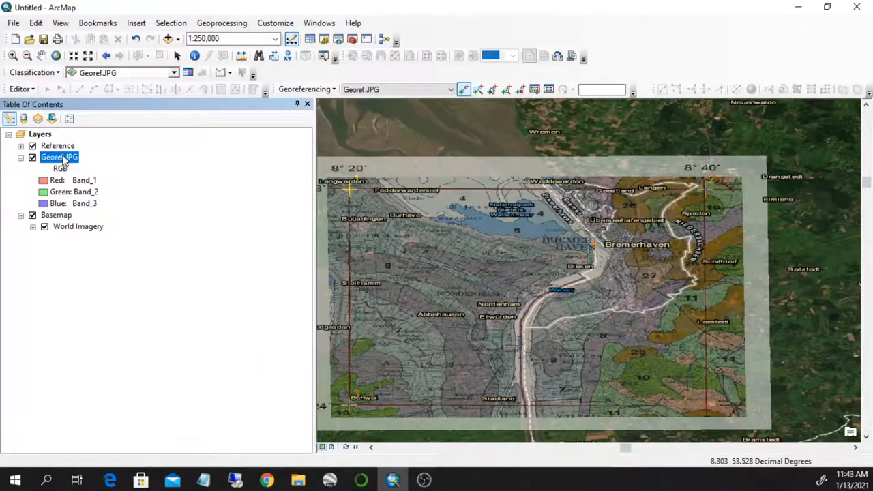
Review Georef.JPG's Layer Properties Source tab and key metadata.
right_click(59, 157)
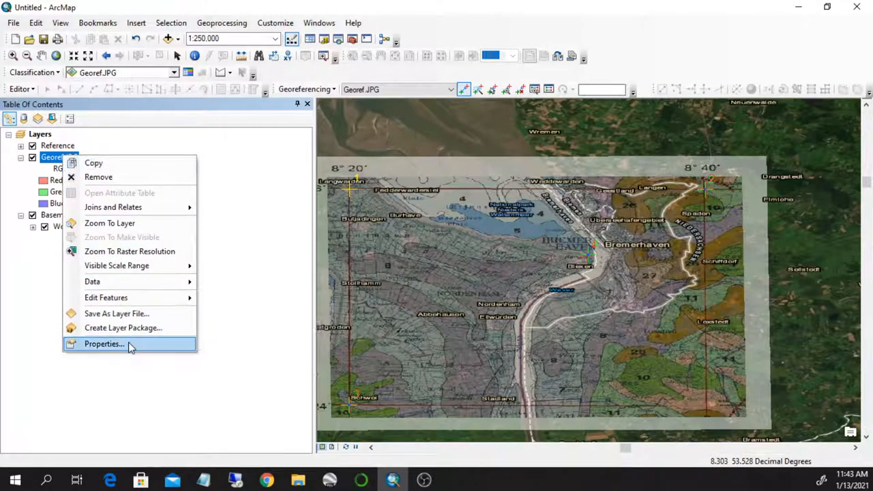
click(104, 344)
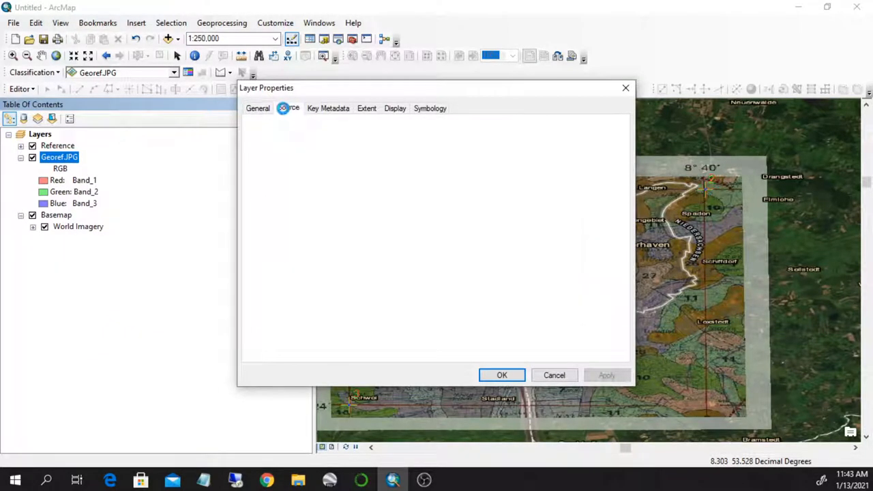
click(328, 108)
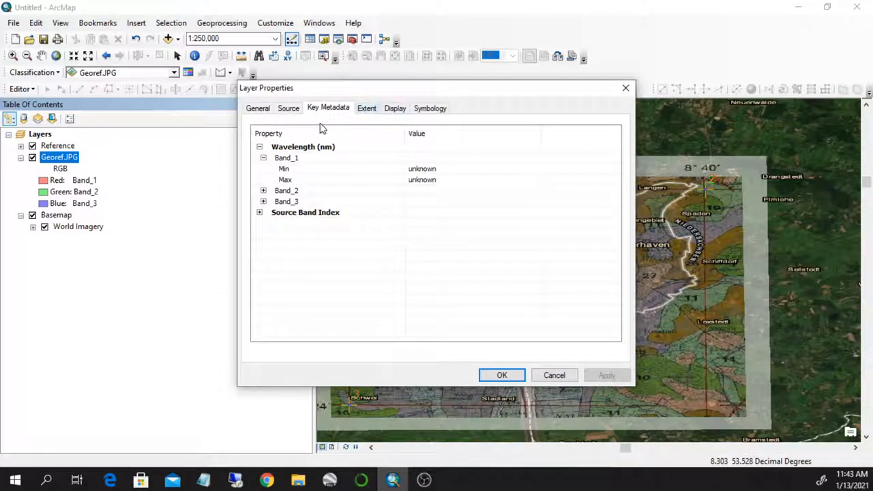
click(502, 375)
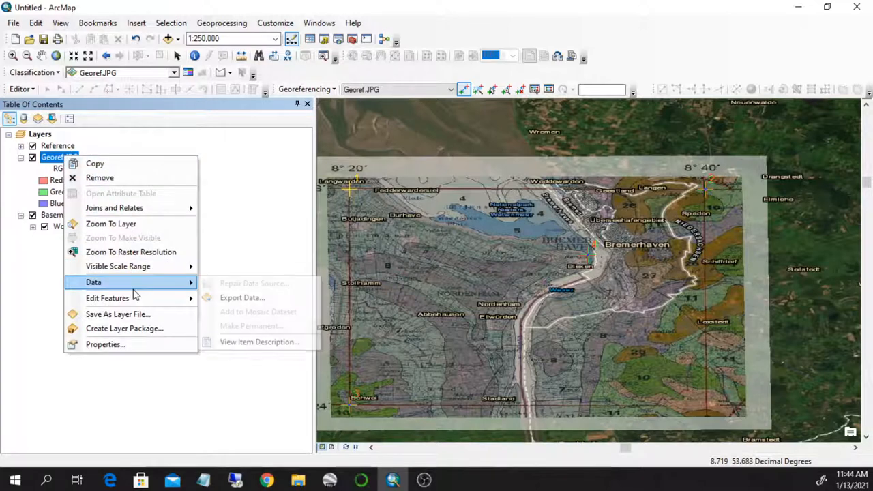
Start Export Data, set GIS DataBase as output location and name the raster Georef_raster after an object-not-found retry.
click(243, 297)
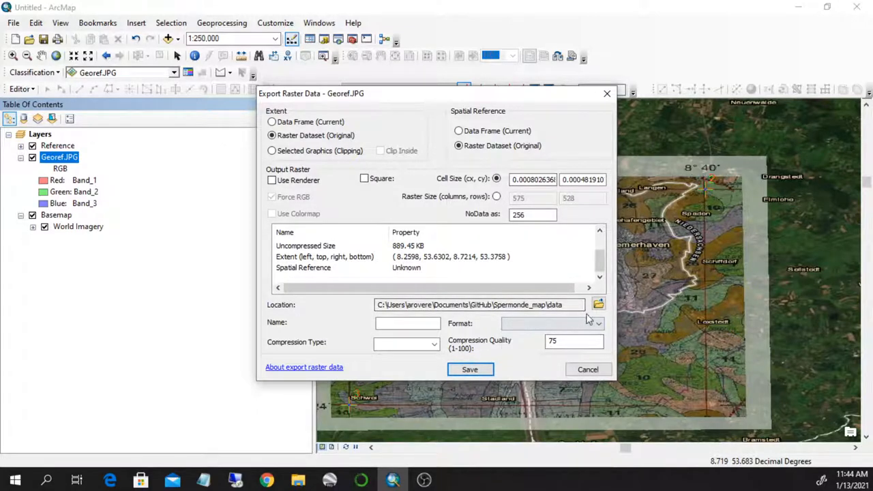
click(597, 304)
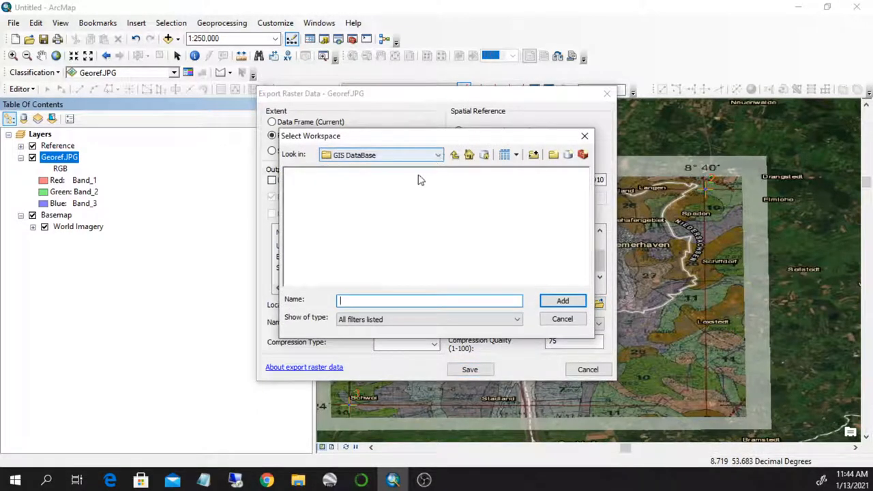
text(Georef_raster)
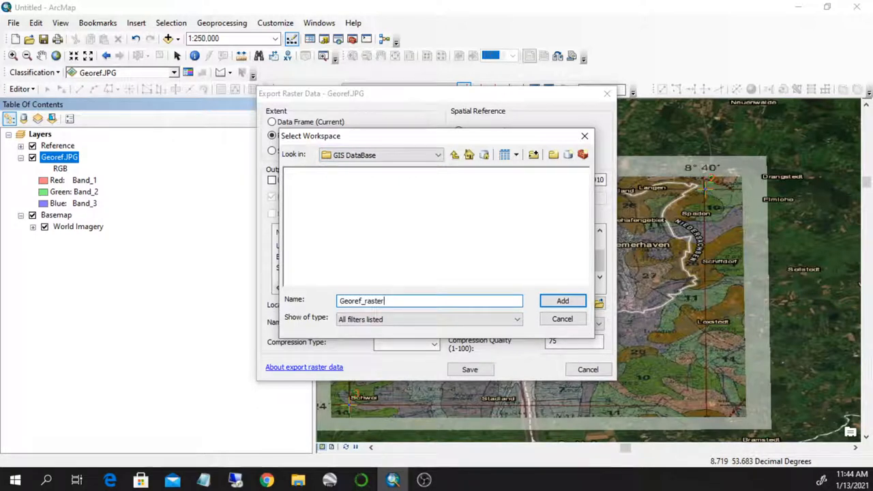
click(562, 302)
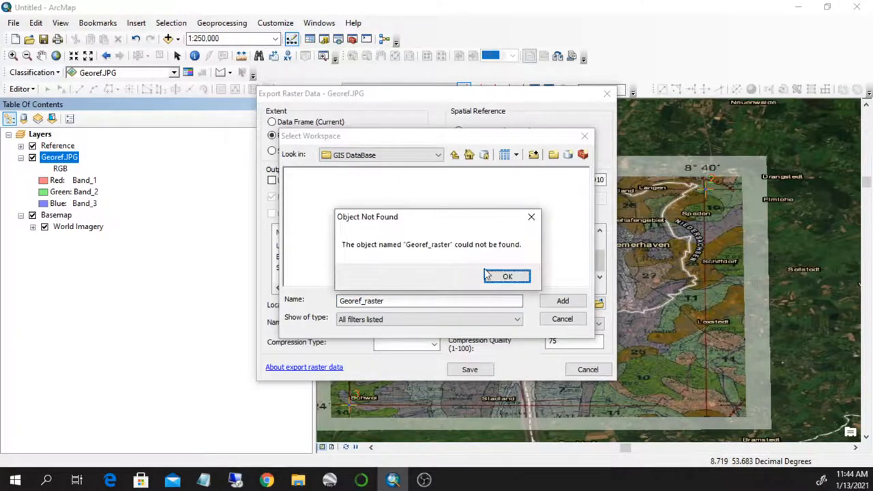
click(507, 275)
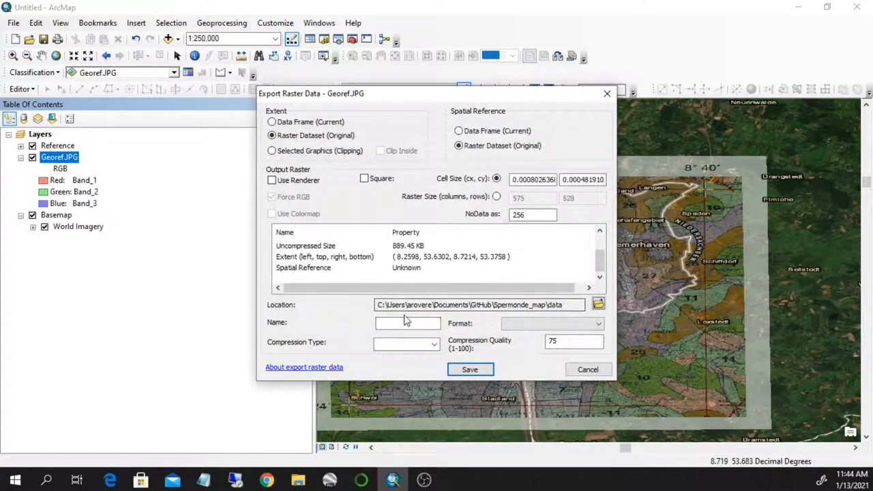
text(Georef_raster.tif)
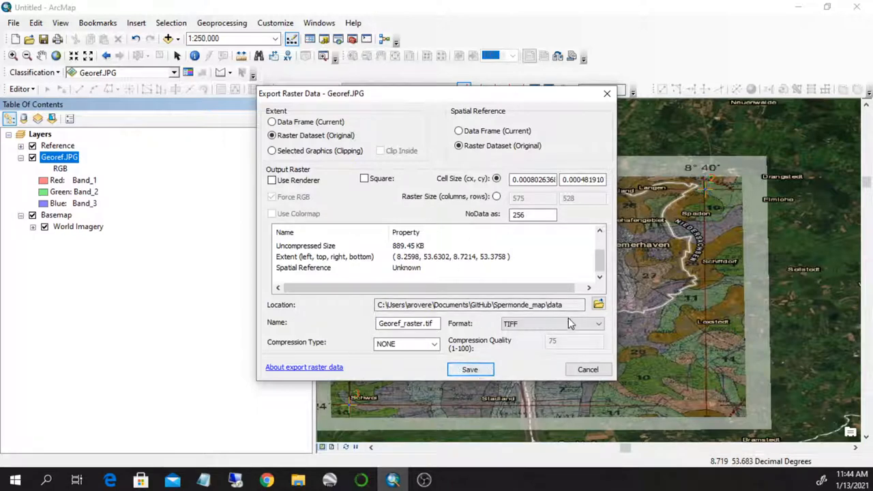
click(598, 305)
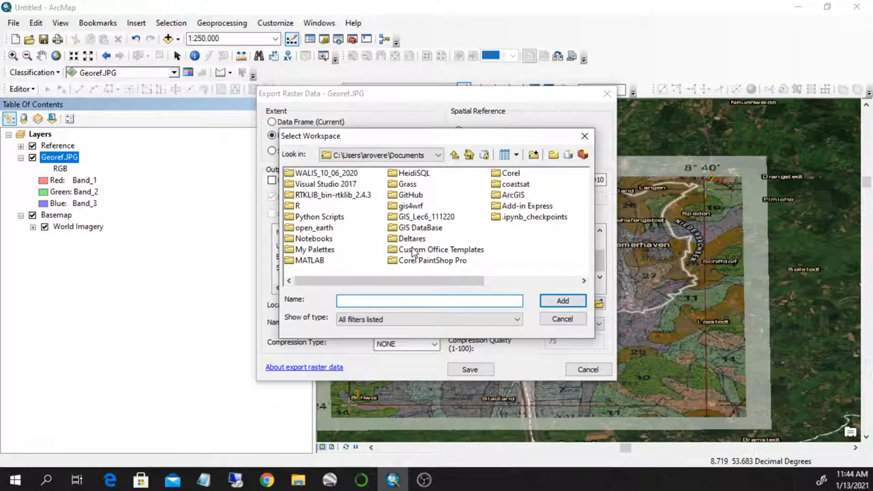
mouse_move(343, 197)
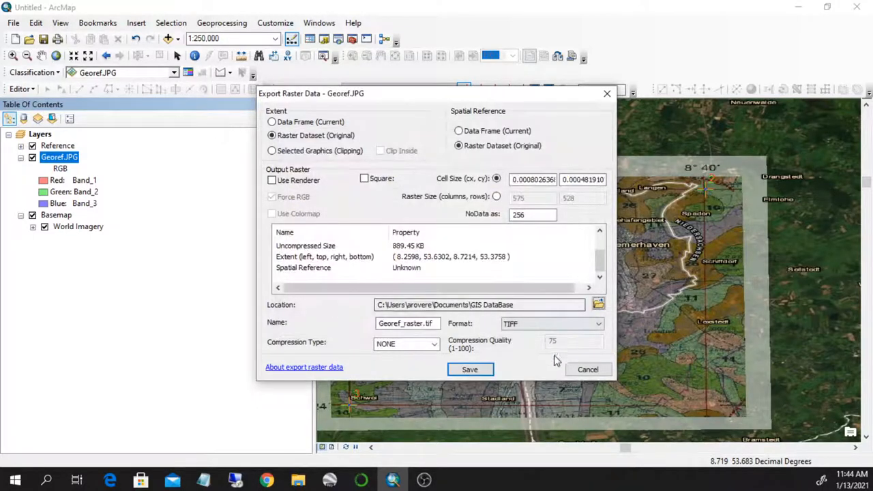
Save Georef_raster.tif as TIFF, promote the pixel depth, and add it to the map.
click(469, 368)
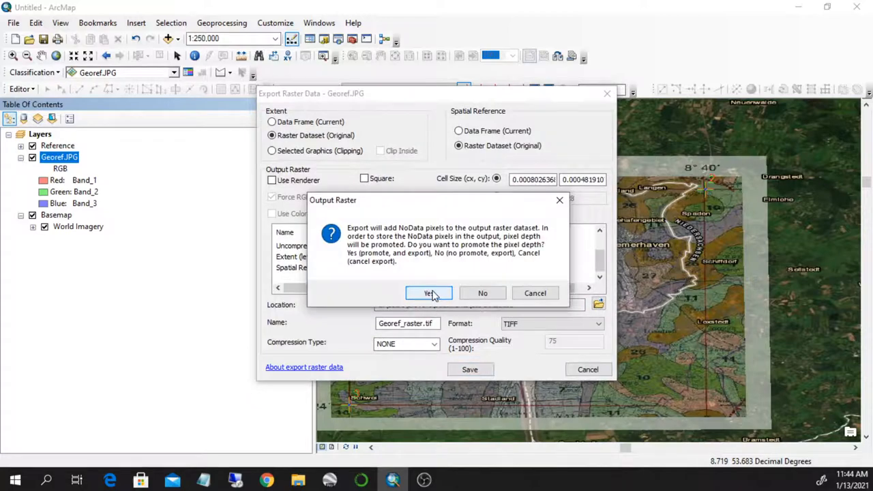
click(429, 292)
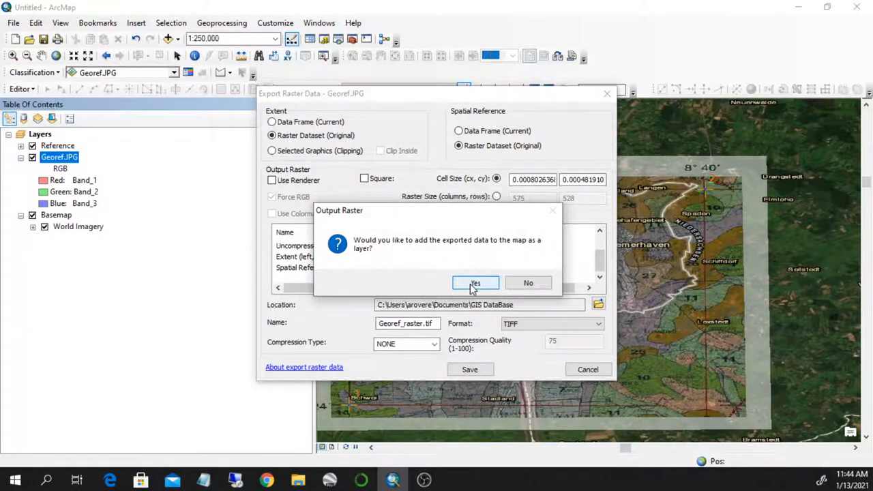
click(475, 282)
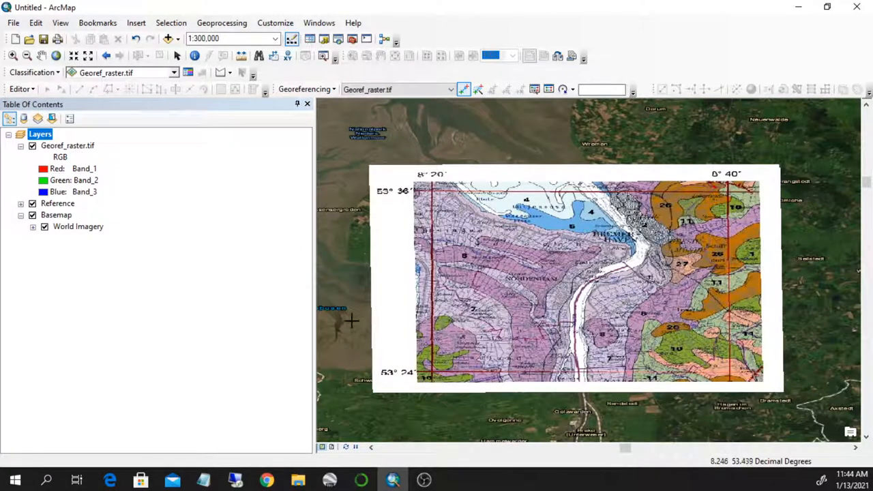
Re-add Georef_raster.tif through Add Data and accept the Unknown Spatial Reference warning.
click(68, 144)
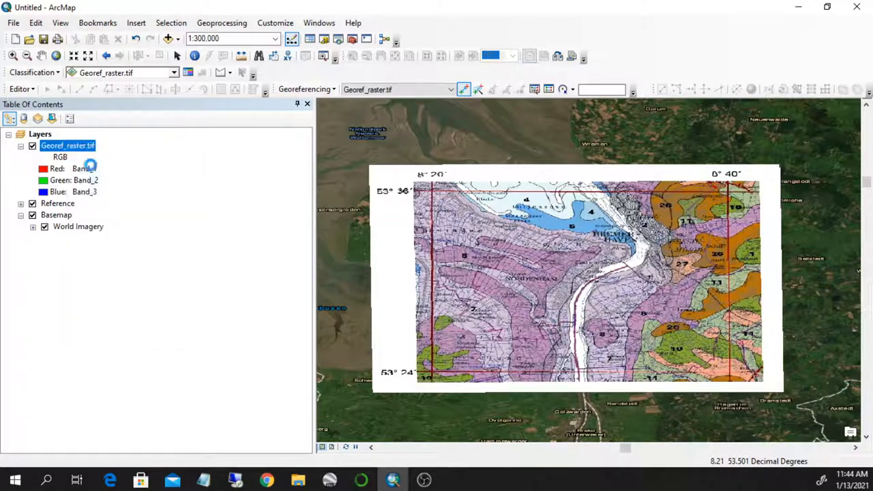
click(169, 38)
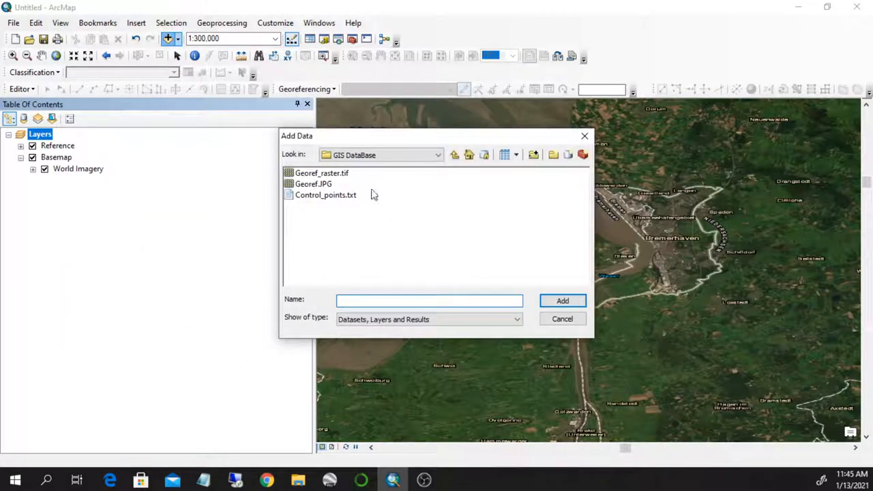
click(562, 302)
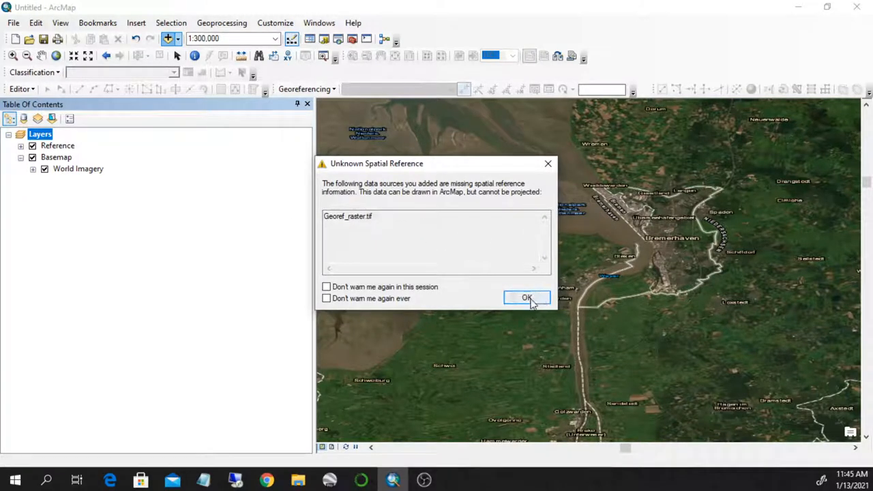
click(526, 298)
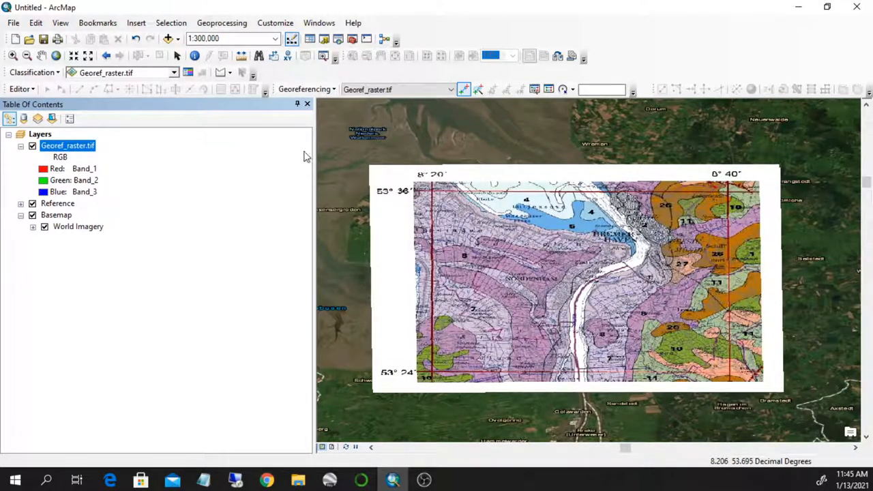
mouse_move(338, 39)
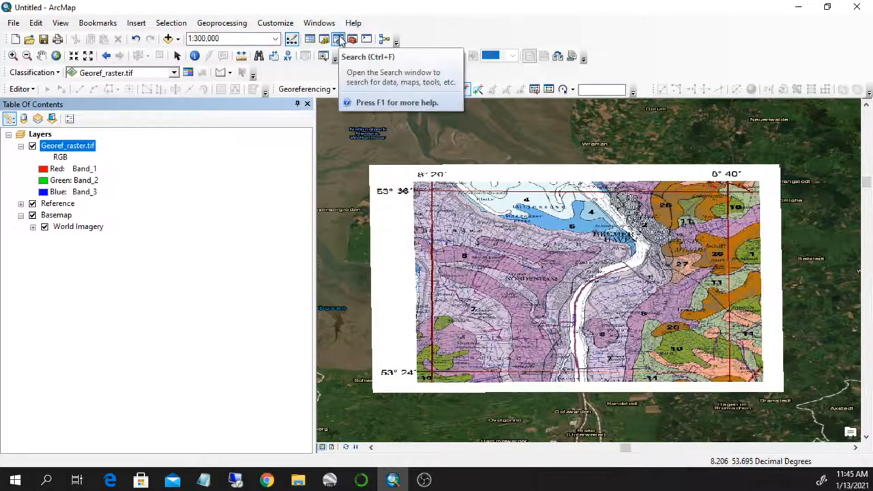
Search for 'define projections' to list the Define Projection (Data Management) tool.
click(338, 38)
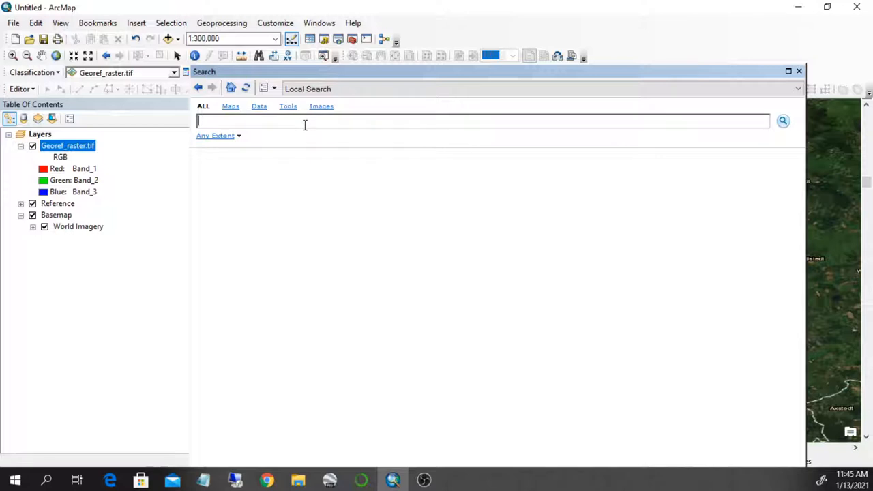
text(define)
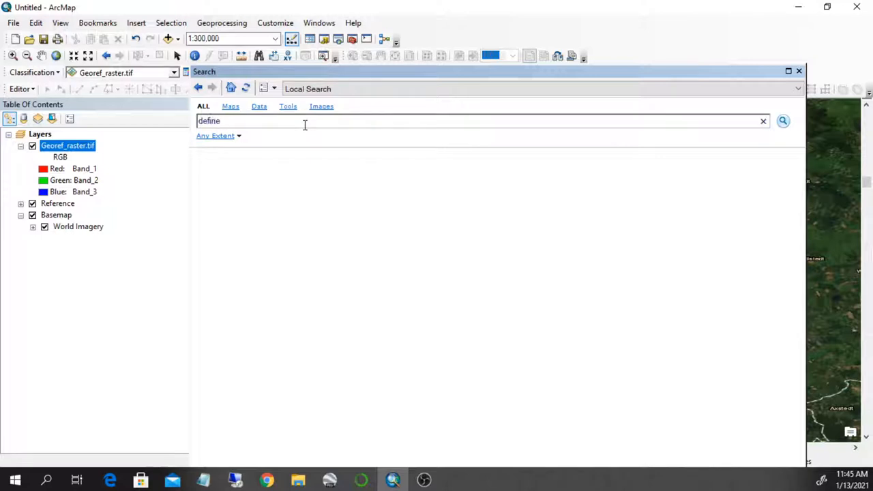
text(projections)
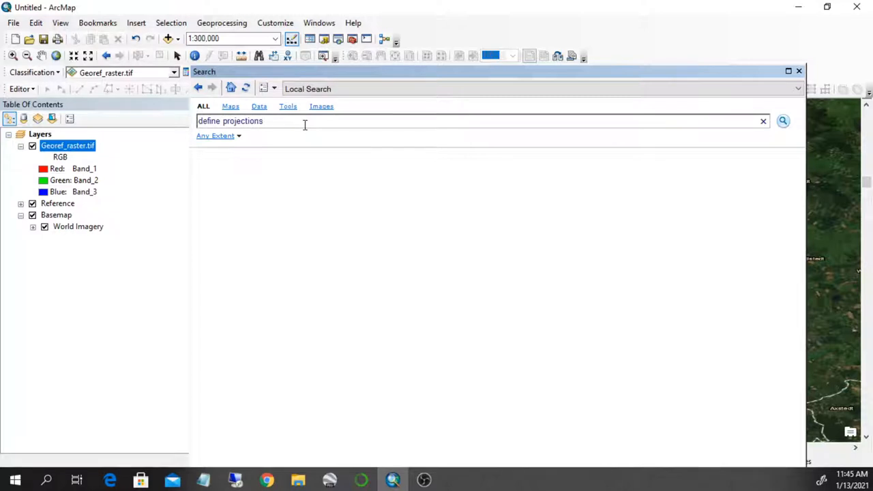
click(783, 120)
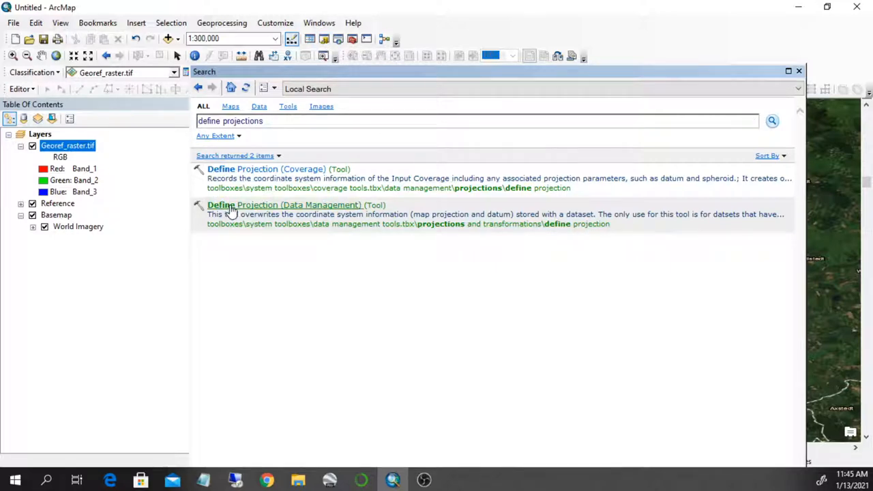
mouse_move(256, 213)
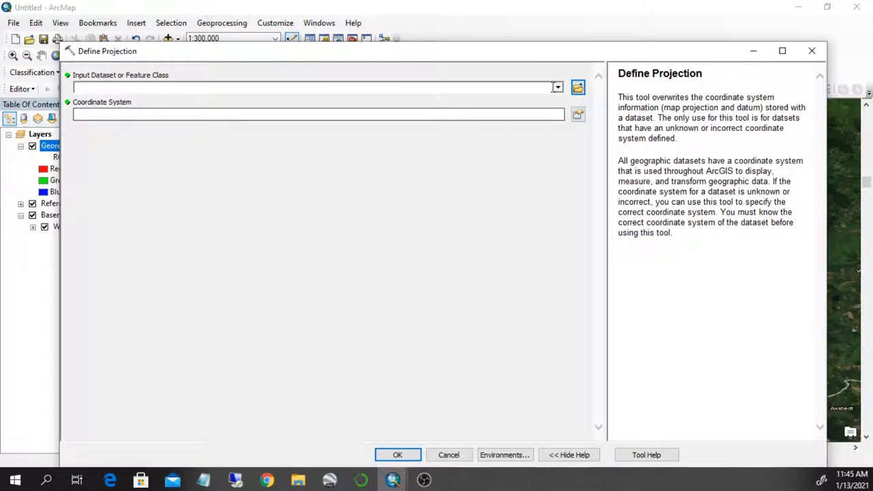
Run Define Projection on Georef_raster.tif with GCS_WGS_1984 picked from Favorites.
click(557, 87)
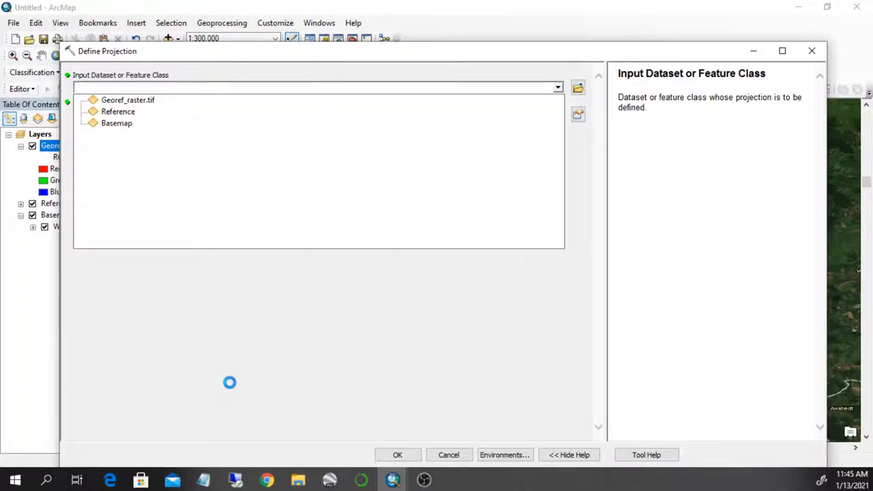
click(128, 100)
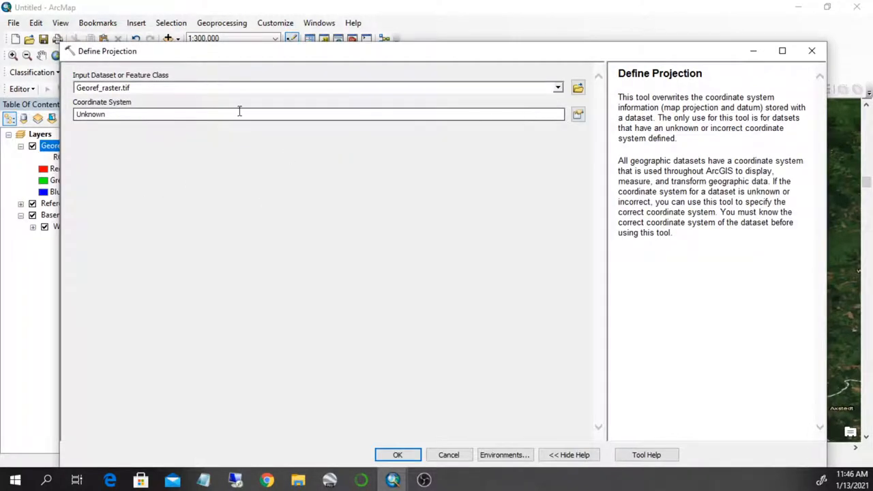
mouse_move(593, 137)
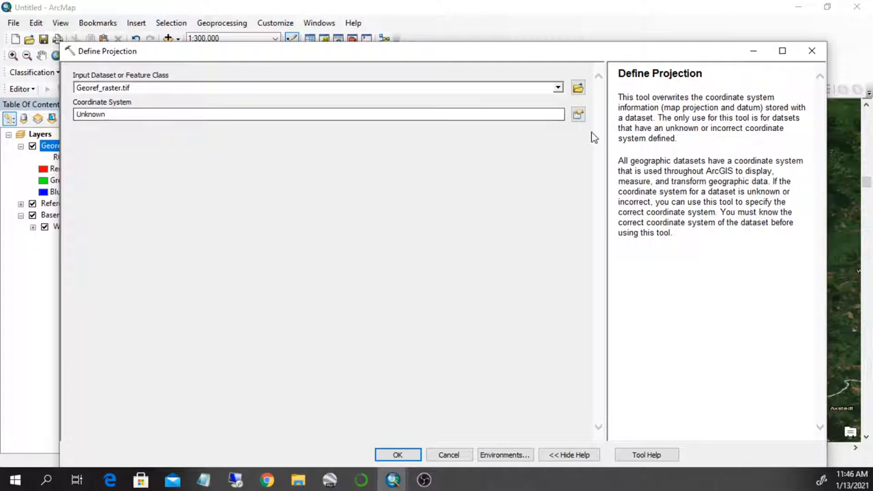
click(578, 114)
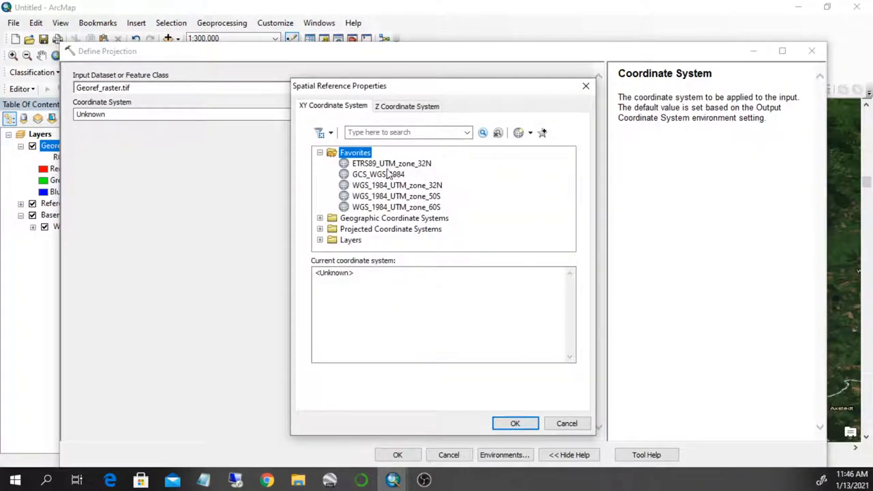
click(378, 175)
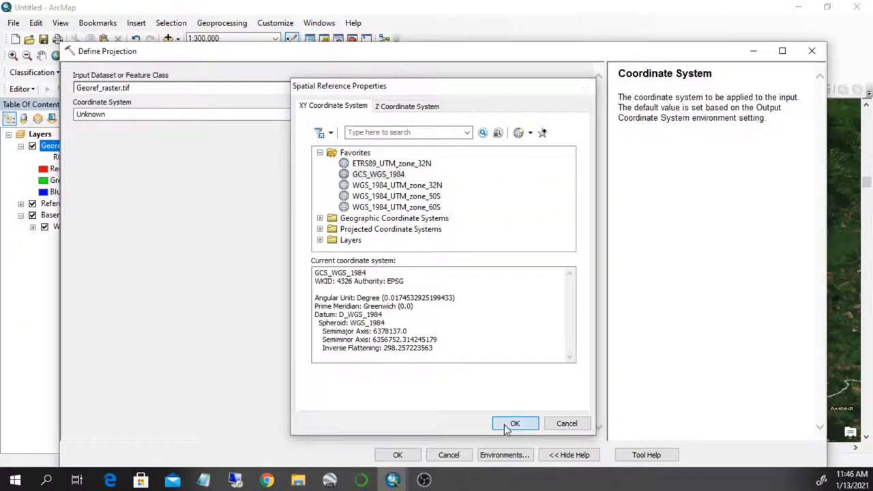
click(516, 423)
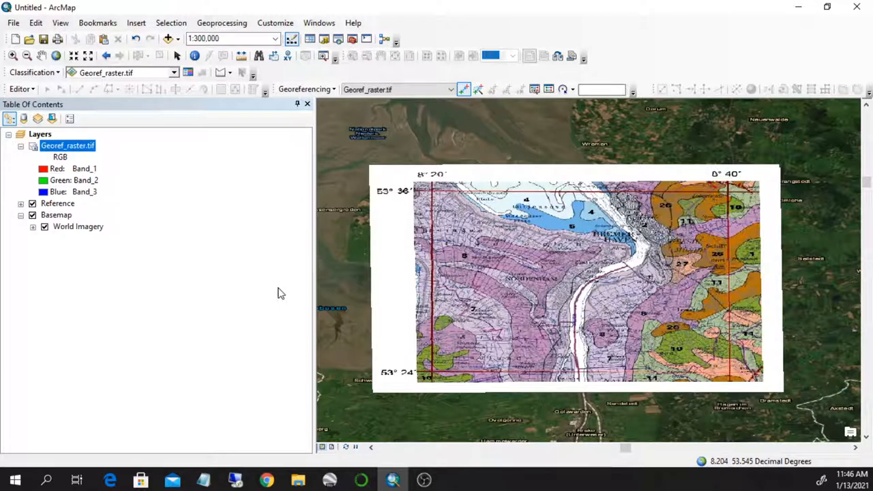
mouse_move(221, 295)
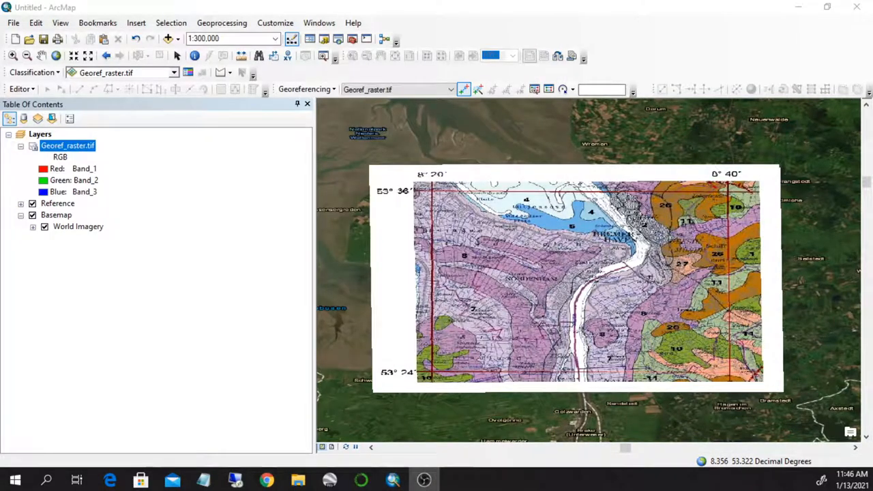
mouse_move(153, 299)
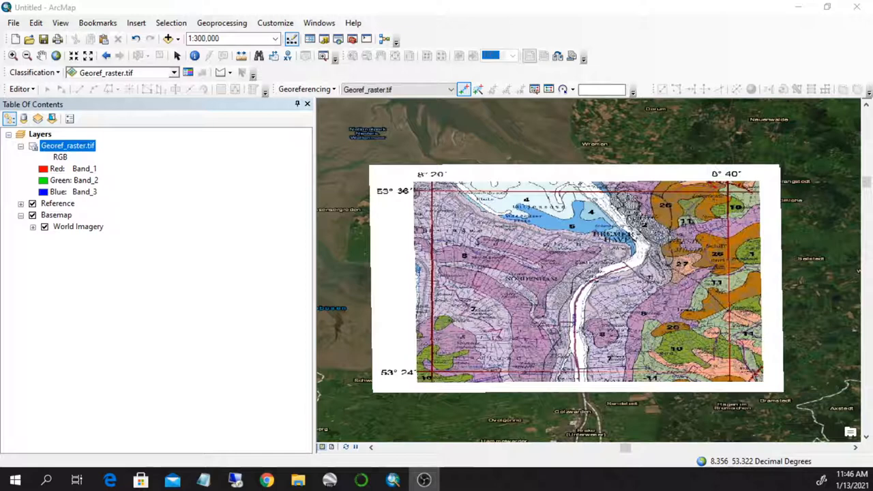
Review Georef_raster.tif's Layer Properties General and Source tabs before removing it.
click(33, 145)
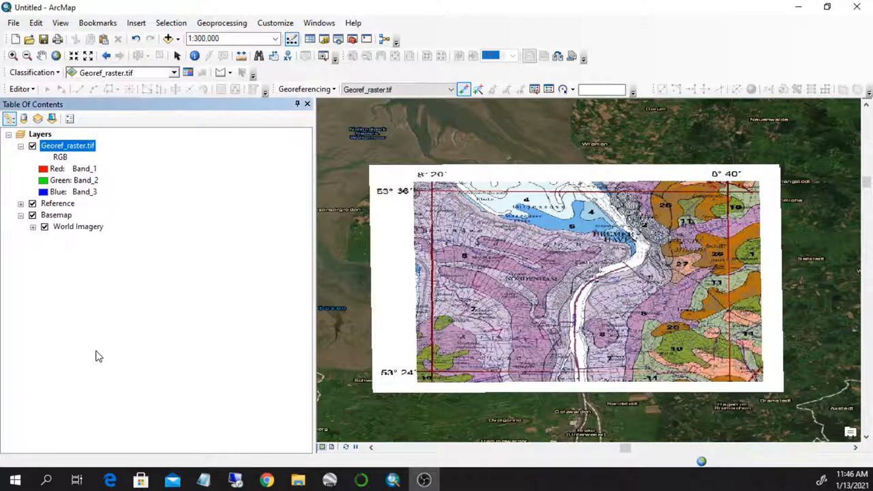
mouse_move(568, 303)
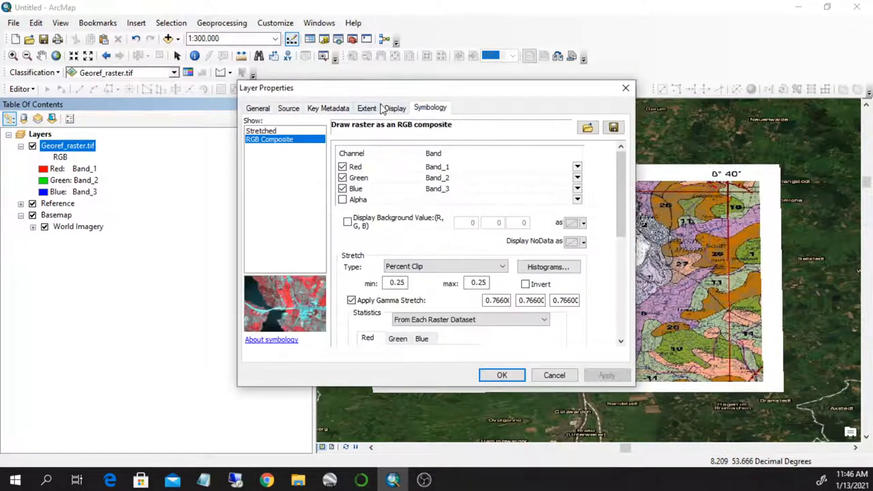
click(257, 108)
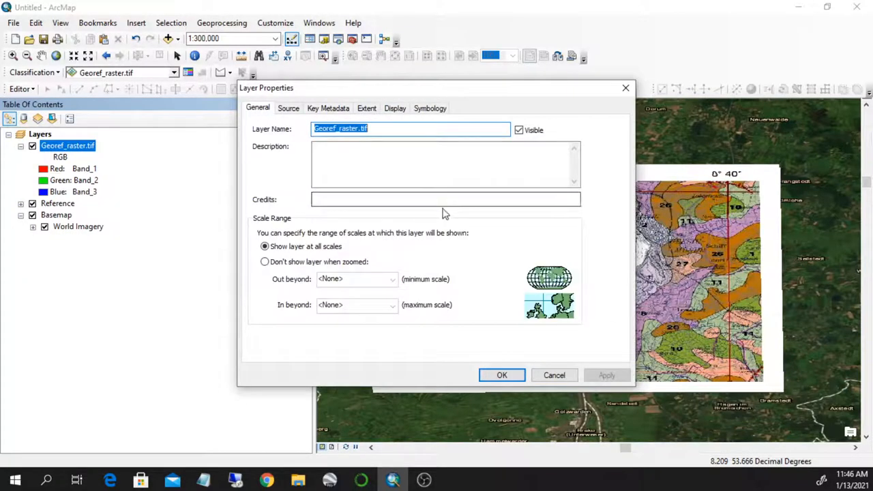
click(288, 108)
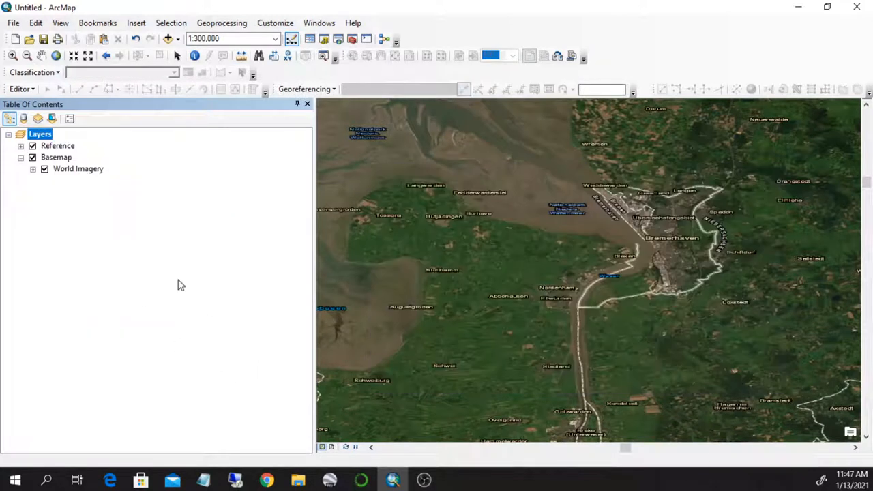
mouse_move(169, 39)
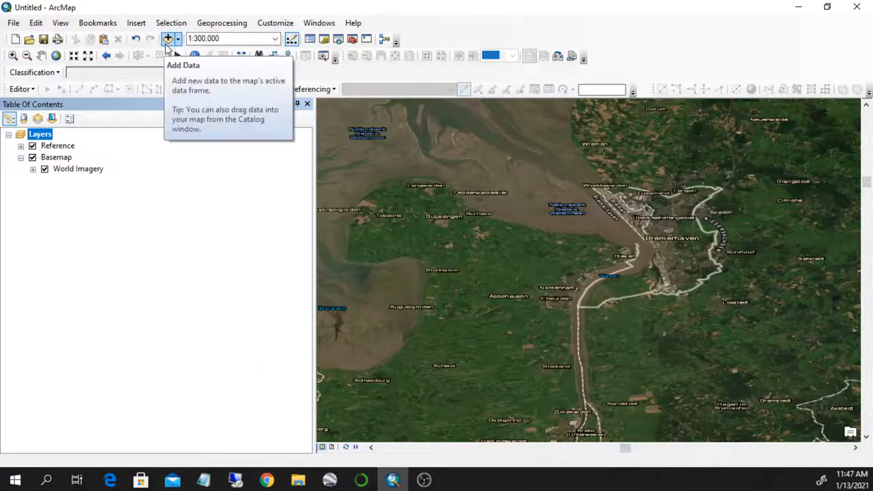
Re-add Georef_raster.tif from GIS DataBase over the Bremerhaven imagery without a spatial reference warning.
click(168, 38)
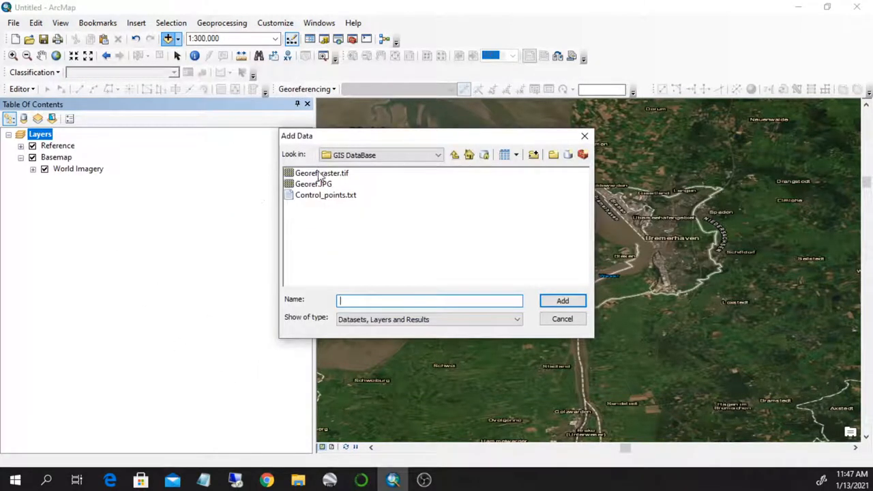
click(562, 301)
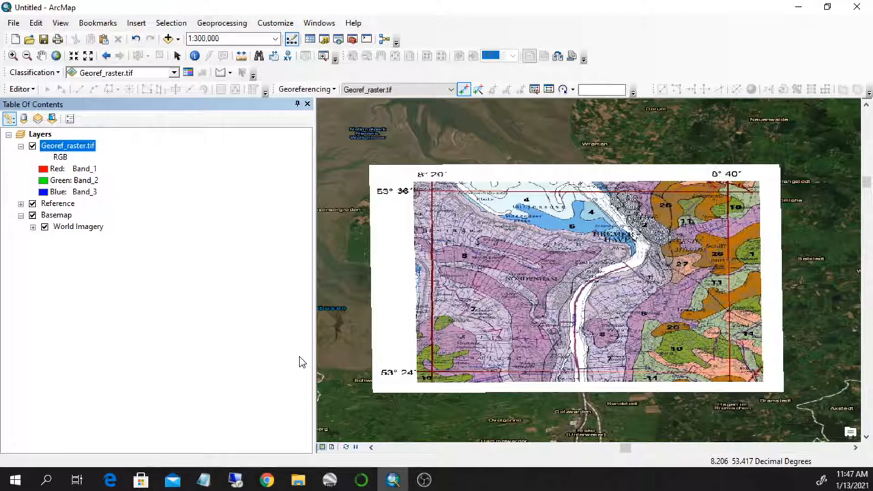
mouse_move(620, 230)
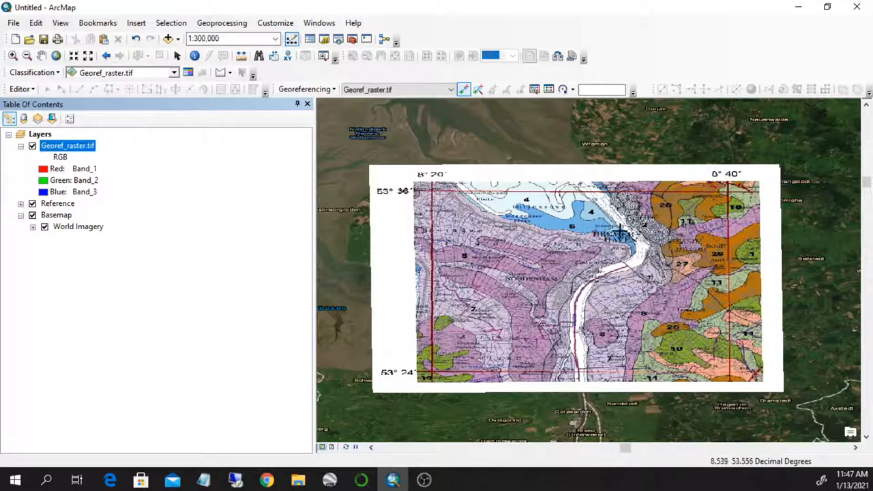